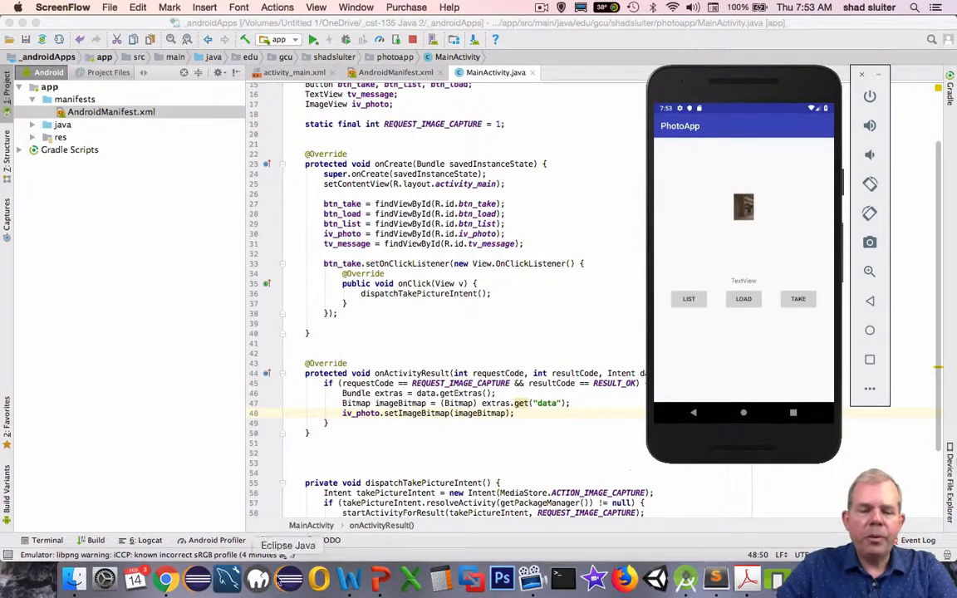
Step: Copy the WRITE_EXTERNAL_STORAGE uses-permission line from the camera docs' manifest sample
{"action": "left_click", "coordinate": [166, 578]}
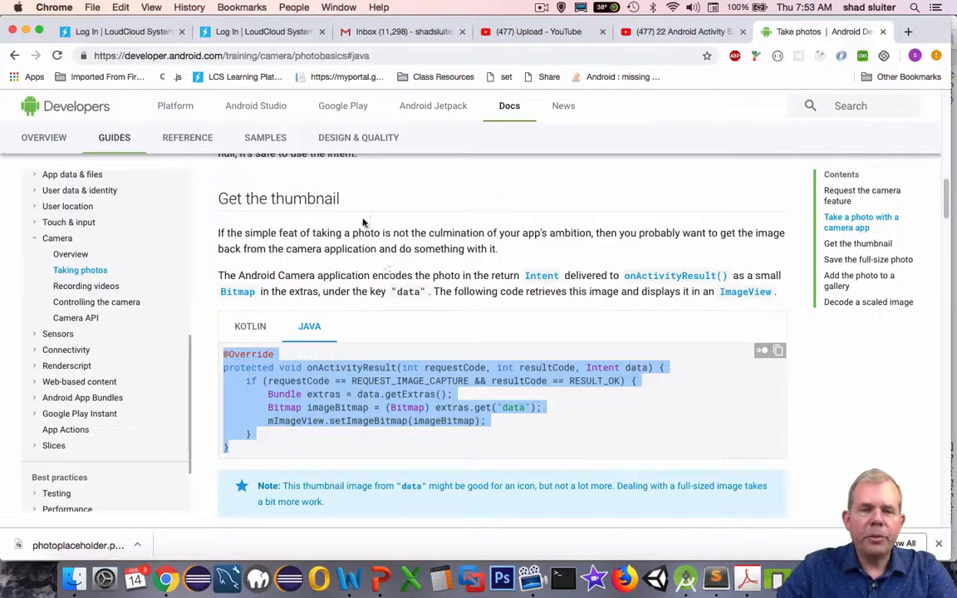
{"action": "left_click", "coordinate": [231, 57]}
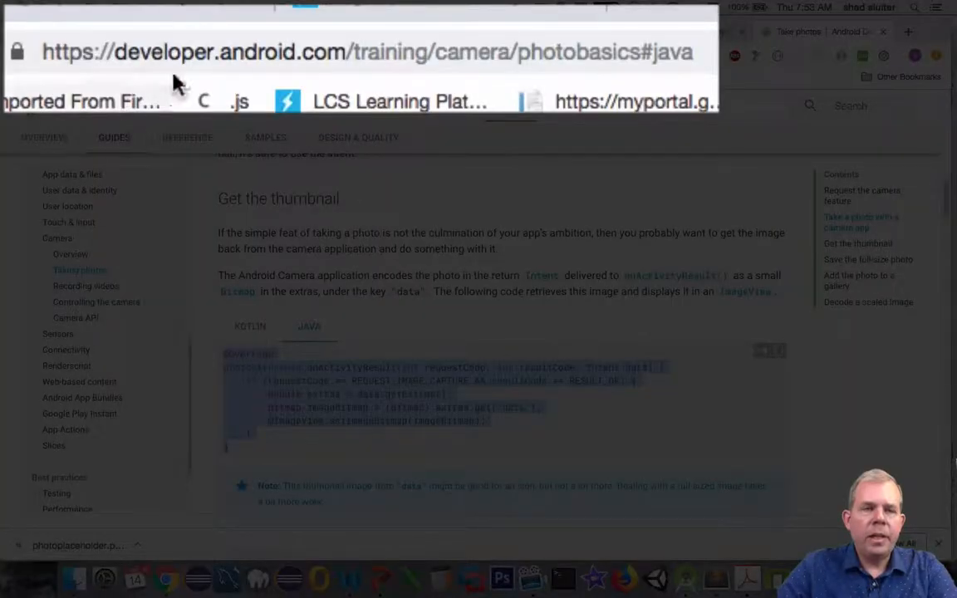
{"action": "mouse_move", "coordinate": [598, 87]}
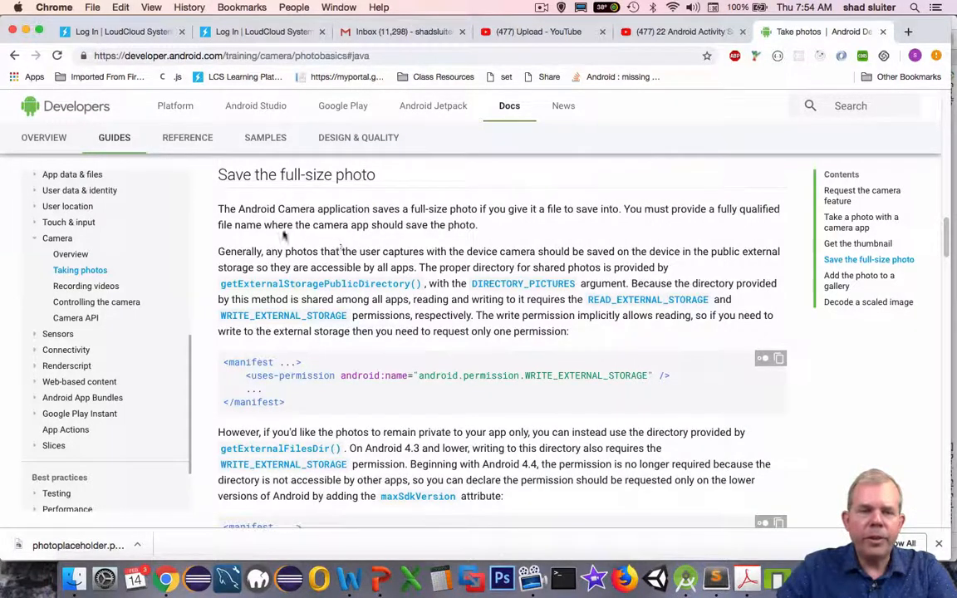
{"action": "mouse_move", "coordinate": [309, 231]}
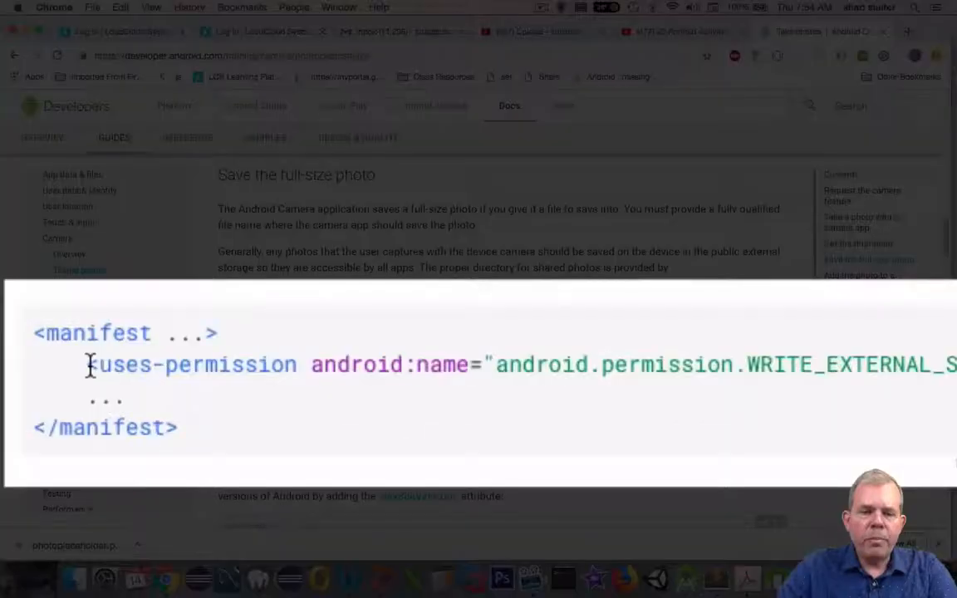
{"action": "double_click", "coordinate": [108, 366]}
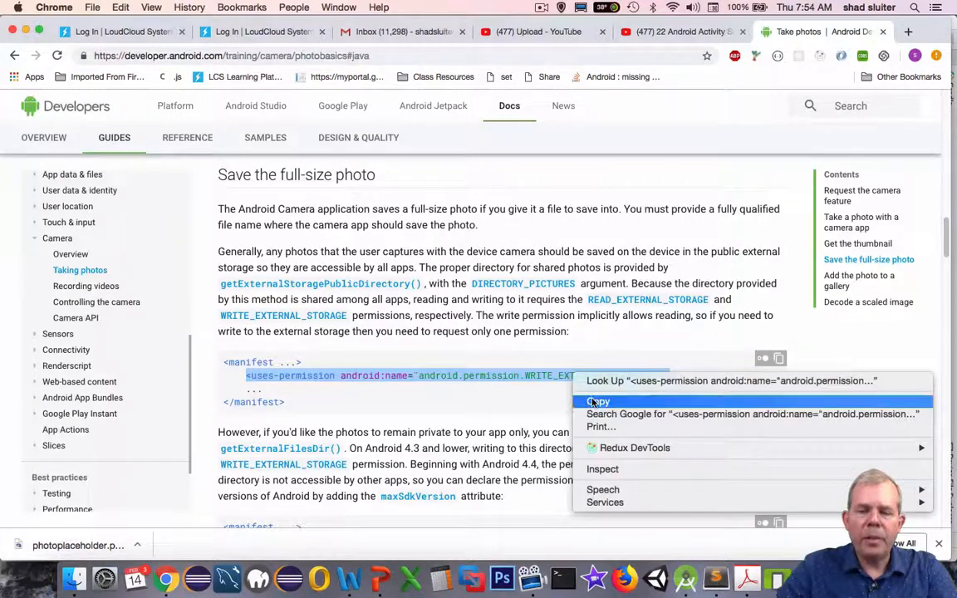
{"action": "left_click", "coordinate": [599, 401]}
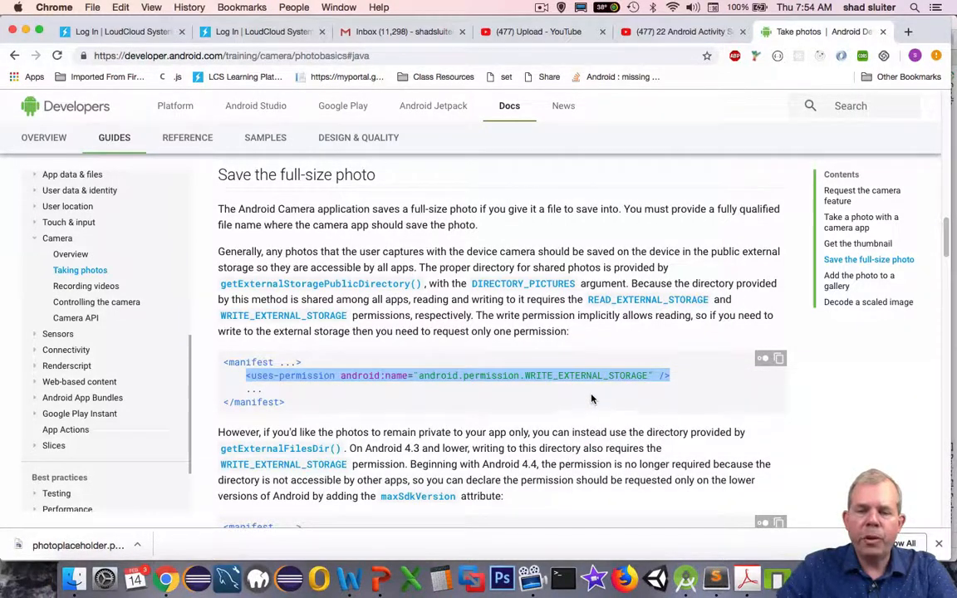
{"action": "mouse_move", "coordinate": [590, 386]}
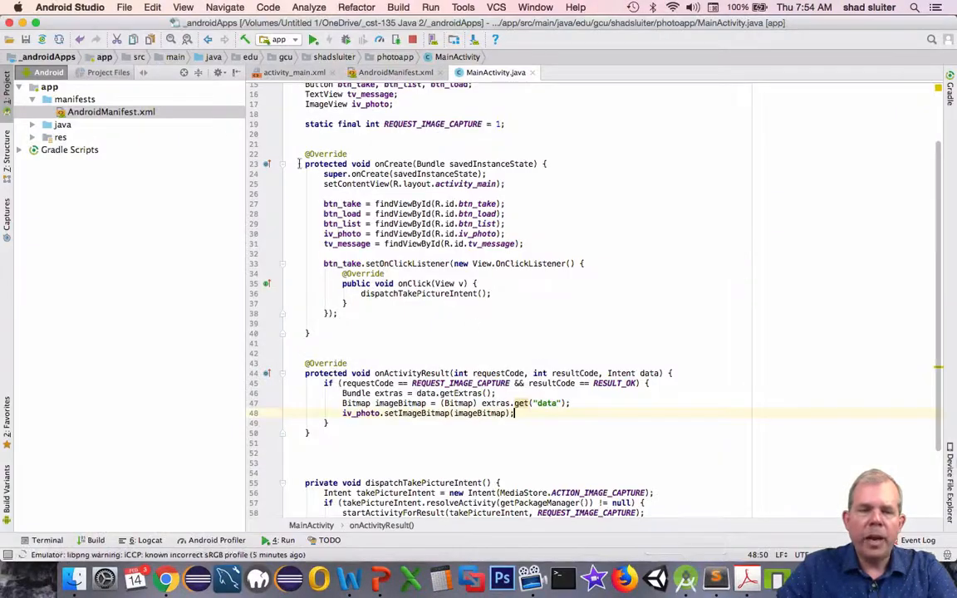
Step: Paste the WRITE_EXTERNAL_STORAGE uses-permission into AndroidManifest.xml below the camera uses-feature
{"action": "left_click", "coordinate": [109, 112]}
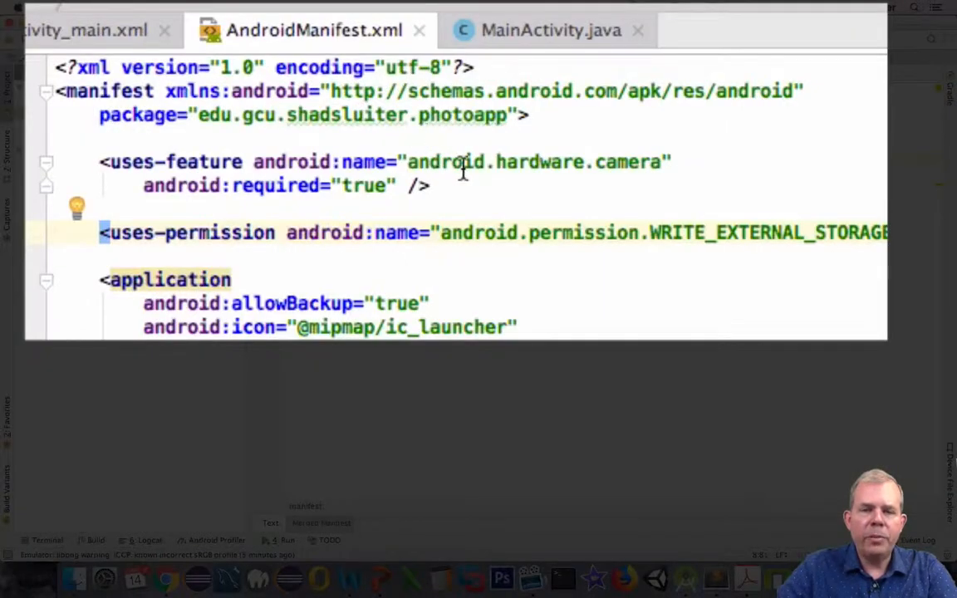
{"action": "mouse_move", "coordinate": [694, 236]}
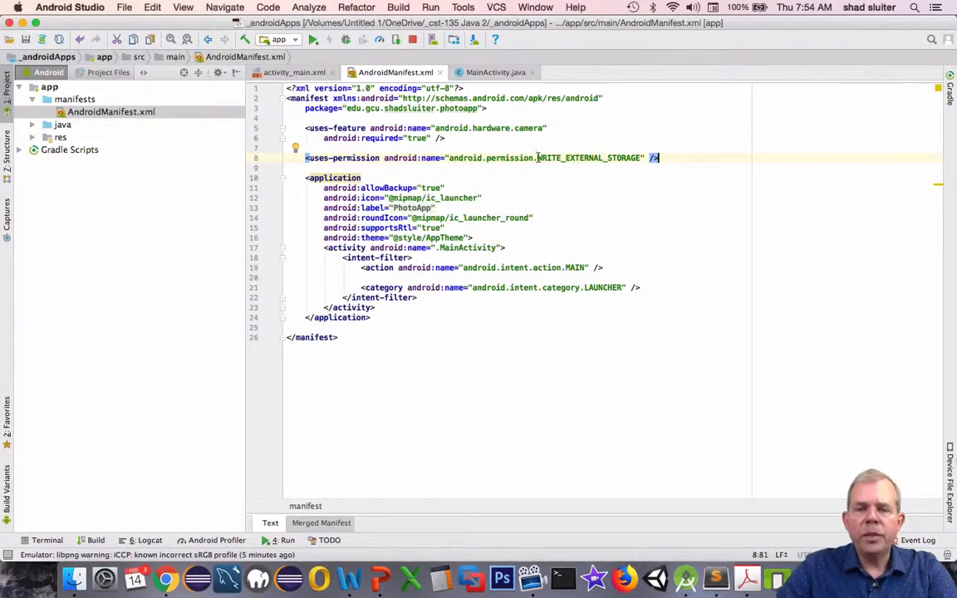
{"action": "double_click", "coordinate": [565, 158]}
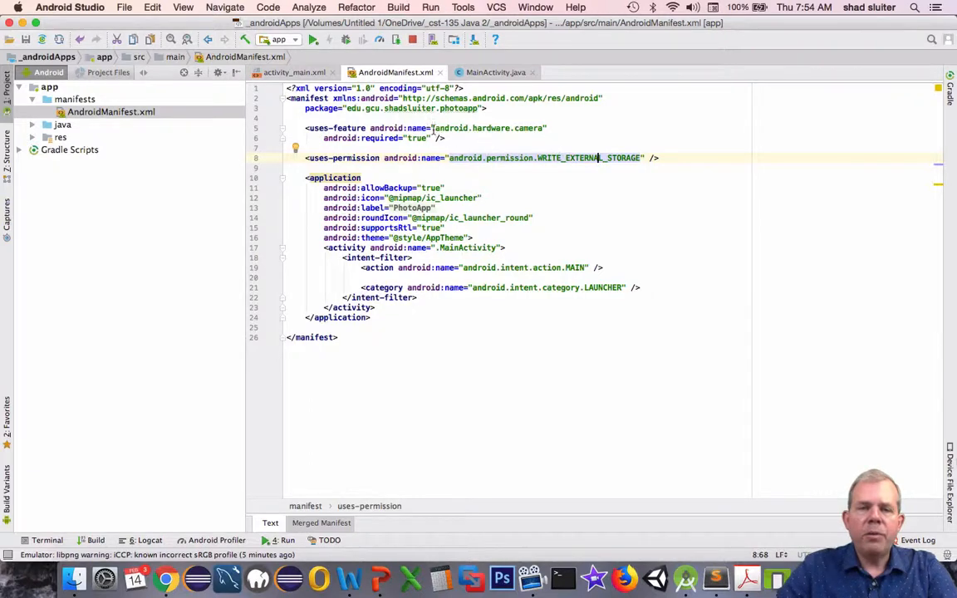
Step: Bring the docs' createImageFile sample and mCurrentPhotoPath field into view for copying
{"action": "left_click", "coordinate": [166, 578]}
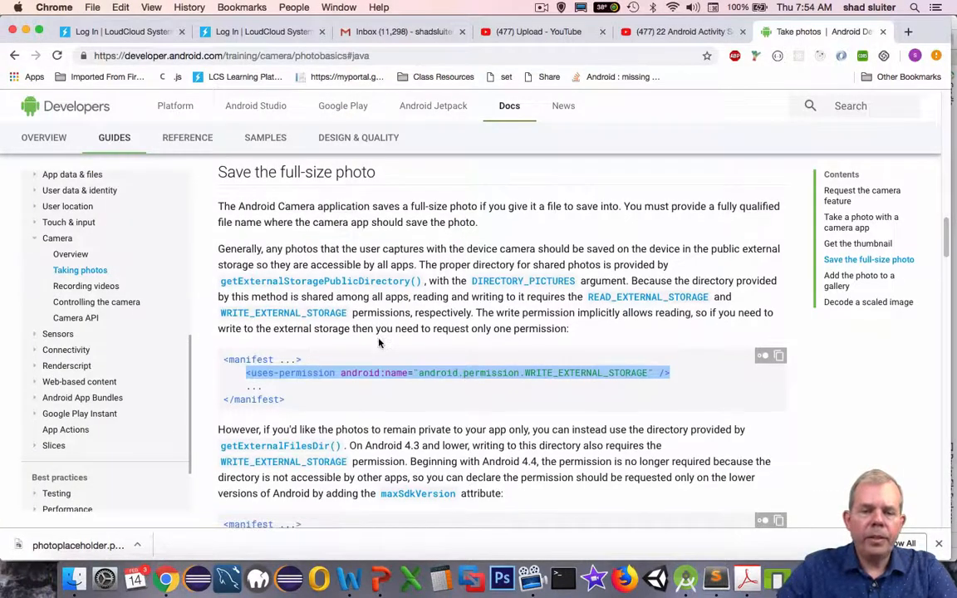
{"action": "scroll", "scroll_direction": "down", "scroll_amount": 3}
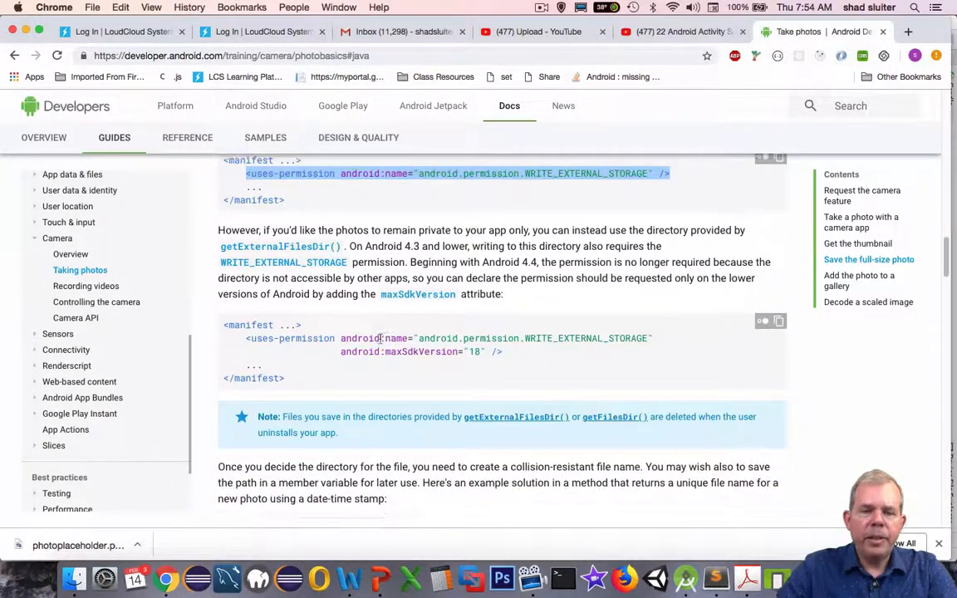
{"action": "mouse_move", "coordinate": [432, 250]}
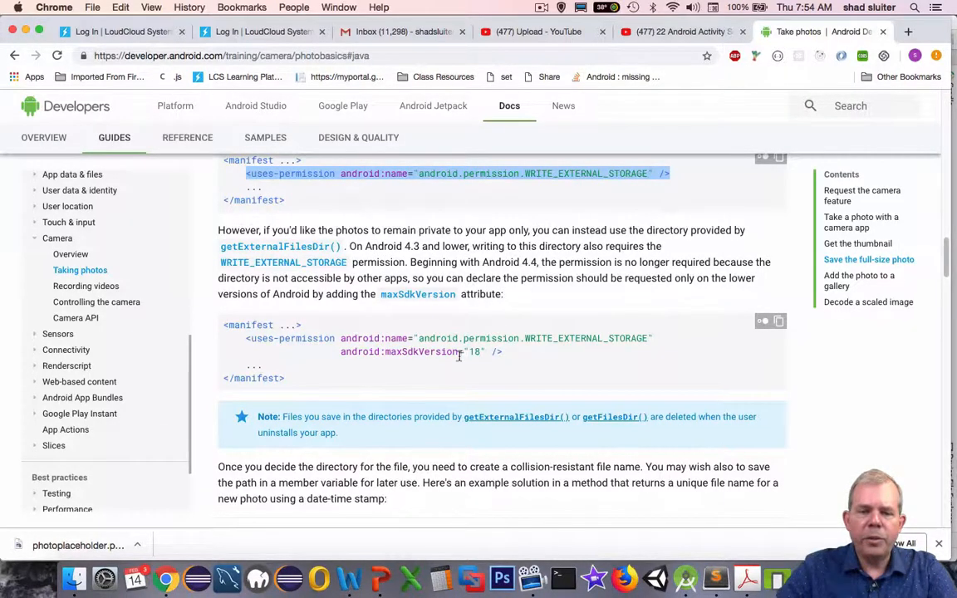
{"action": "scroll", "scroll_direction": "down", "scroll_amount": 3}
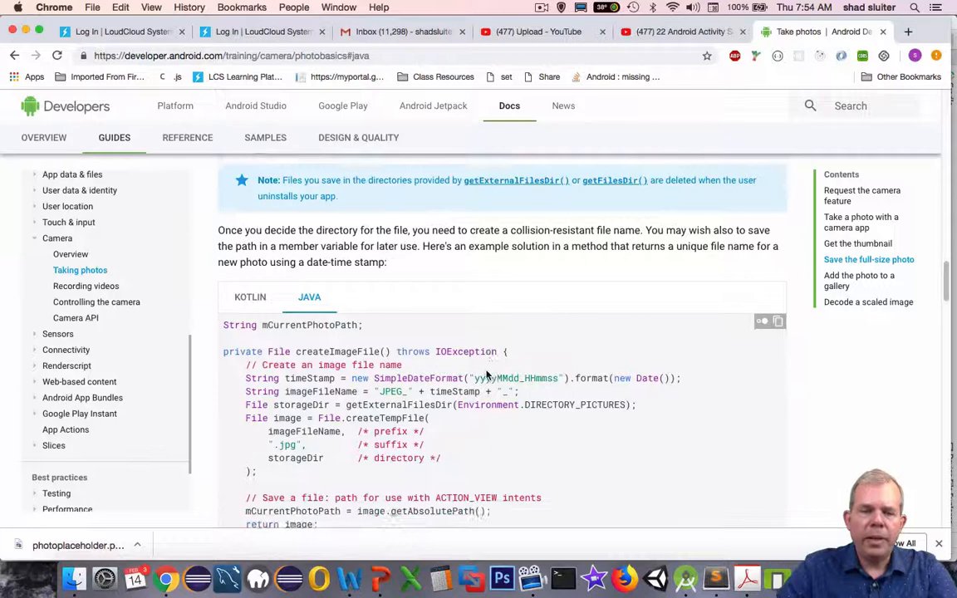
{"action": "scroll", "scroll_direction": "down", "scroll_amount": 3}
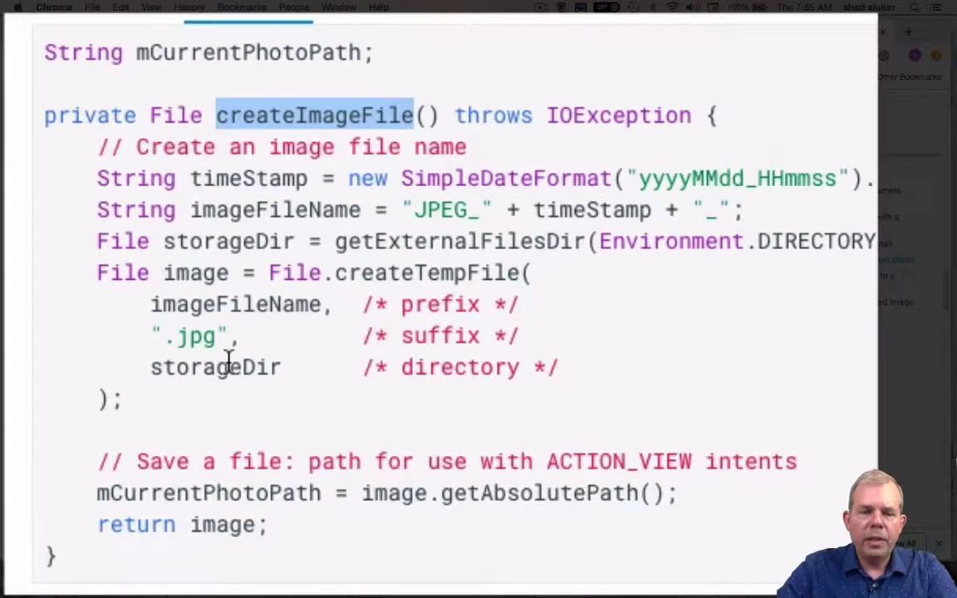
{"action": "mouse_move", "coordinate": [236, 407]}
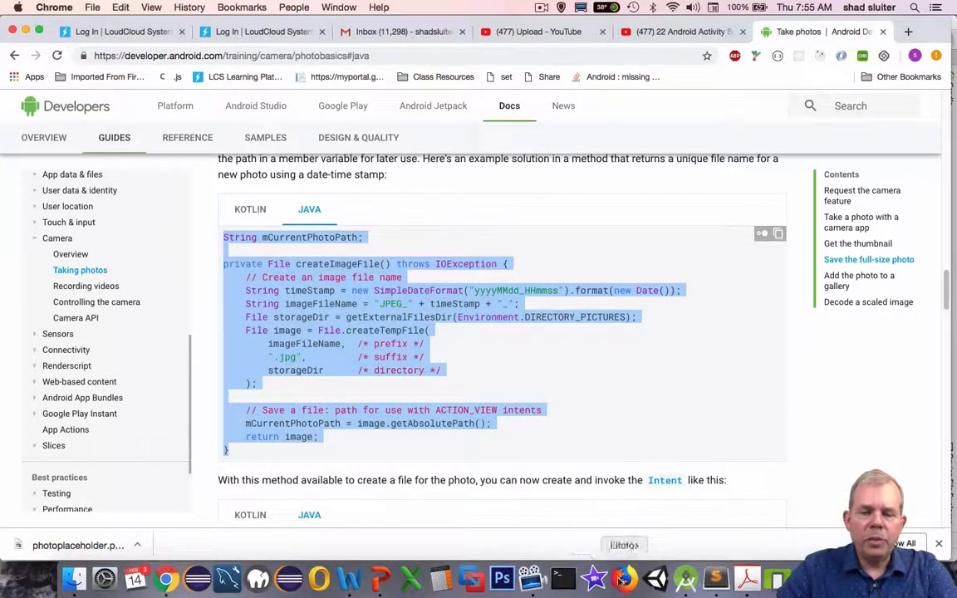
Step: Add 'String mCurrentPhotoPath;' with a file-name comment to MainActivity and paste createImageFile below it
{"action": "left_click", "coordinate": [685, 579]}
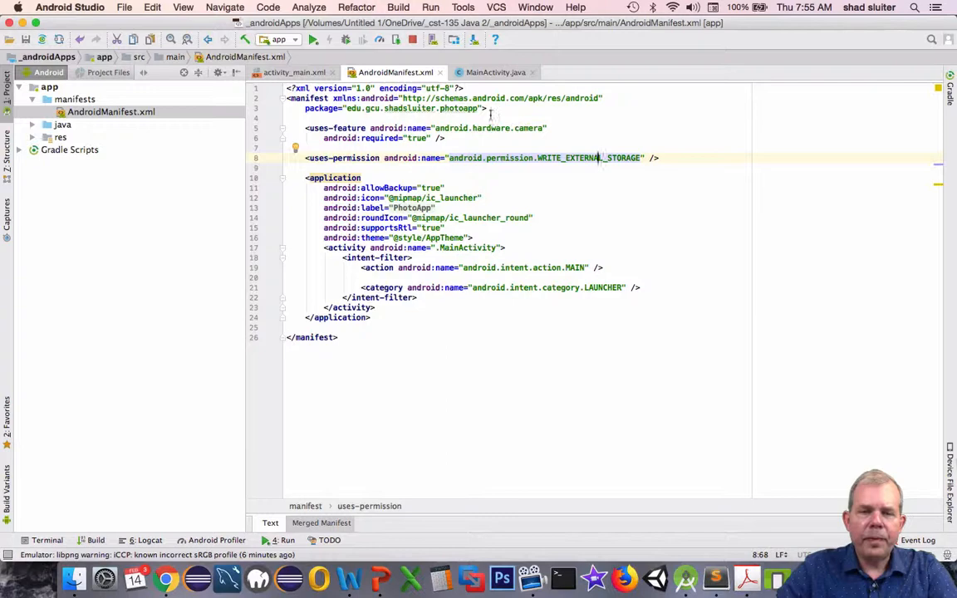
{"action": "left_click", "coordinate": [495, 73]}
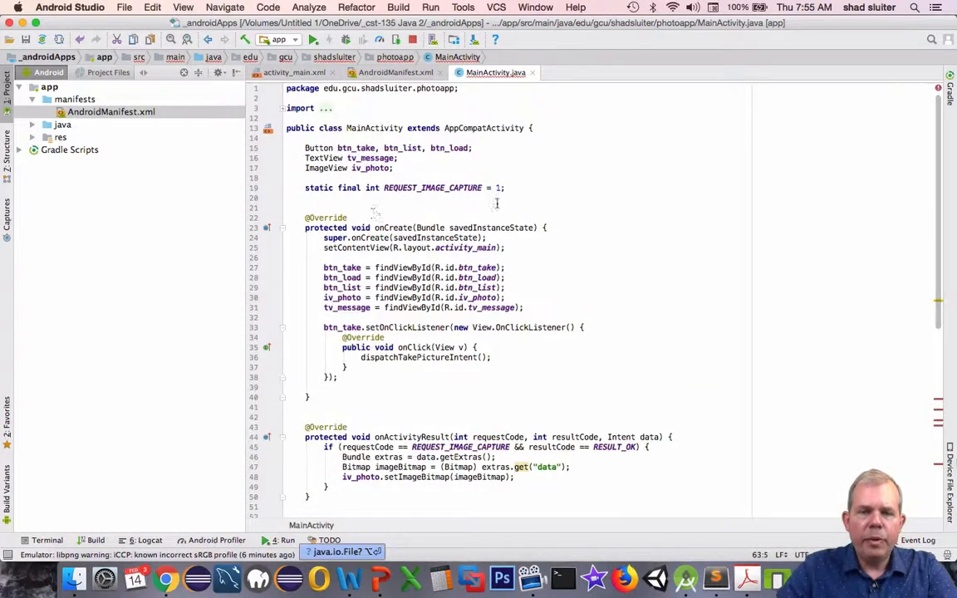
{"action": "type", "text": "String mCurrentPhotoPath;"}
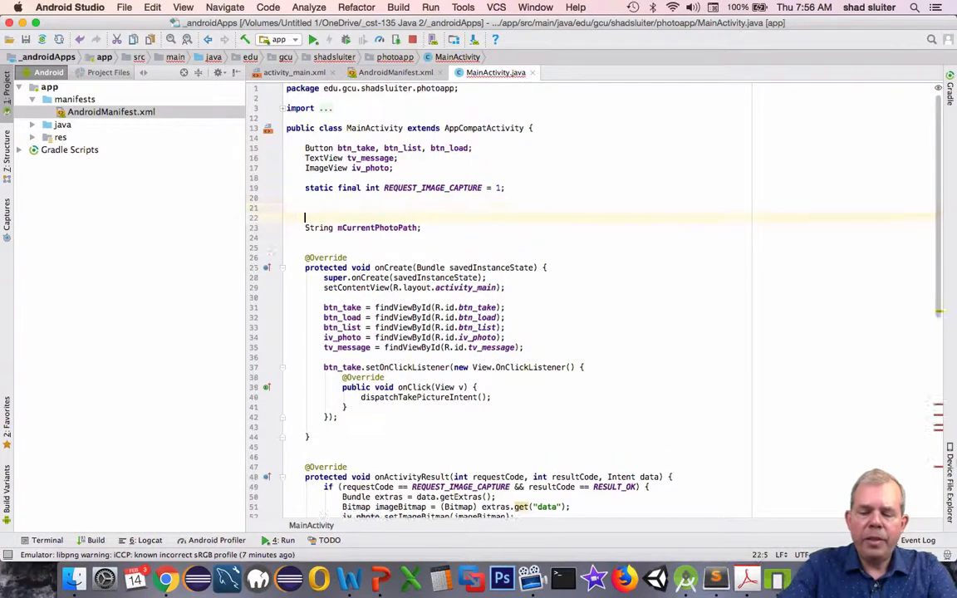
{"action": "type", "text": "// name of the file"}
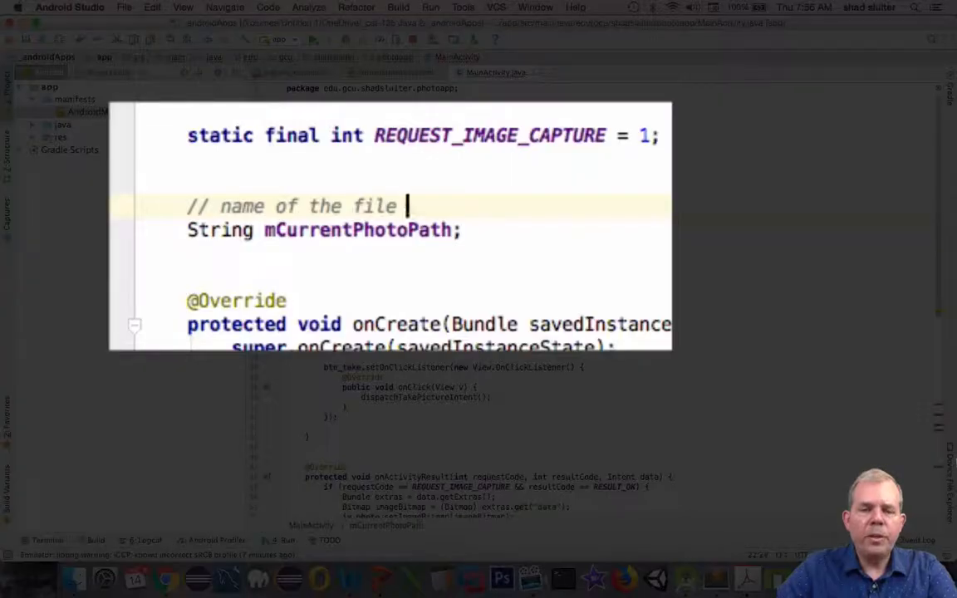
{"action": "type", "text": "that is saved by the camera."}
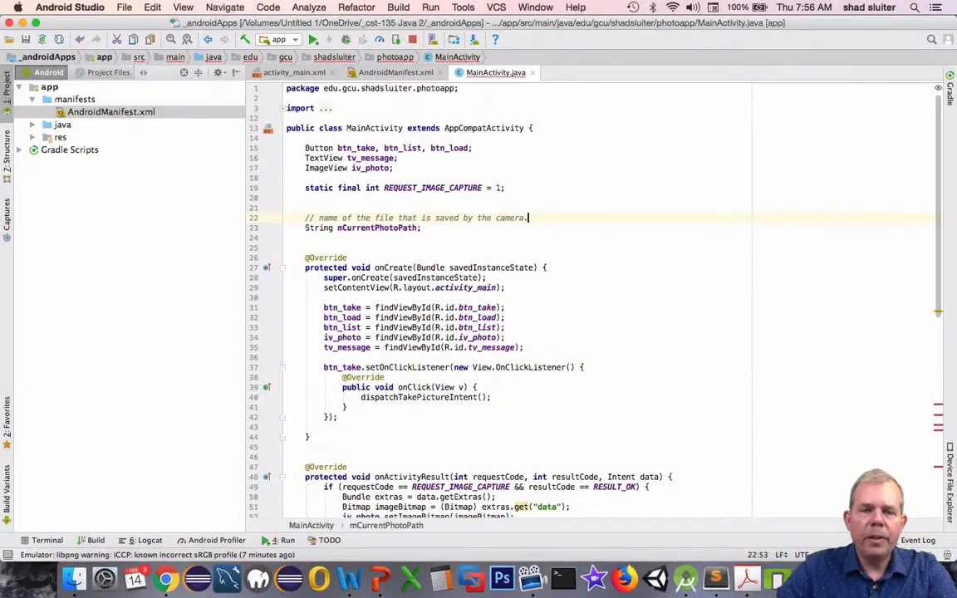
{"action": "scroll", "scroll_direction": "down", "scroll_amount": 3}
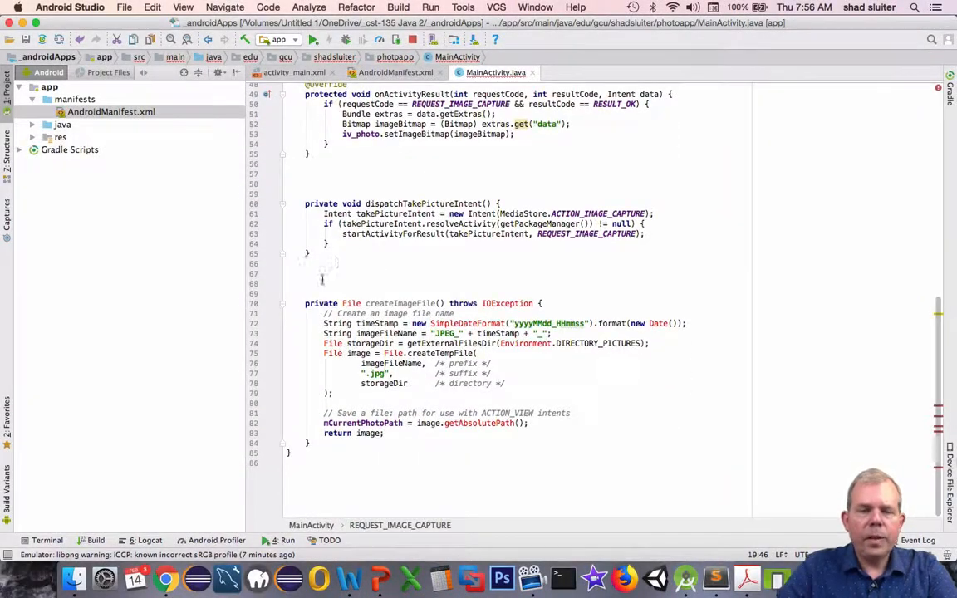
Step: Import File, IOException and java.text.SimpleDateFormat for createImageFile
{"action": "left_click", "coordinate": [341, 284]}
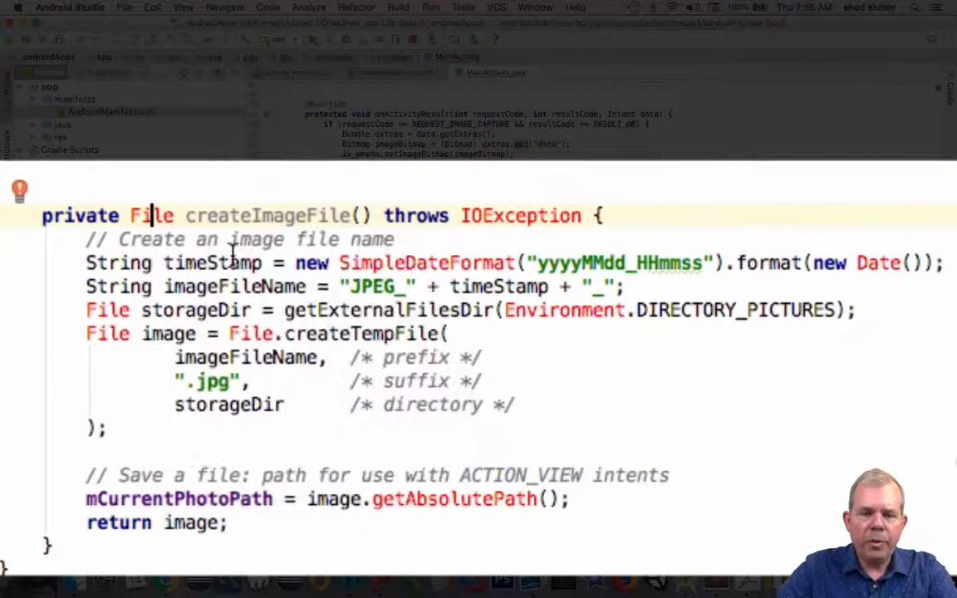
{"action": "mouse_move", "coordinate": [519, 203]}
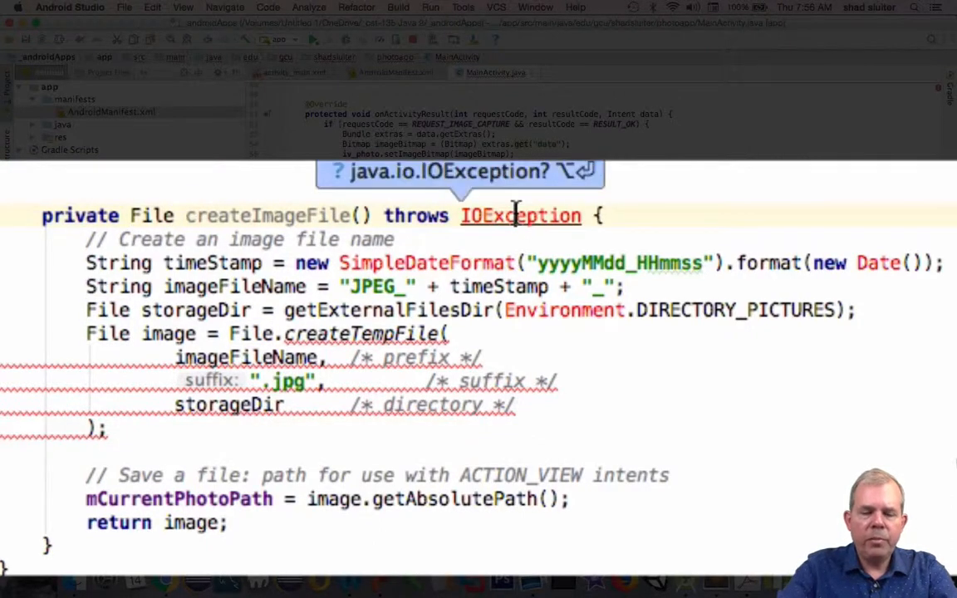
{"action": "mouse_move", "coordinate": [366, 263]}
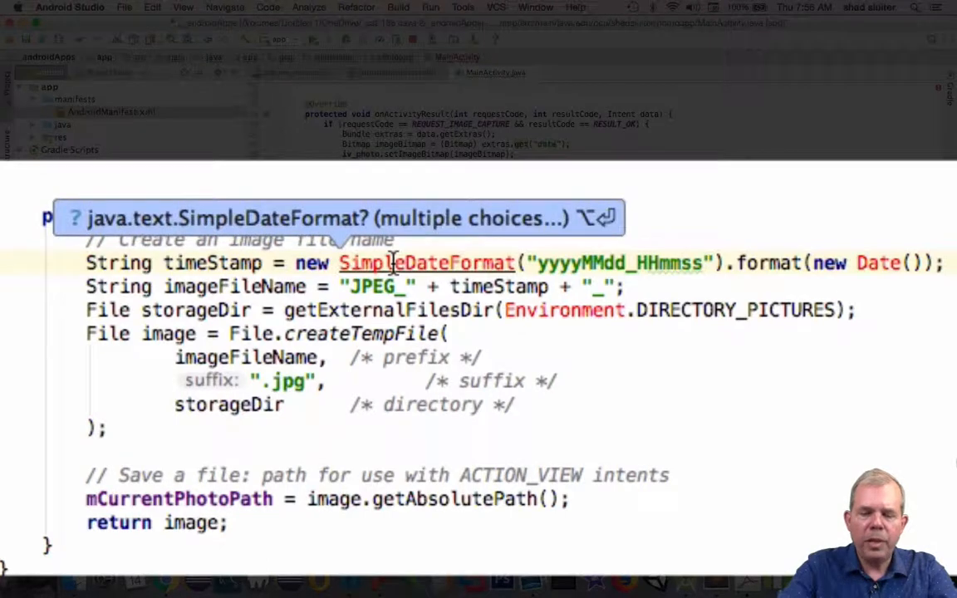
{"action": "left_click", "coordinate": [332, 218]}
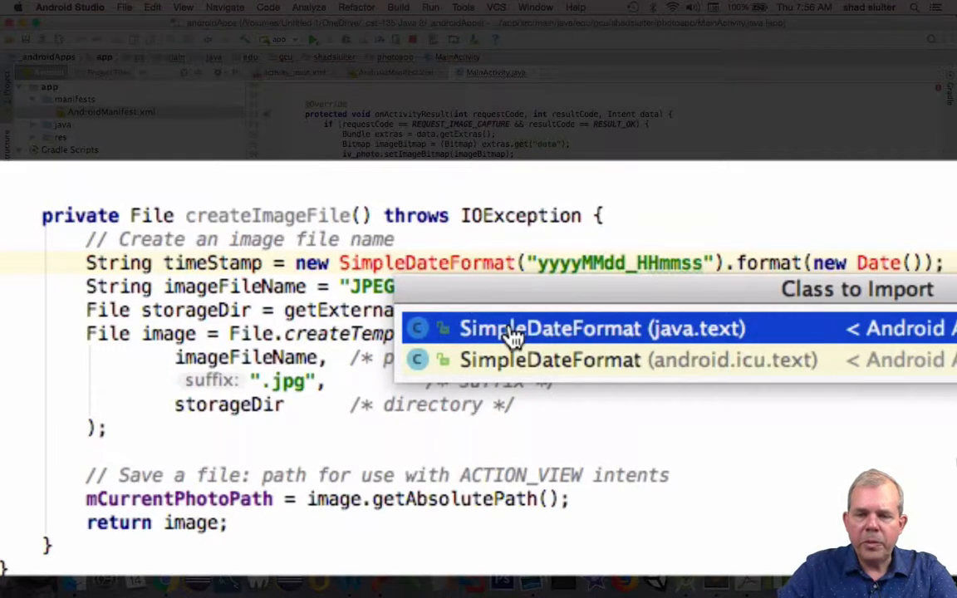
{"action": "mouse_move", "coordinate": [718, 336]}
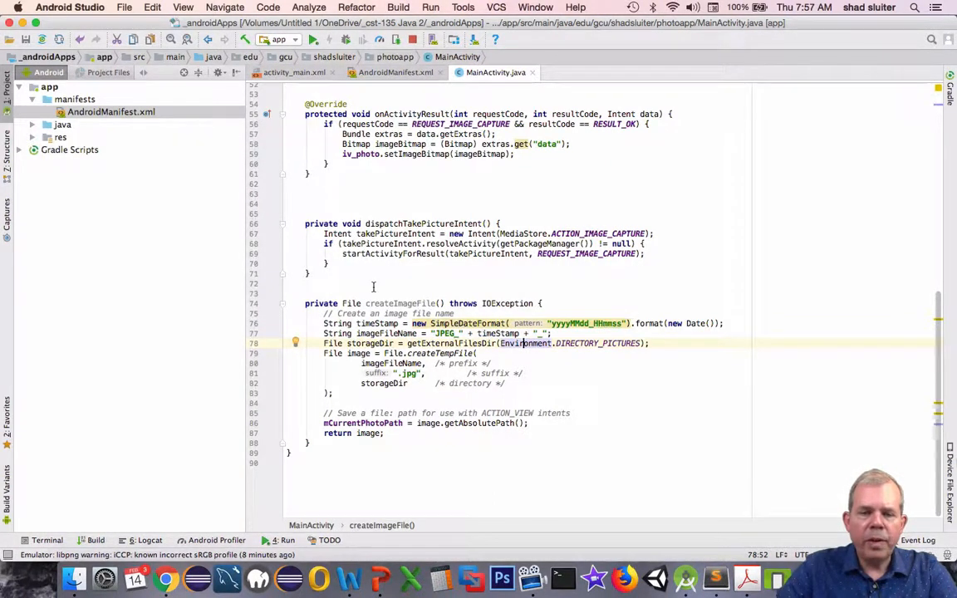
{"action": "mouse_move", "coordinate": [399, 302]}
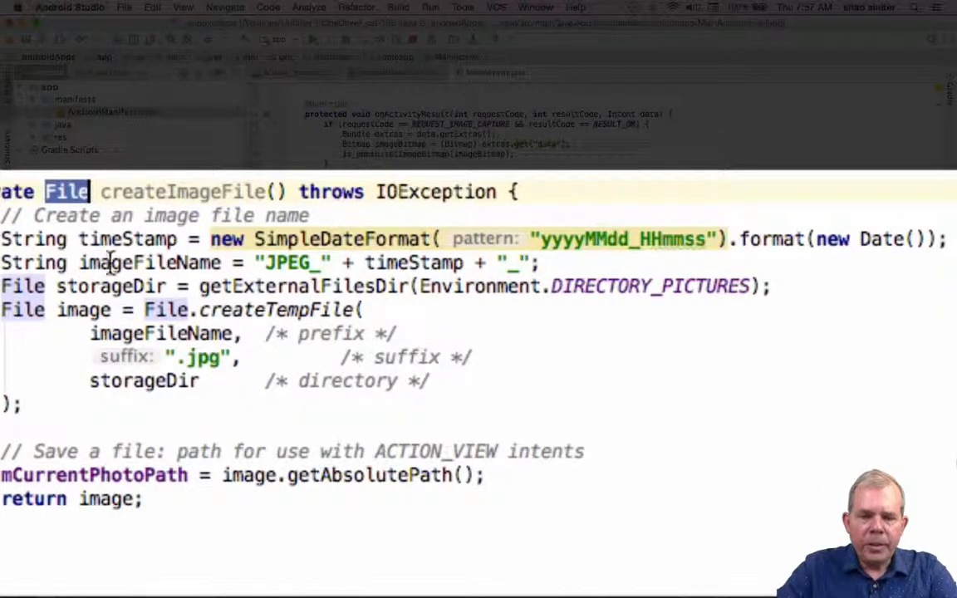
Step: Review timeStamp, storageDir, Environment and the imageFileName prefix in createImageFile
{"action": "double_click", "coordinate": [127, 240]}
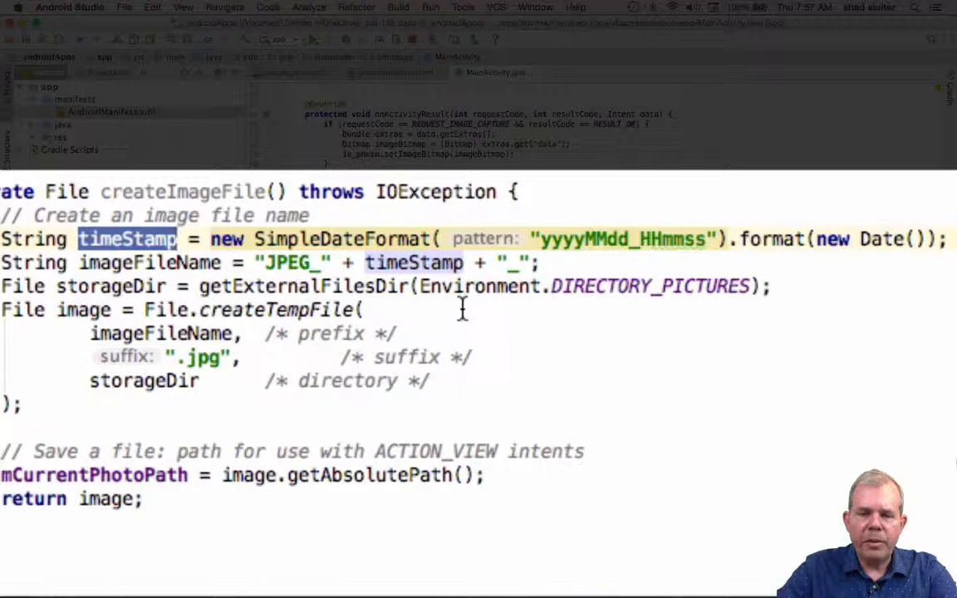
{"action": "mouse_move", "coordinate": [428, 306]}
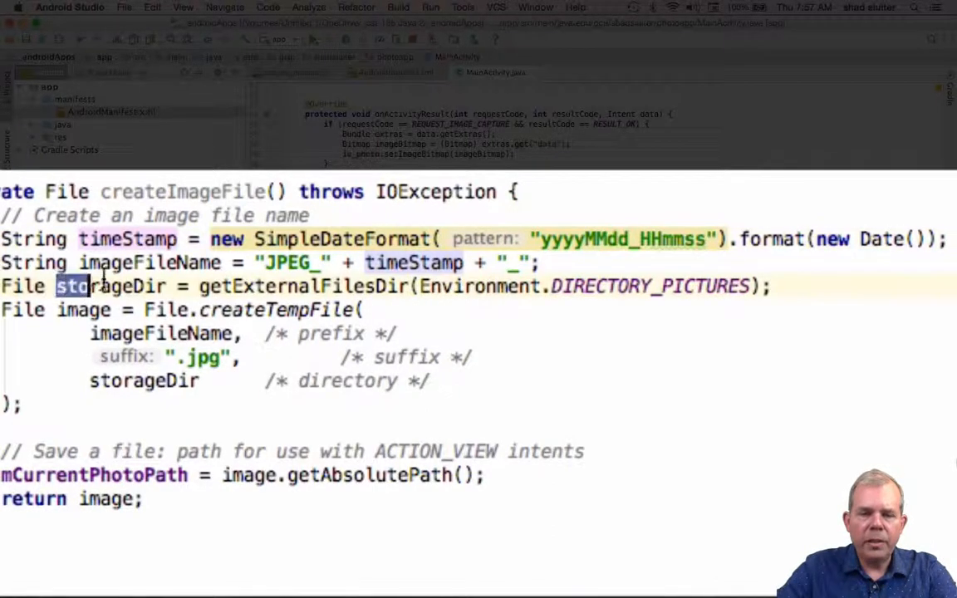
{"action": "double_click", "coordinate": [113, 286]}
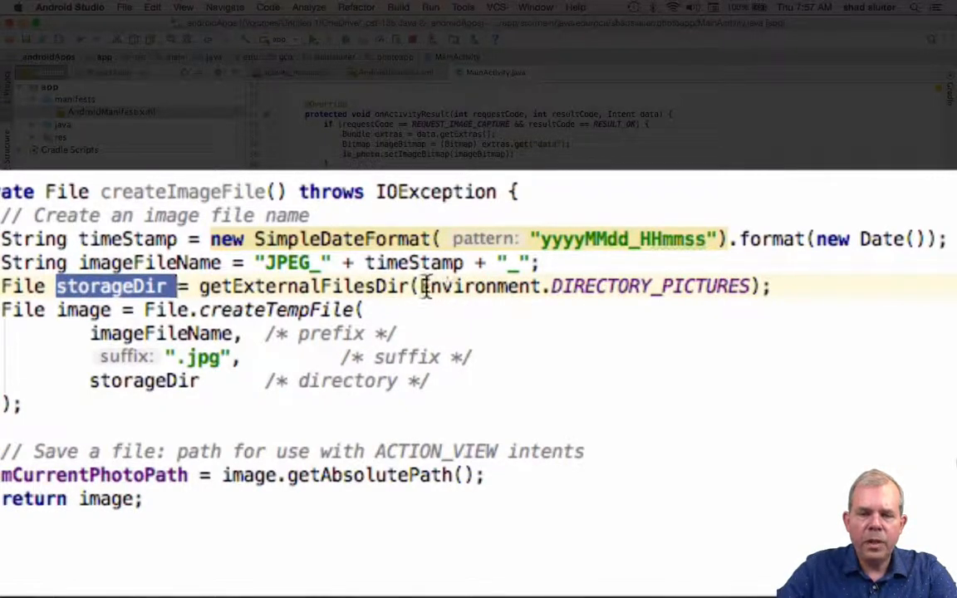
{"action": "double_click", "coordinate": [479, 286]}
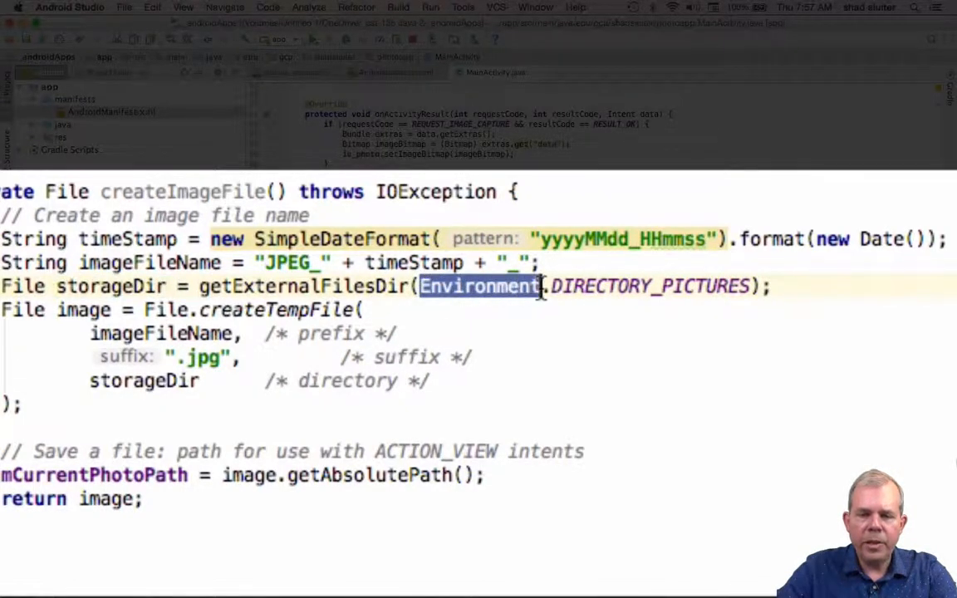
{"action": "mouse_move", "coordinate": [661, 286]}
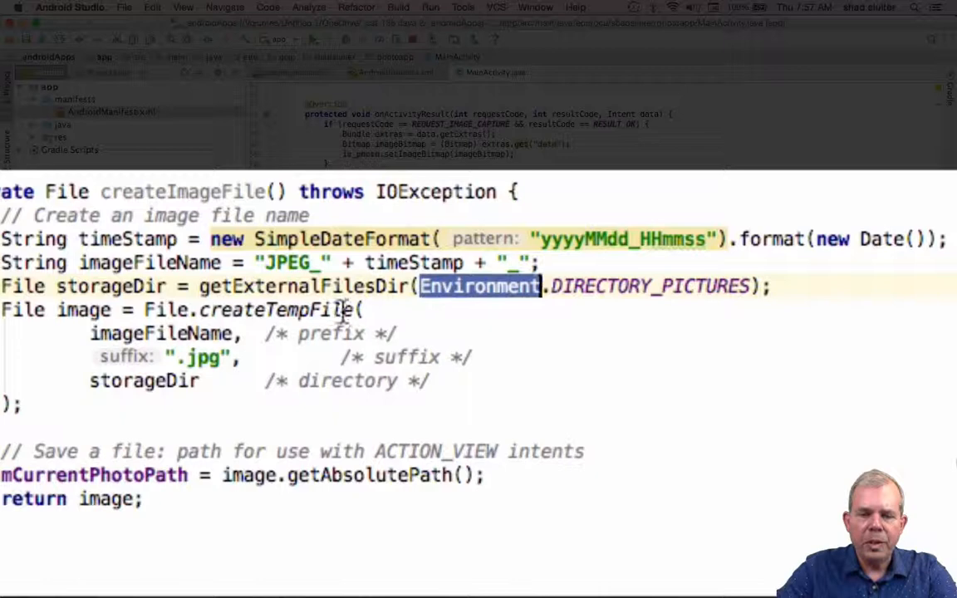
{"action": "left_click", "coordinate": [175, 332]}
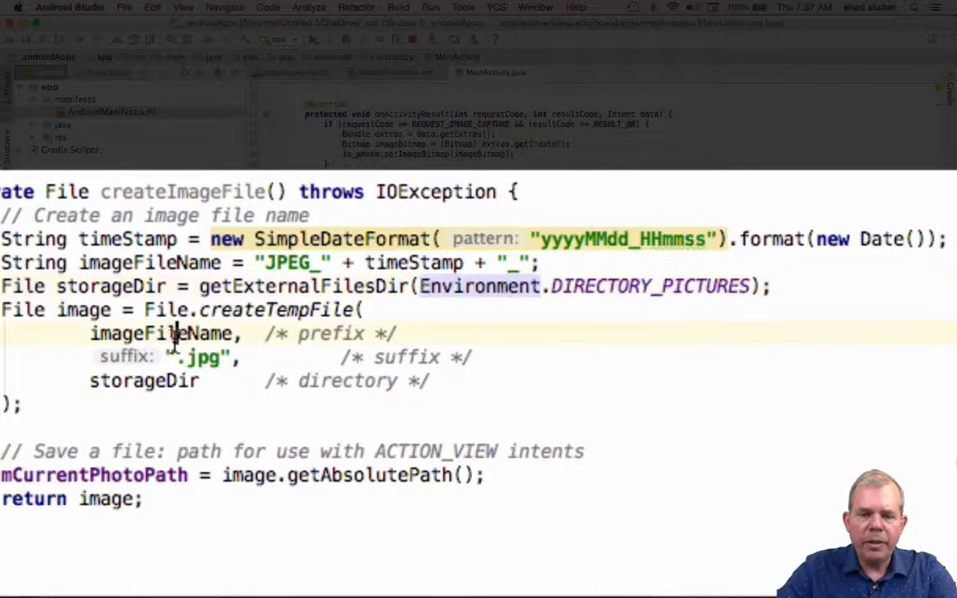
{"action": "double_click", "coordinate": [199, 358]}
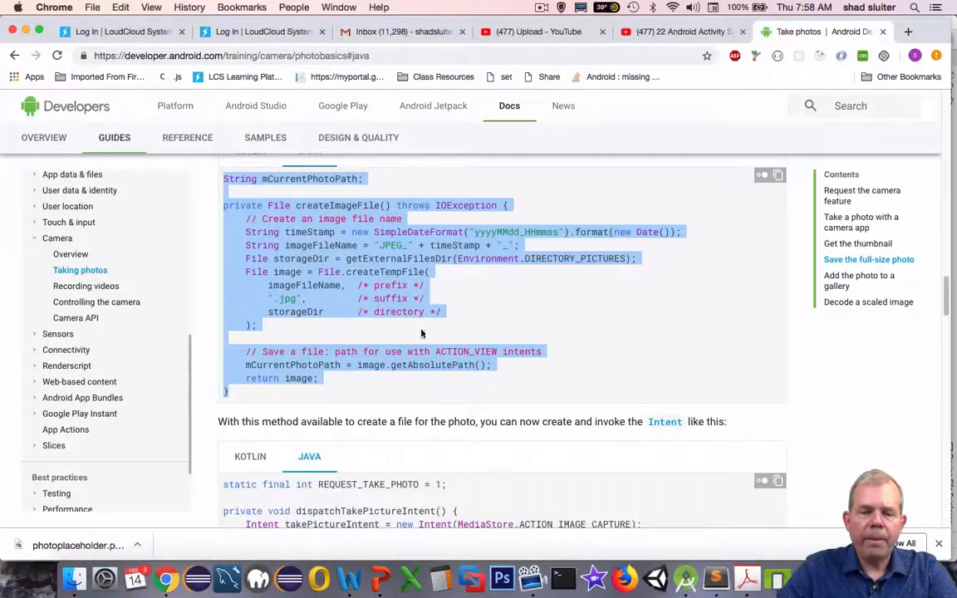
Step: Locate the docs' dispatchTakePictureIntent sample with its REQUEST_TAKE_PHOTO constant for copying
{"action": "scroll", "scroll_direction": "down", "scroll_amount": 3}
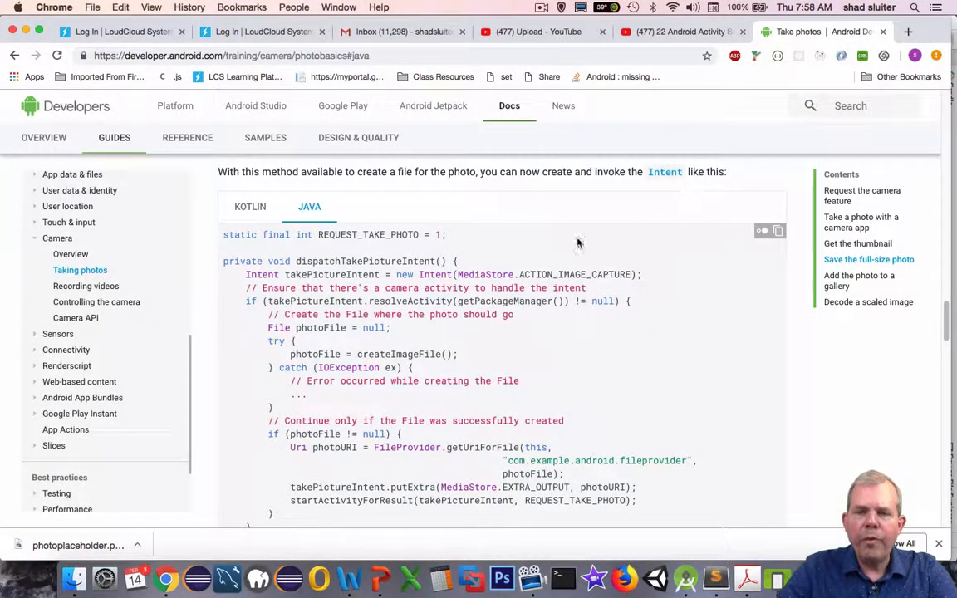
{"action": "mouse_move", "coordinate": [299, 259]}
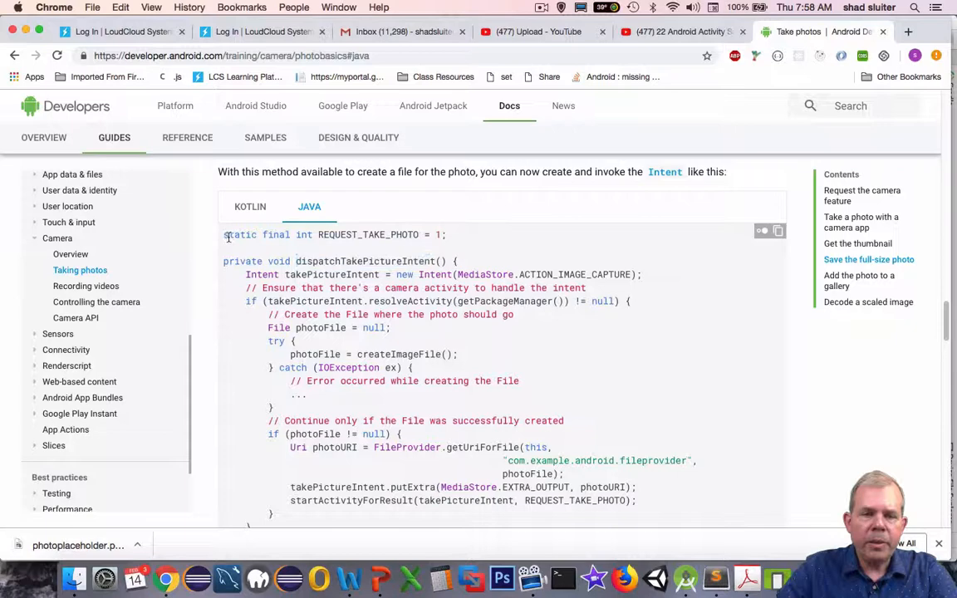
{"action": "scroll", "scroll_direction": "down", "scroll_amount": 3}
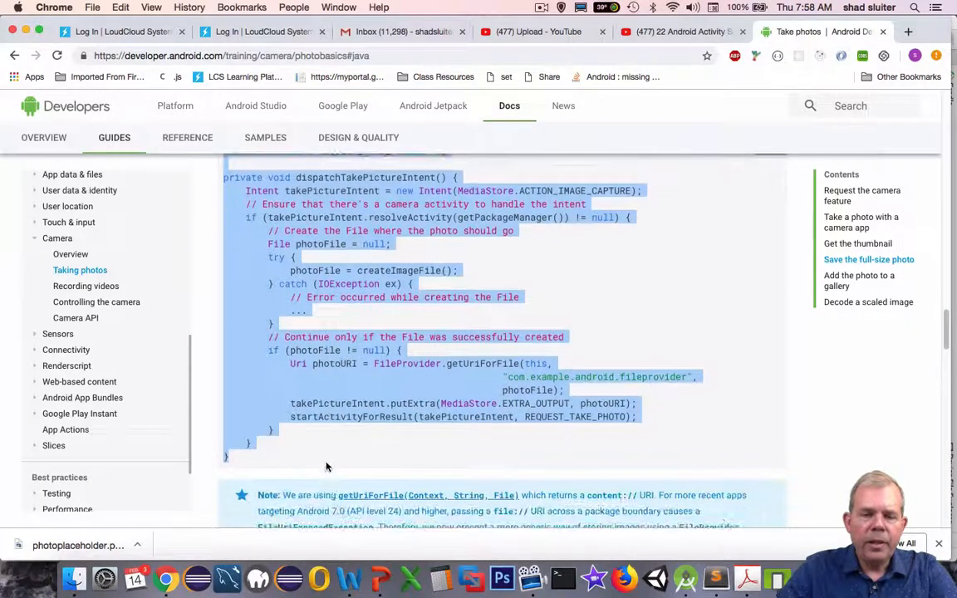
{"action": "mouse_move", "coordinate": [382, 555]}
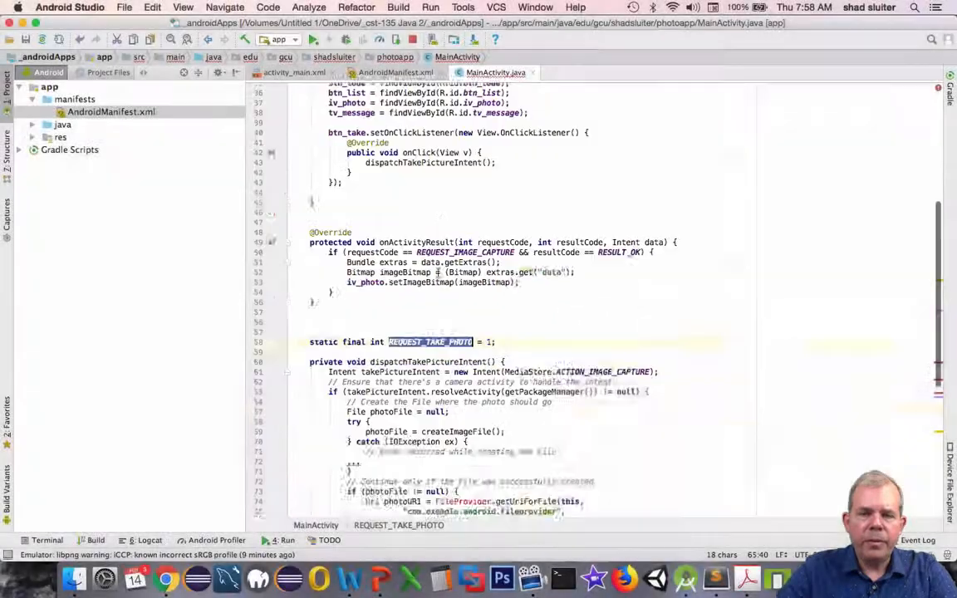
Step: Rename the class-level camera constant to REQUEST_TAKE_PHOTO and remove the duplicate pasted one
{"action": "scroll", "scroll_direction": "up", "scroll_amount": 3}
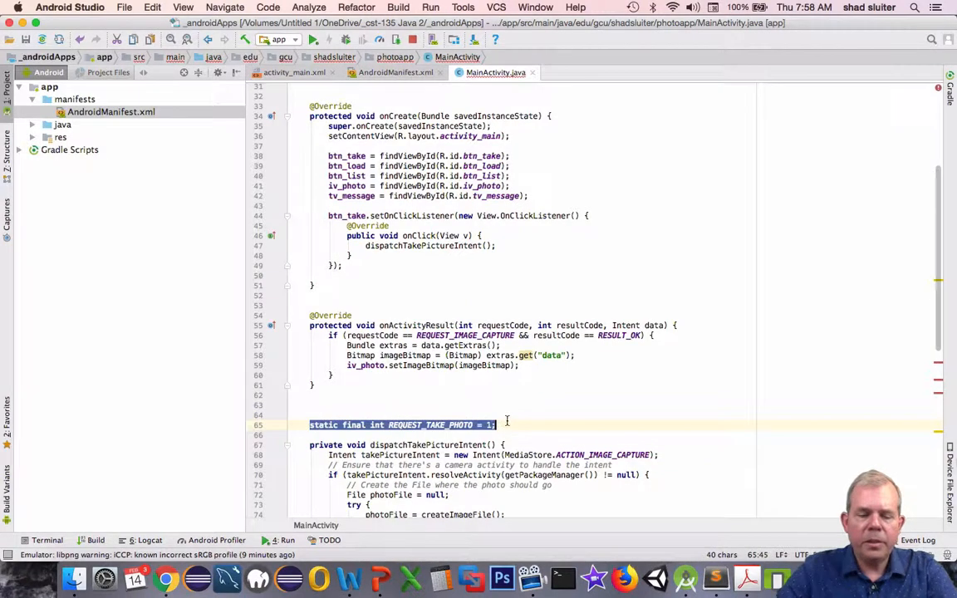
{"action": "scroll", "scroll_direction": "up", "scroll_amount": 3}
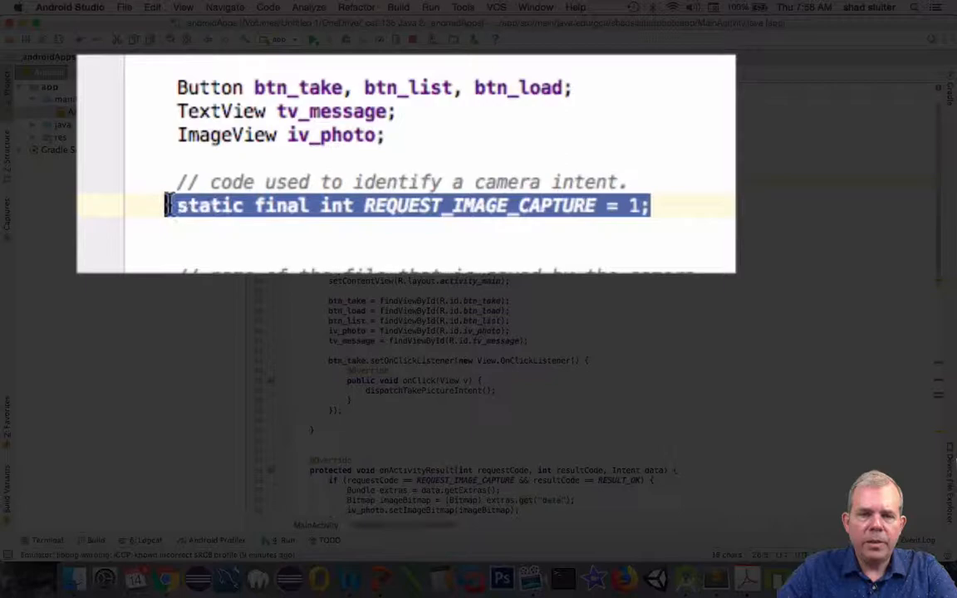
{"action": "type", "text": "REQUEST_TAKE_PHOTO"}
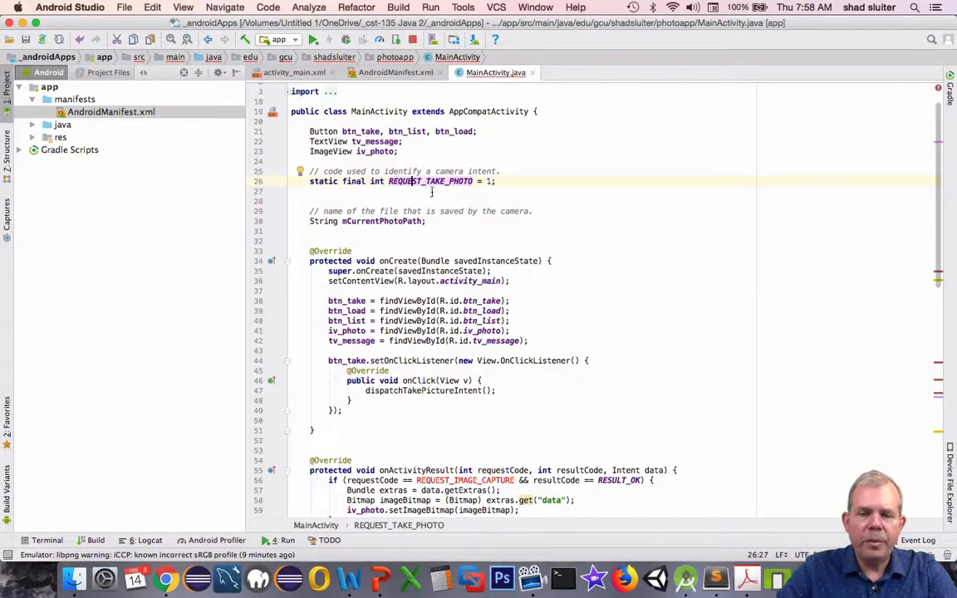
{"action": "double_click", "coordinate": [430, 181]}
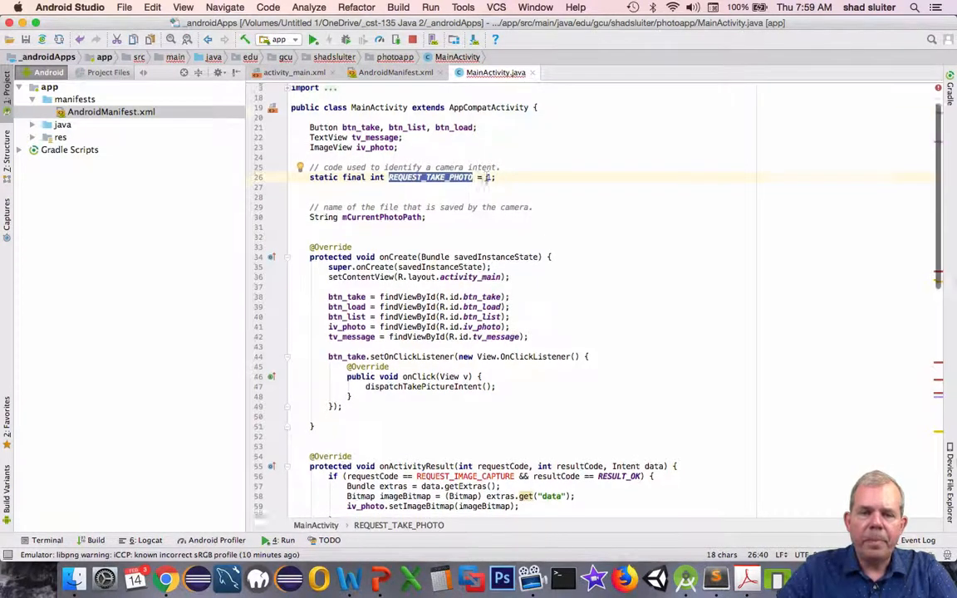
{"action": "scroll", "scroll_direction": "down", "scroll_amount": 3}
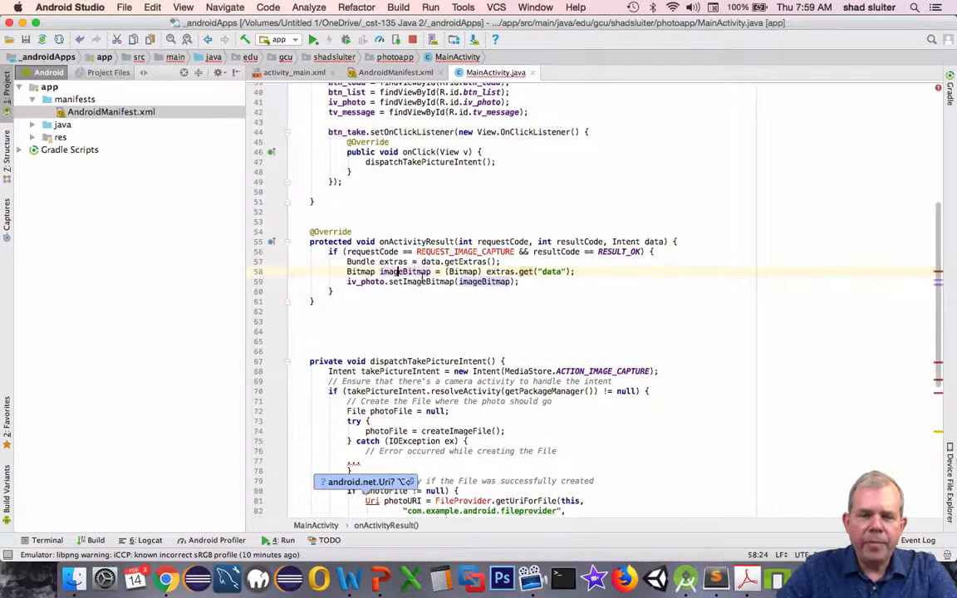
Step: Replace the catch-block placeholder with a Toast.makeText error message in dispatchTakePictureIntent
{"action": "scroll", "scroll_direction": "down", "scroll_amount": 3}
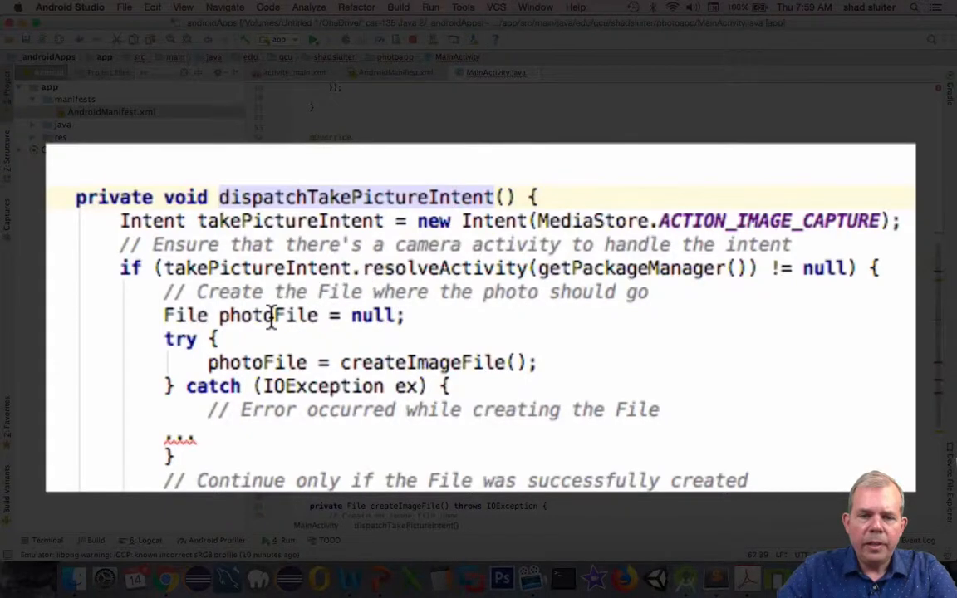
{"action": "double_click", "coordinate": [256, 316]}
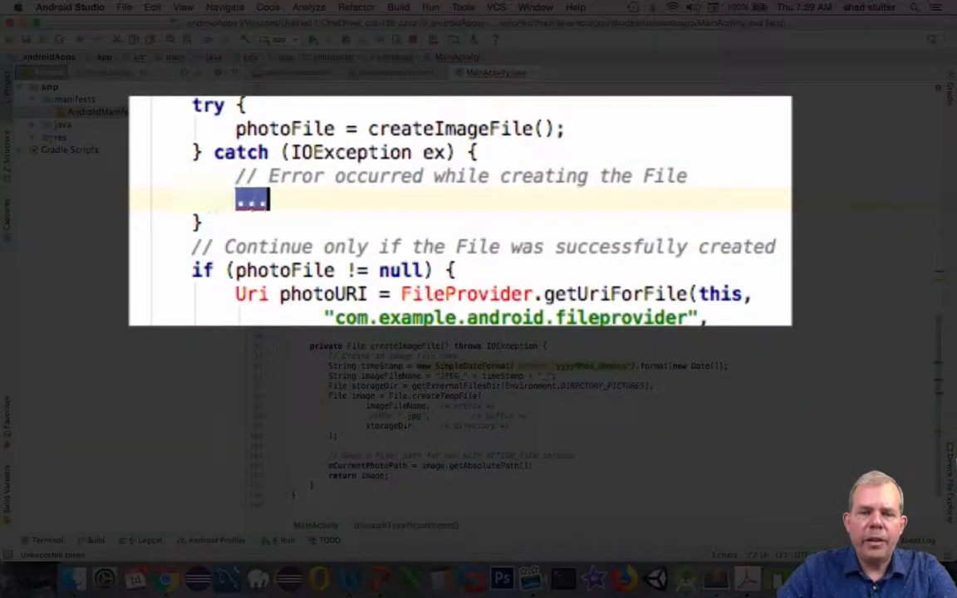
{"action": "type", "text": "Toast"}
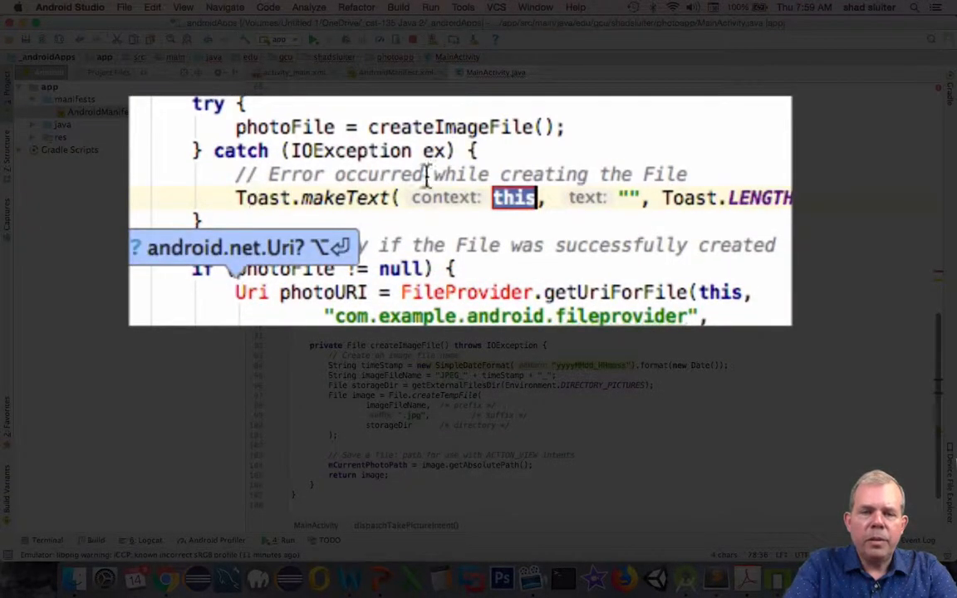
{"action": "type", "text": "Some"}
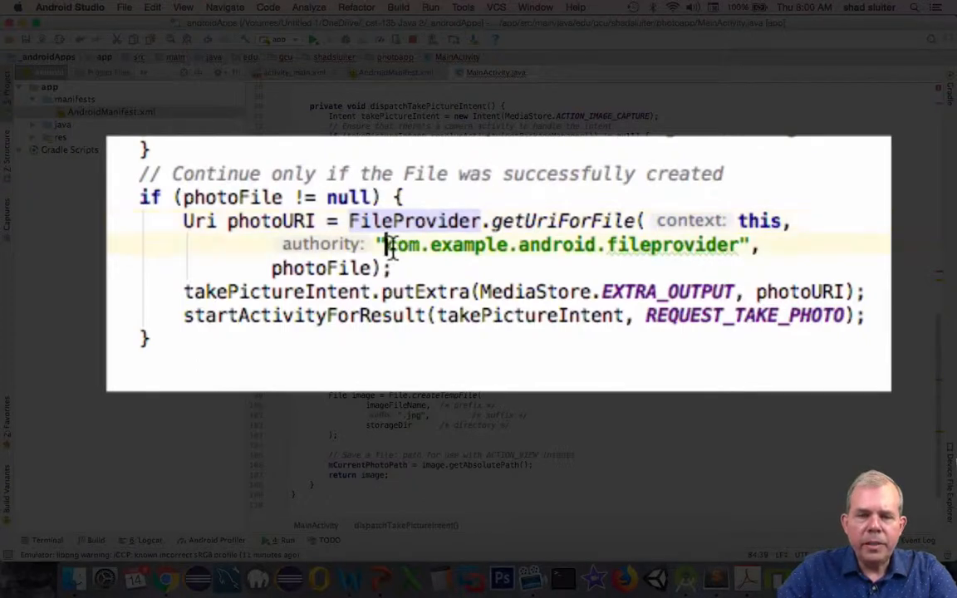
Step: Change the getUriForFile authority prefix from com.example.android to edu.gcu.shadsluiter
{"action": "left_click_drag", "start_coordinate": [385, 245], "coordinate": [597, 244]}
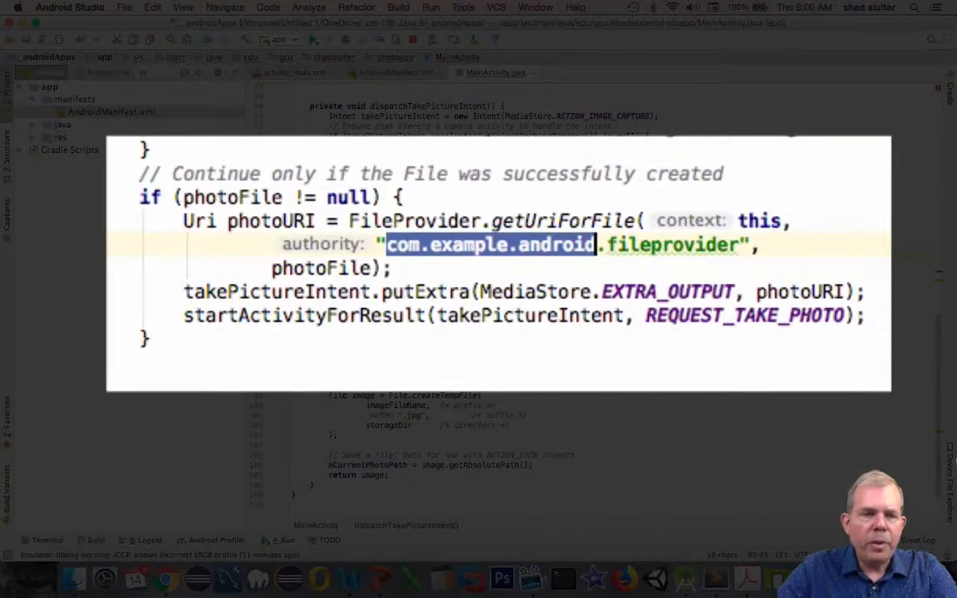
{"action": "left_click", "coordinate": [196, 60]}
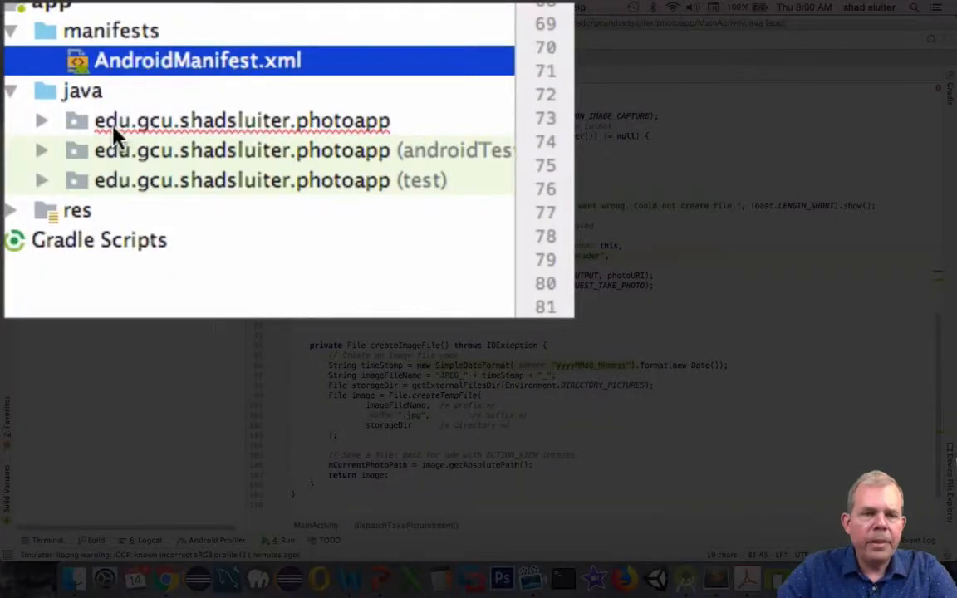
{"action": "mouse_move", "coordinate": [249, 133]}
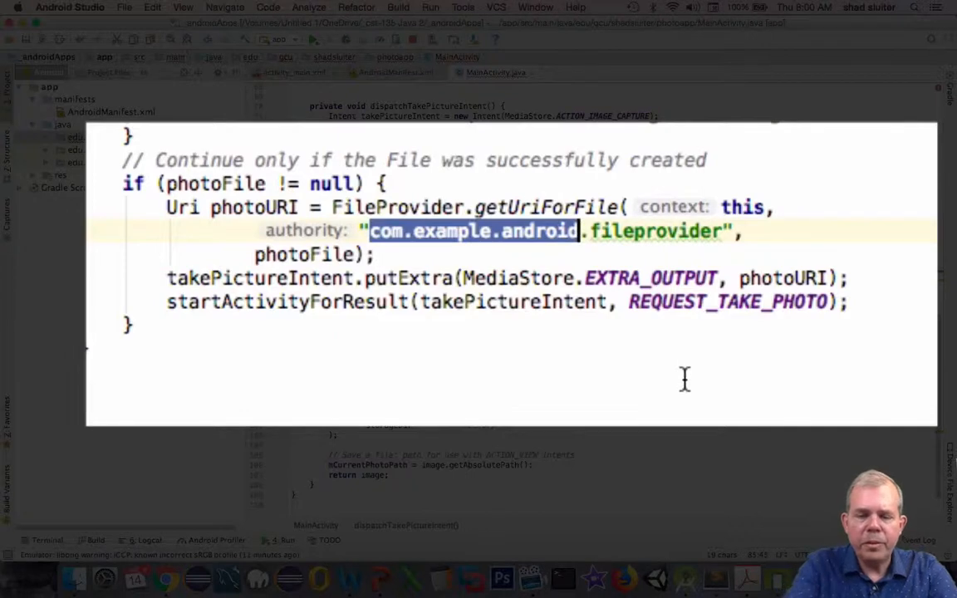
{"action": "type", "text": "edu..fileprovider\","}
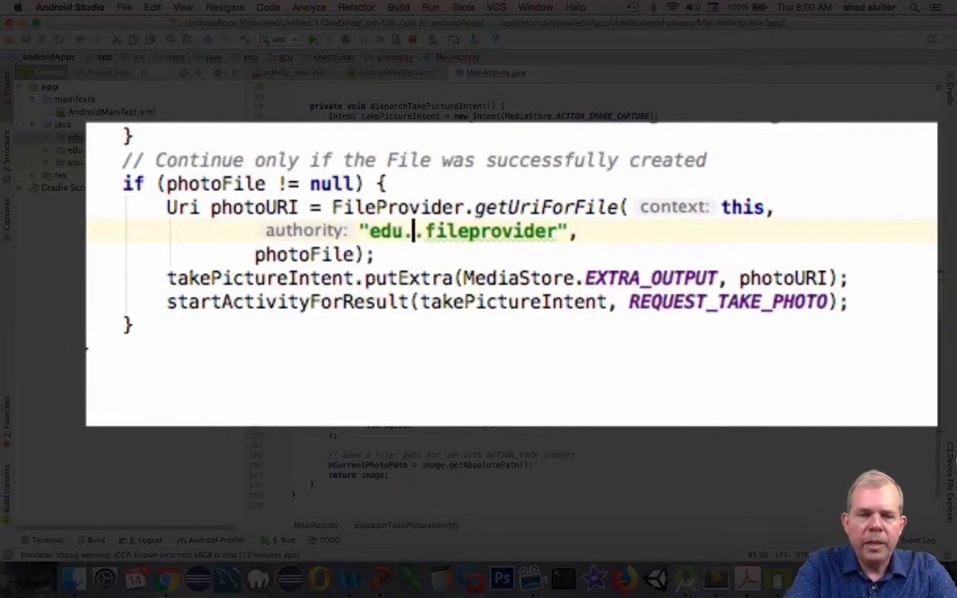
{"action": "type", "text": "gcu.shadsluiter"}
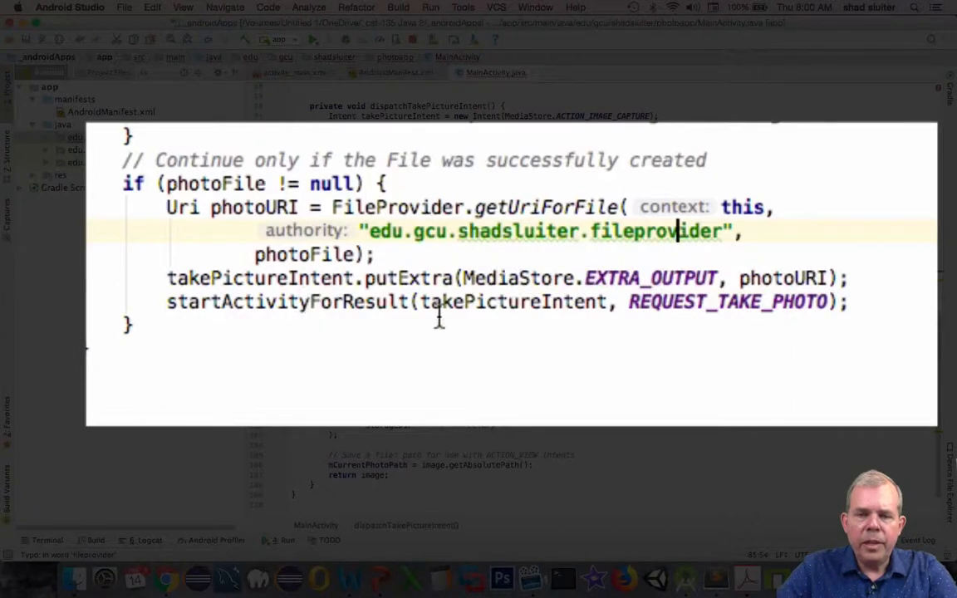
{"action": "left_click", "coordinate": [784, 278]}
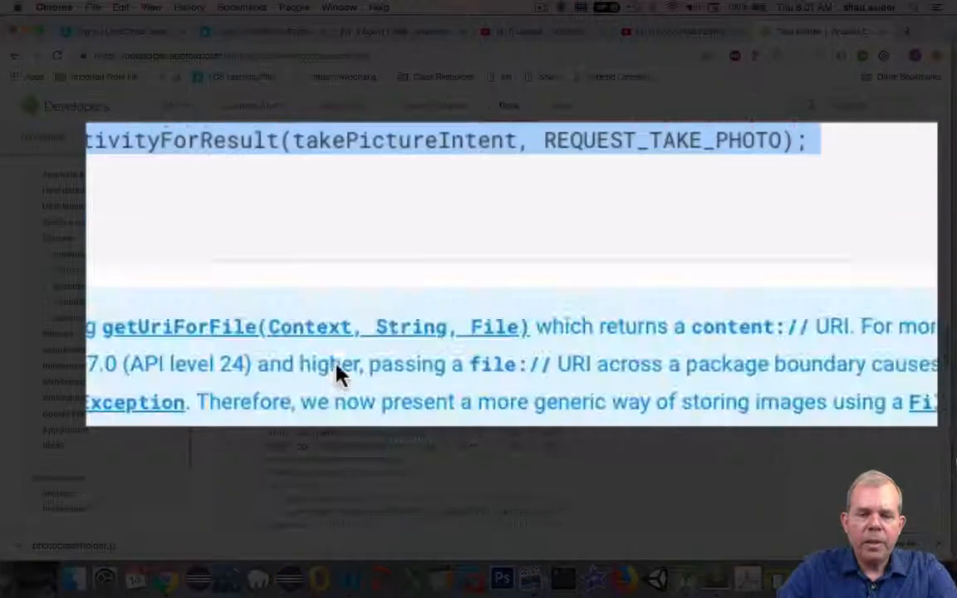
Step: Scroll the Take photos page to the FileProvider manifest snippet and select its provider lines
{"action": "scroll", "scroll_direction": "down", "scroll_amount": 3}
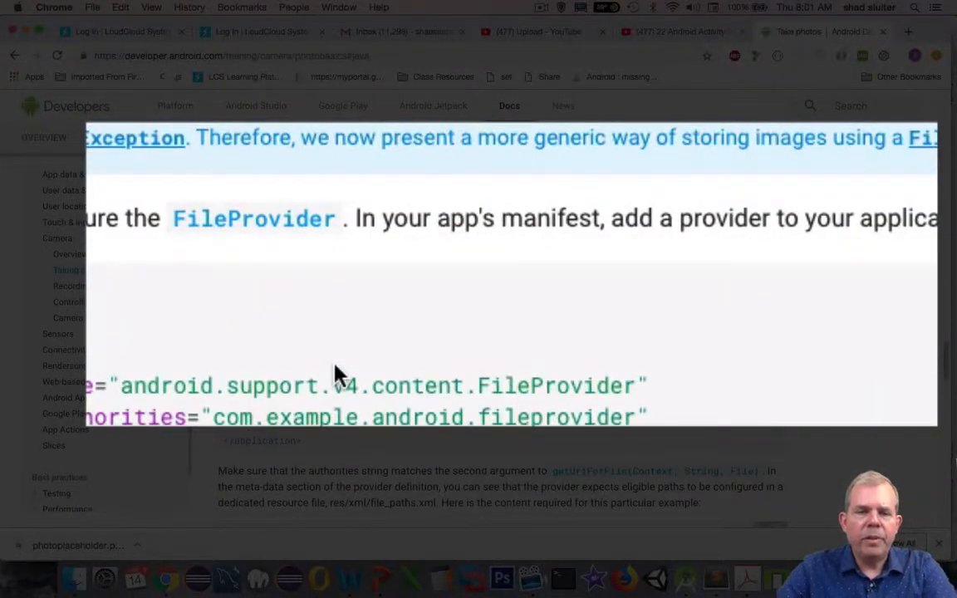
{"action": "scroll", "scroll_direction": "up", "scroll_amount": 3}
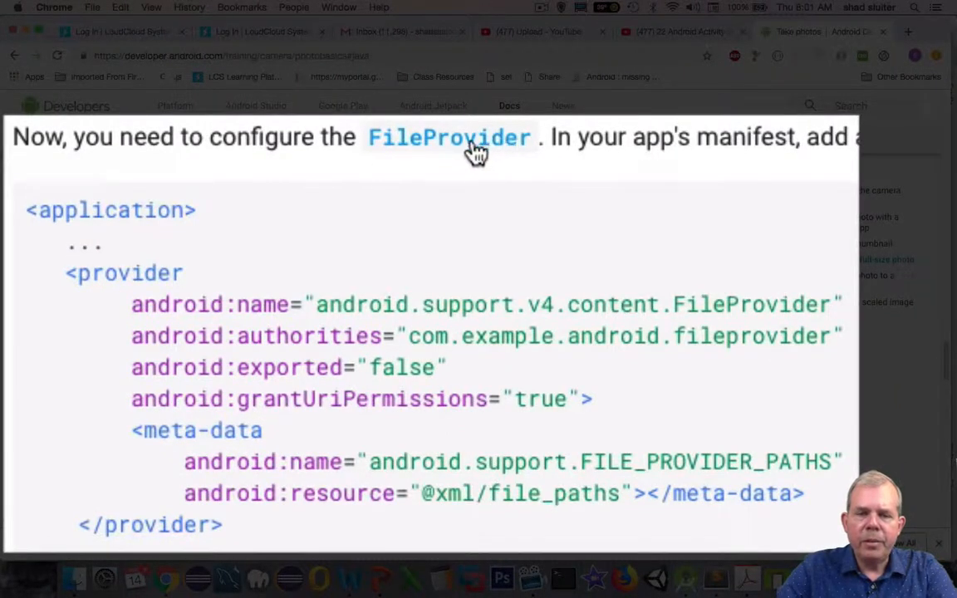
{"action": "mouse_move", "coordinate": [497, 163]}
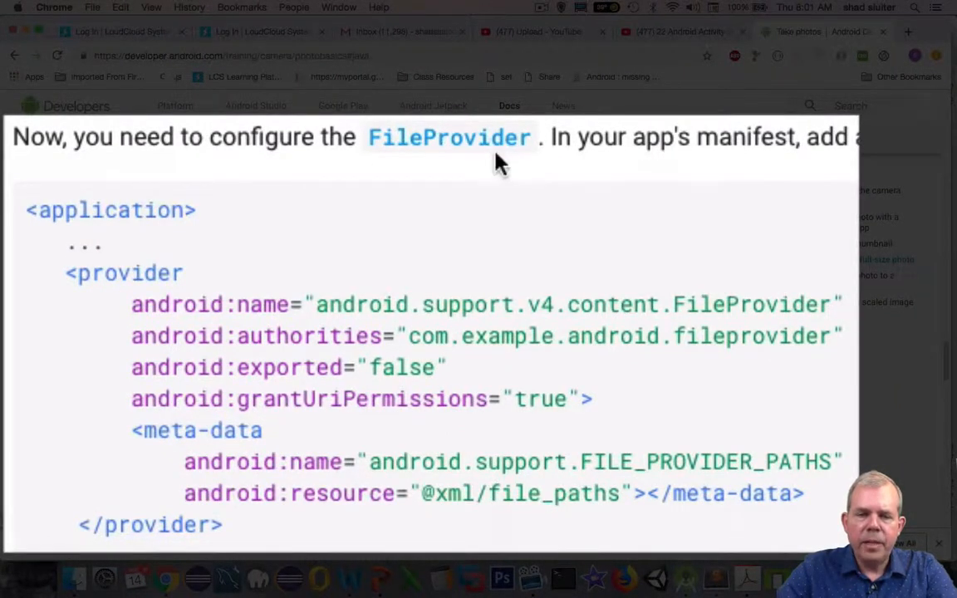
{"action": "scroll", "scroll_direction": "down", "scroll_amount": 3}
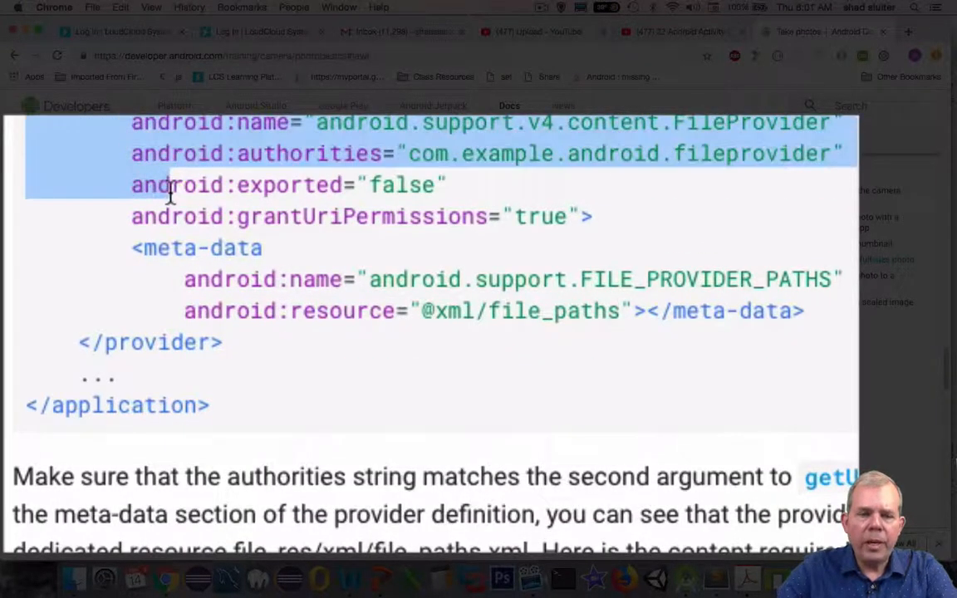
{"action": "left_click_drag", "start_coordinate": [166, 185], "coordinate": [229, 342]}
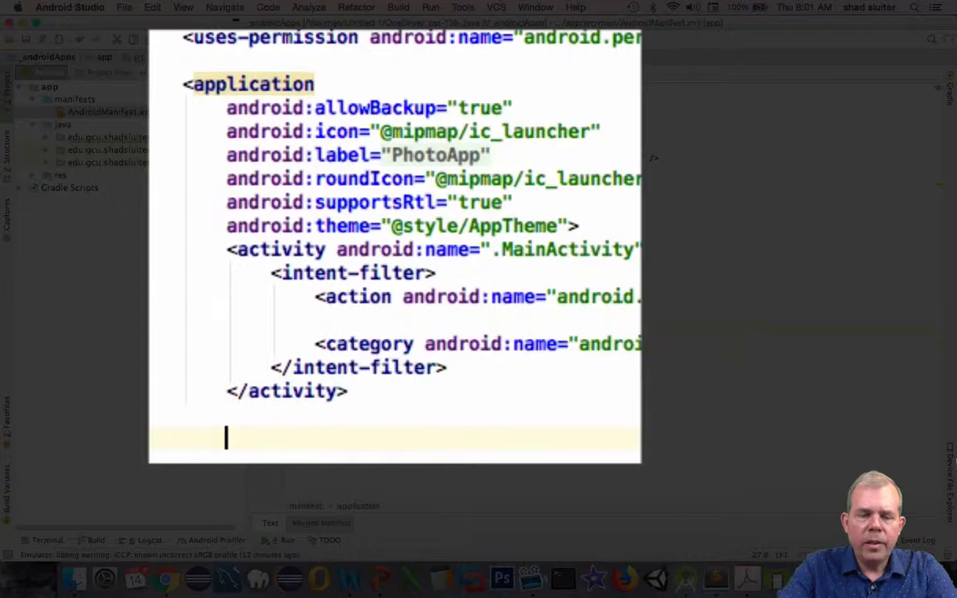
Step: Paste the provider element into the manifest with authority edu.gcu.shadsluiter.fileprovider
{"action": "type", "text": "<provider"}
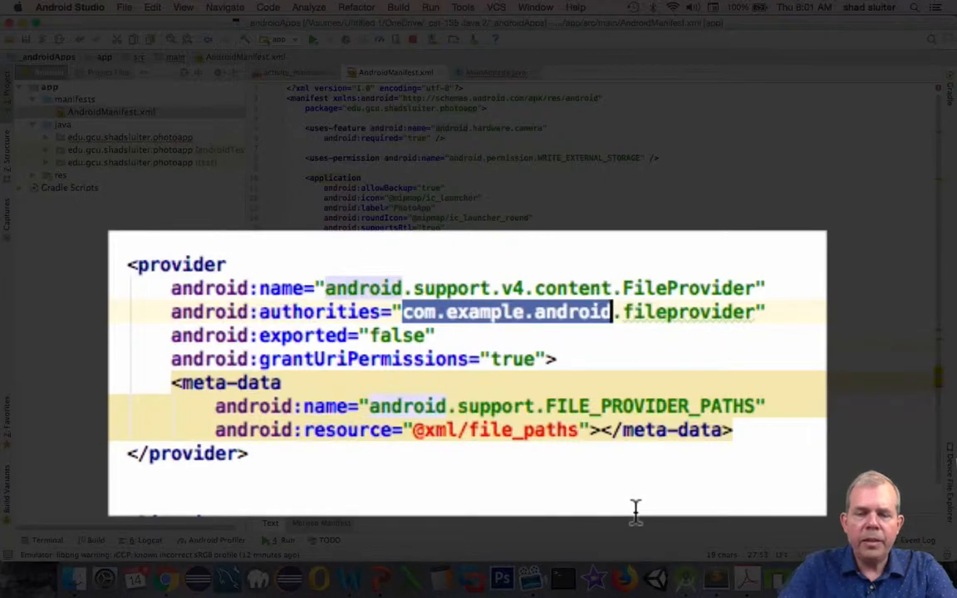
{"action": "type", "text": "edu"}
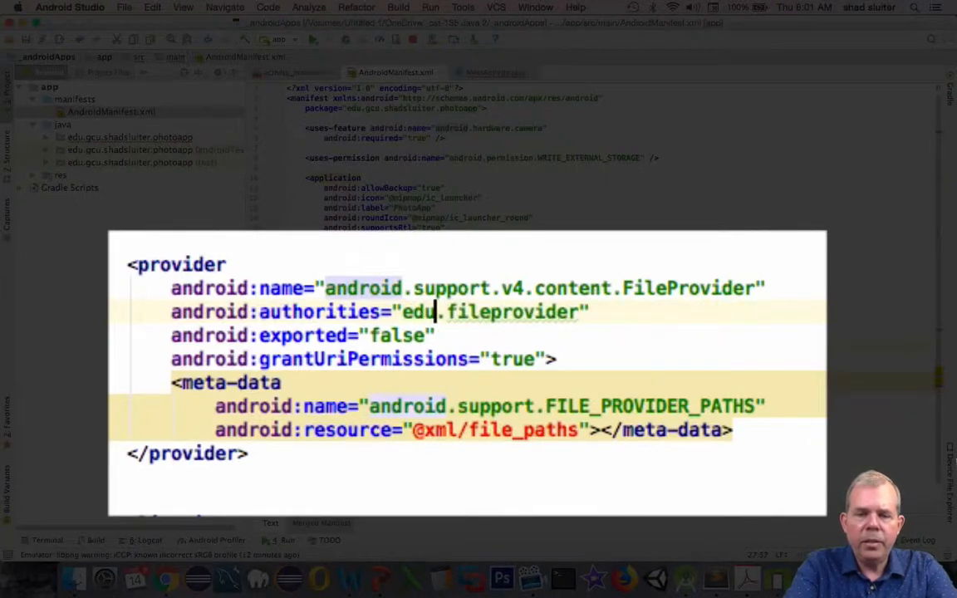
{"action": "type", "text": ".gcu."}
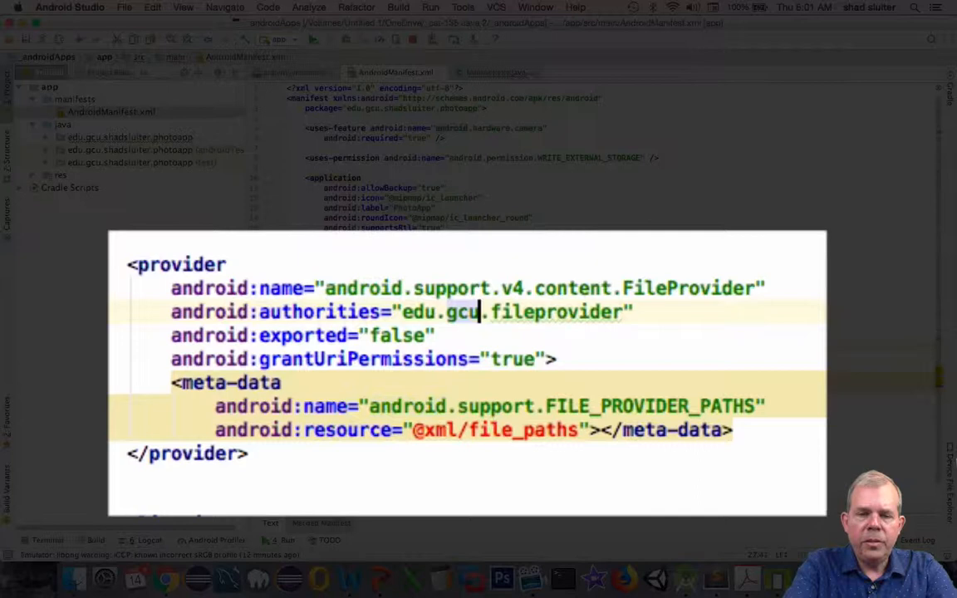
{"action": "type", "text": "shadsluiter."}
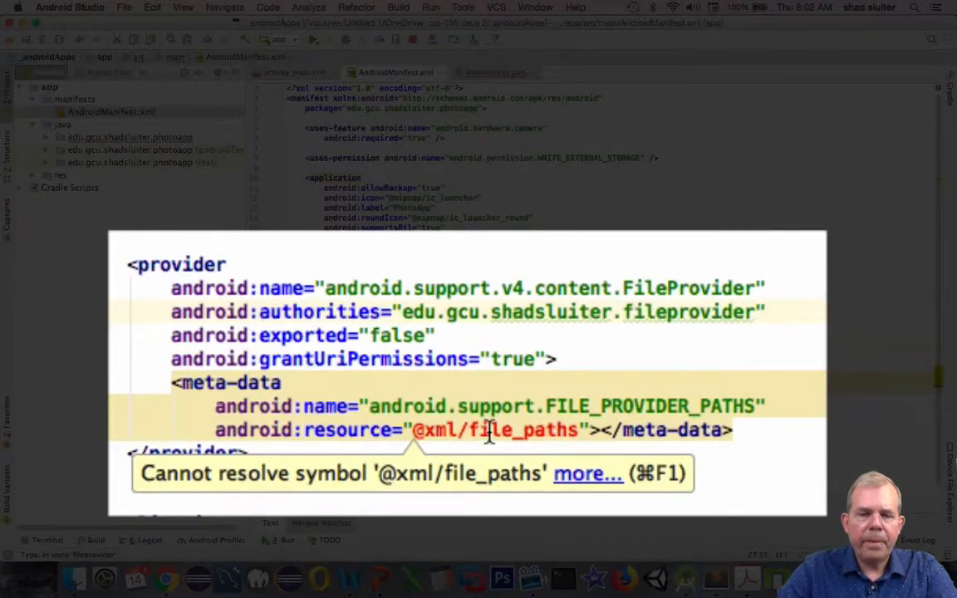
{"action": "mouse_move", "coordinate": [365, 429]}
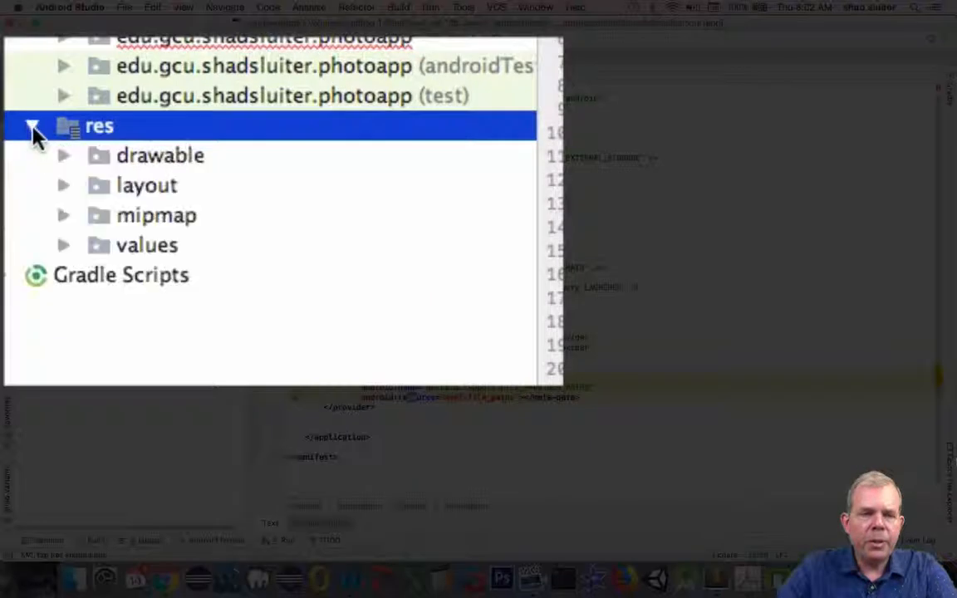
{"action": "mouse_move", "coordinate": [116, 163]}
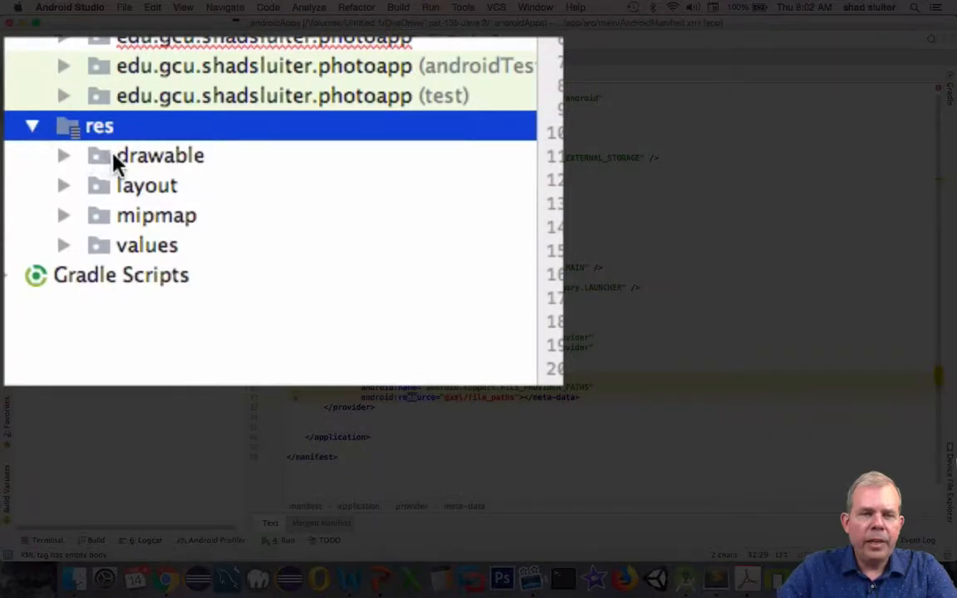
{"action": "mouse_move", "coordinate": [148, 246]}
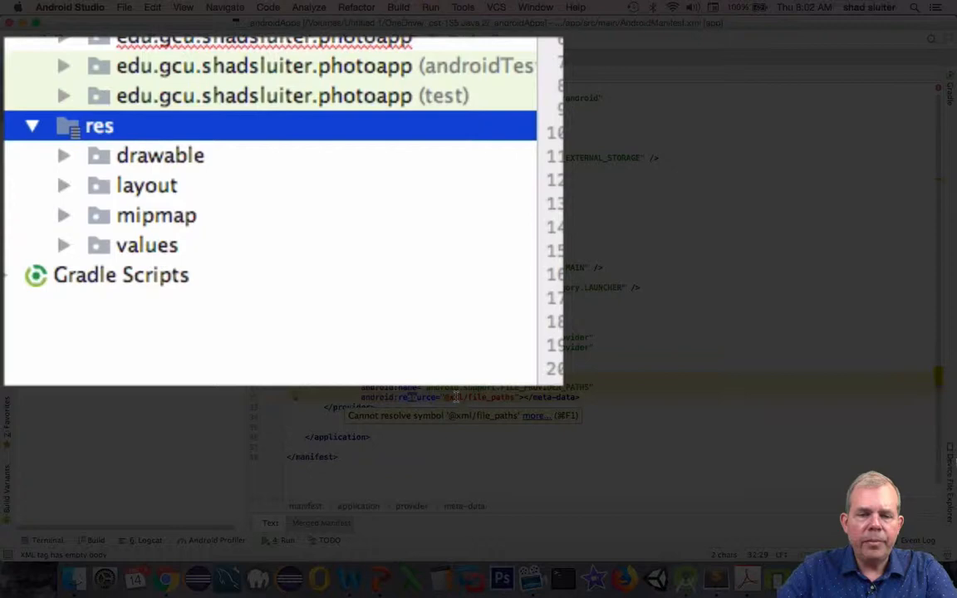
{"action": "mouse_move", "coordinate": [146, 153]}
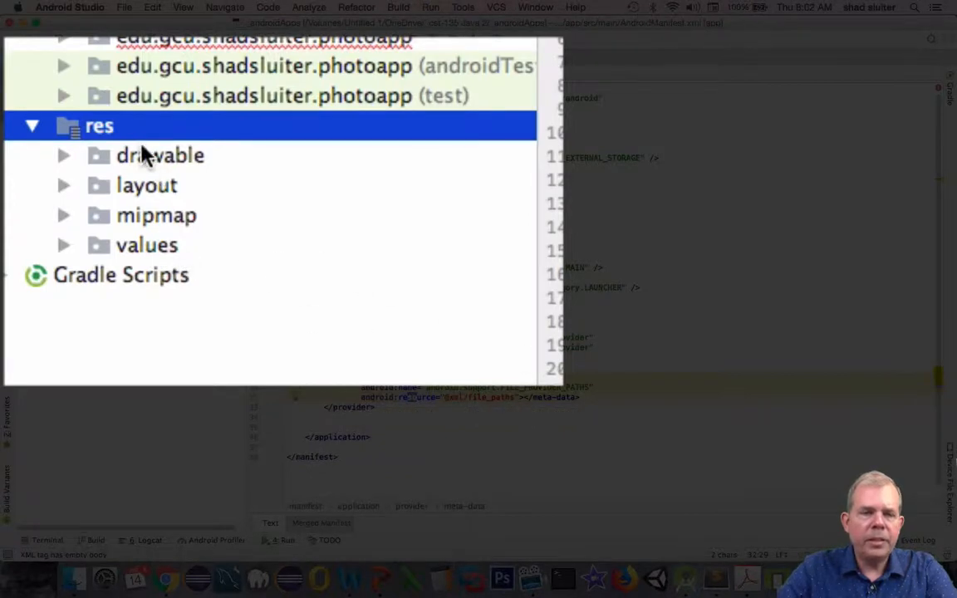
Step: Create a new xml directory under res and select it
{"action": "right_click", "coordinate": [99, 126]}
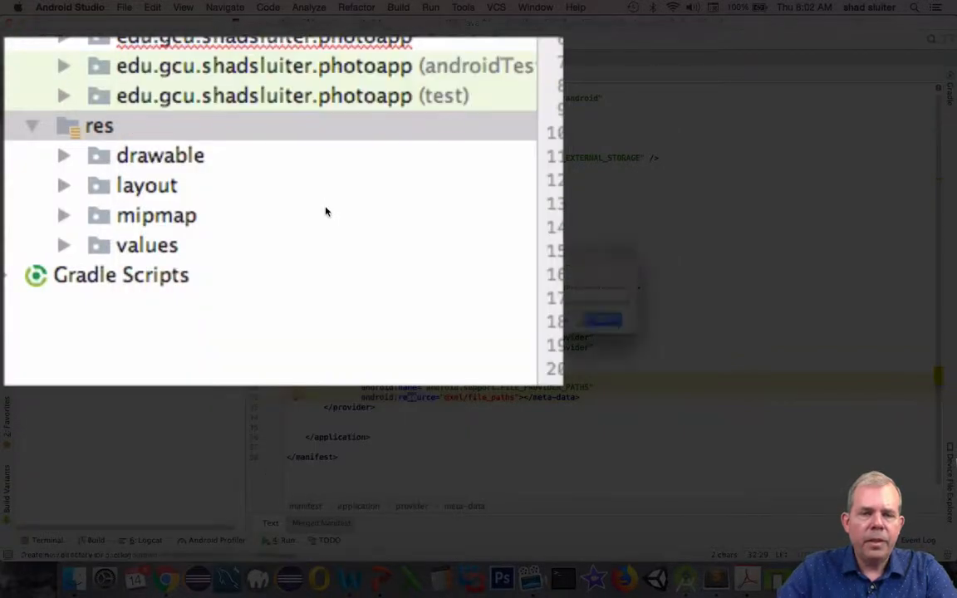
{"action": "left_click", "coordinate": [100, 127]}
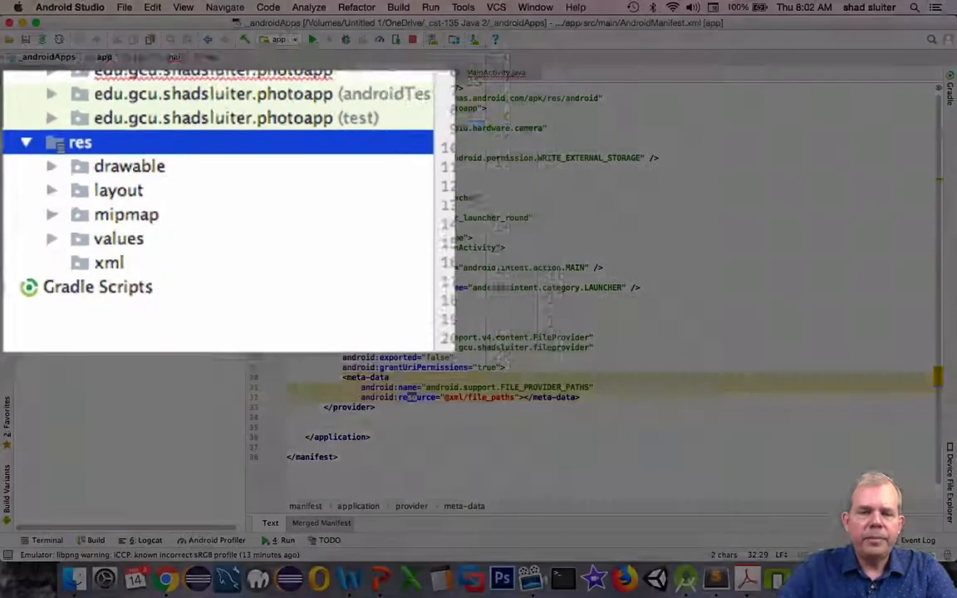
{"action": "left_click", "coordinate": [108, 263]}
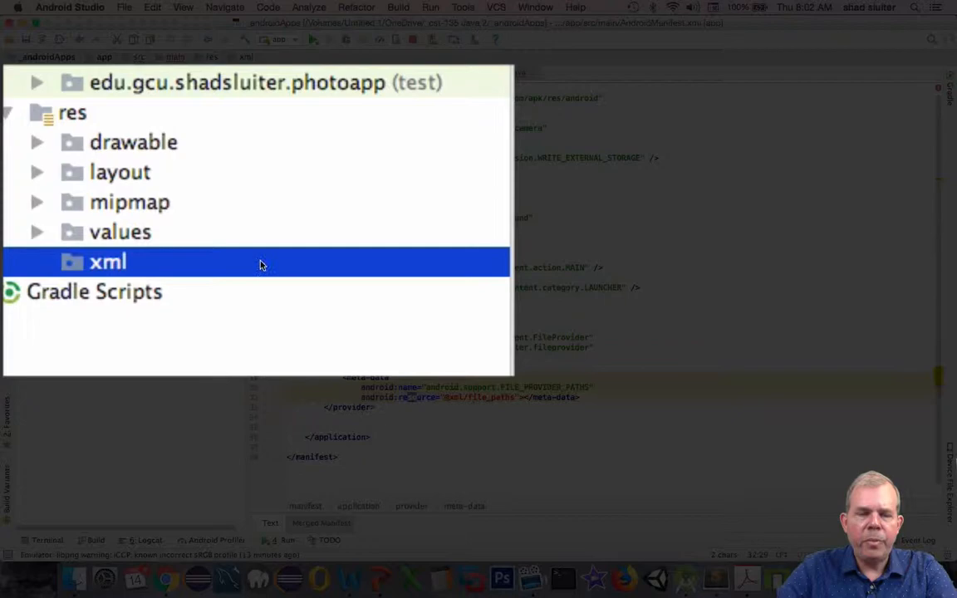
Step: Create file_paths.xml as a new XML resource file inside res/xml and reveal it in the folder
{"action": "right_click", "coordinate": [106, 263]}
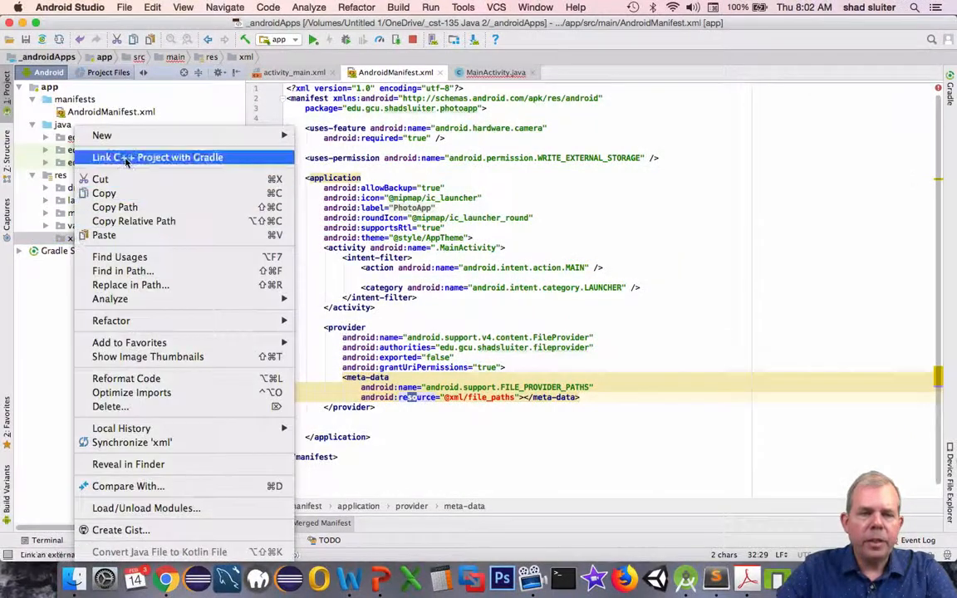
{"action": "left_click", "coordinate": [101, 136]}
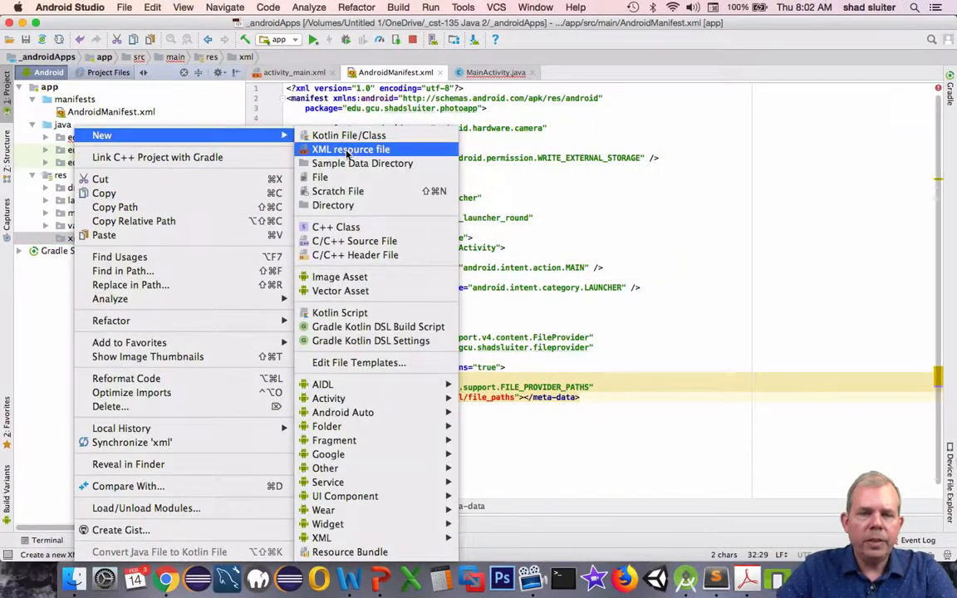
{"action": "left_click", "coordinate": [351, 150]}
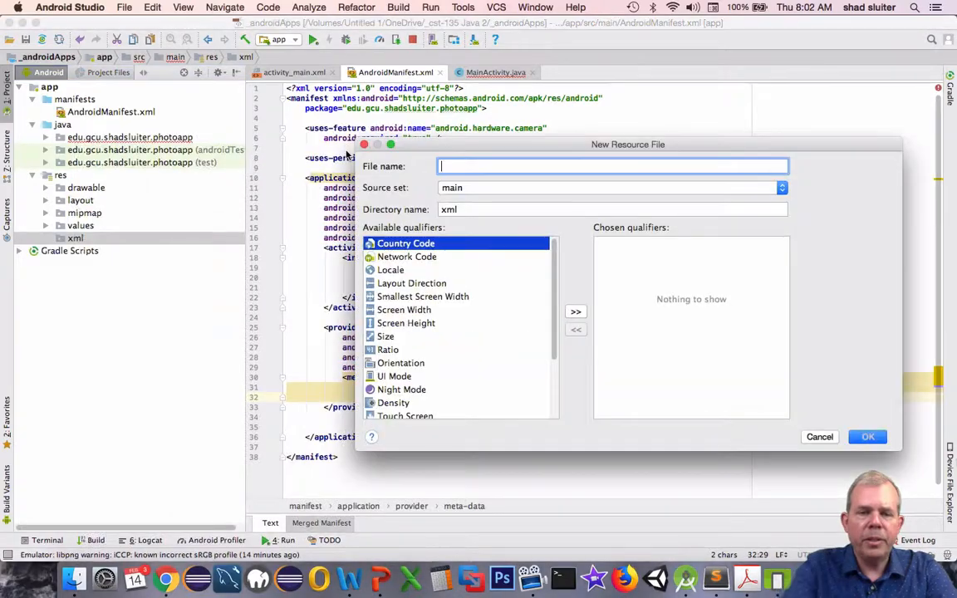
{"action": "type", "text": "file_paths.x"}
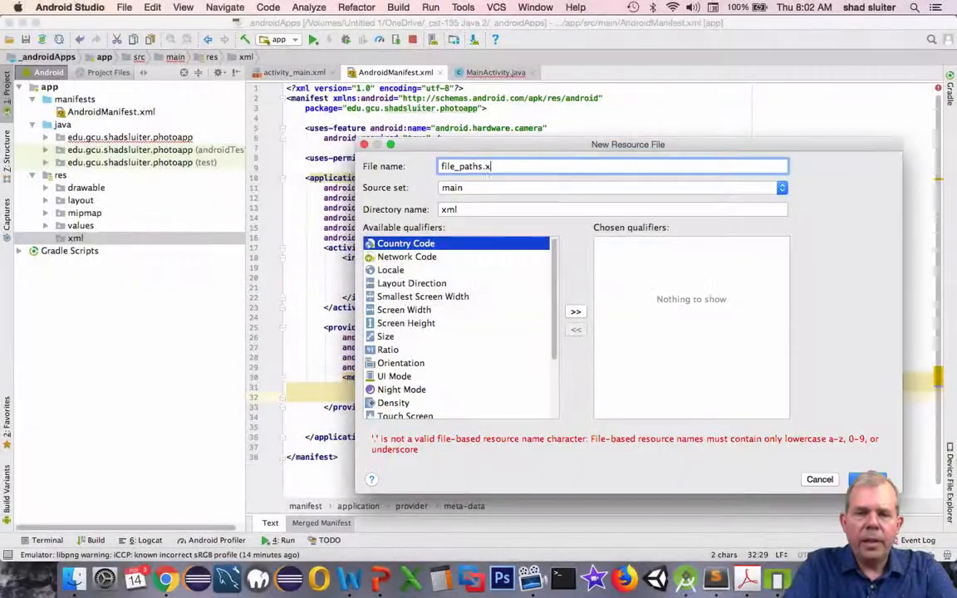
{"action": "type", "text": "l"}
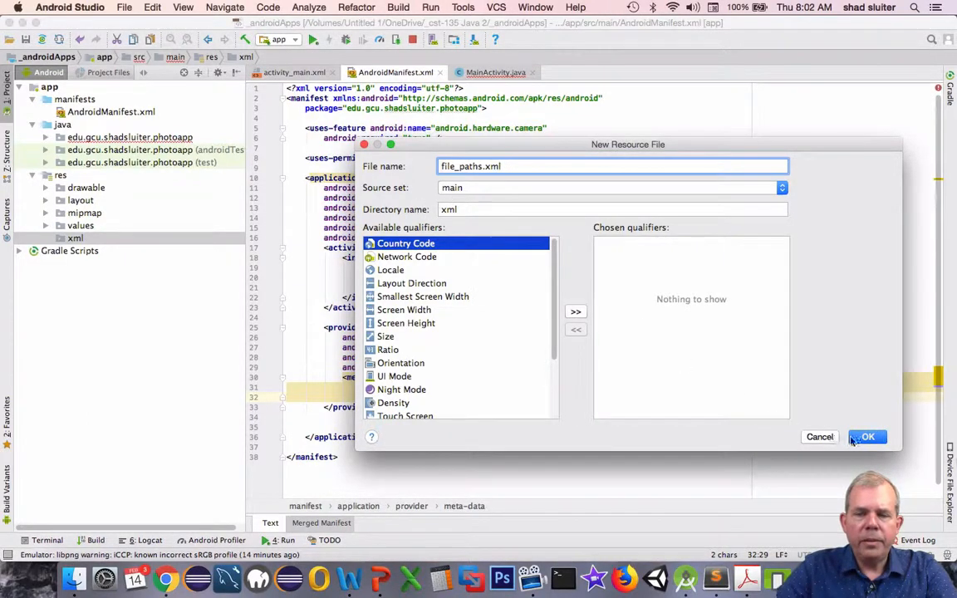
{"action": "left_click", "coordinate": [867, 437]}
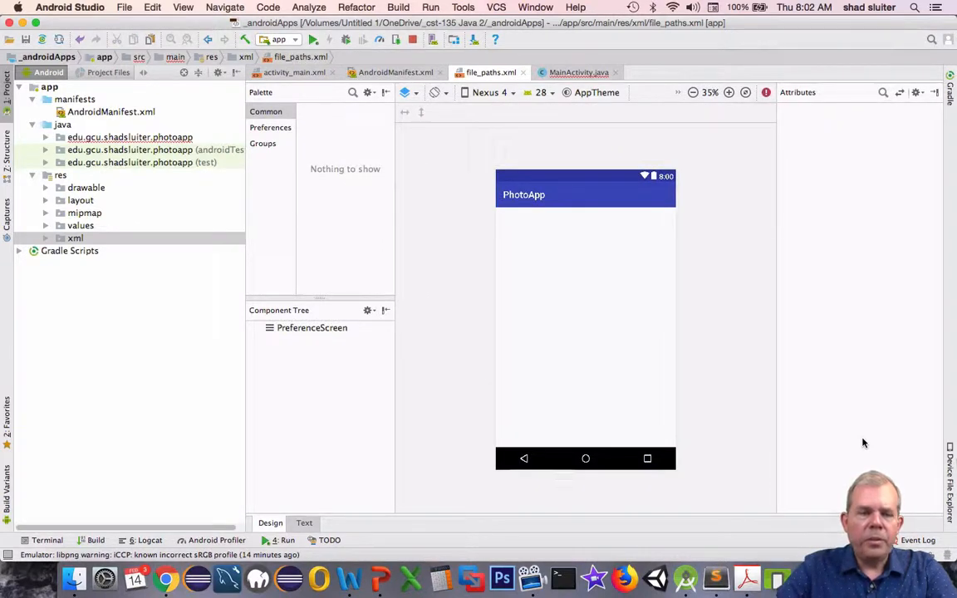
{"action": "mouse_move", "coordinate": [20, 250]}
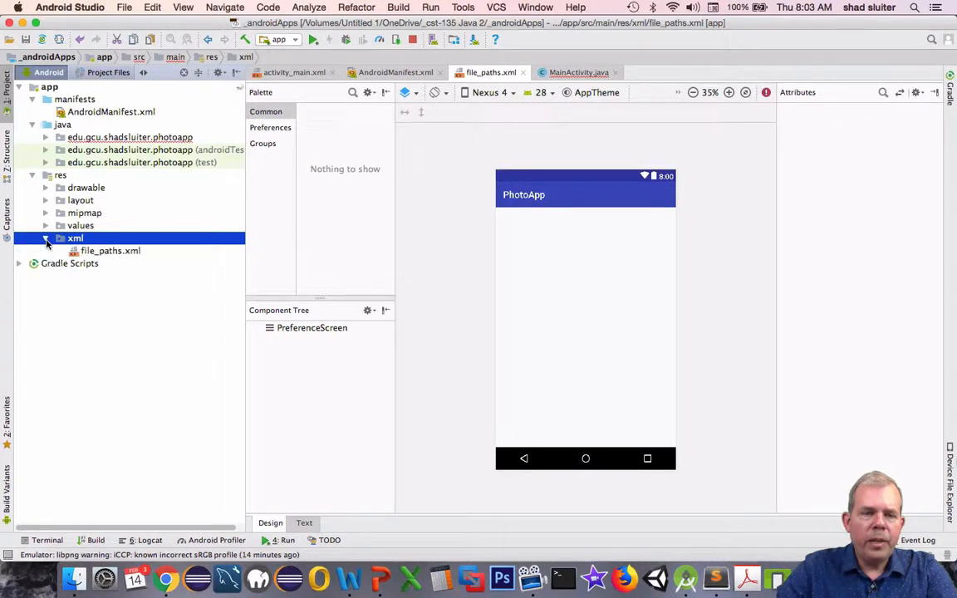
{"action": "left_click", "coordinate": [110, 250]}
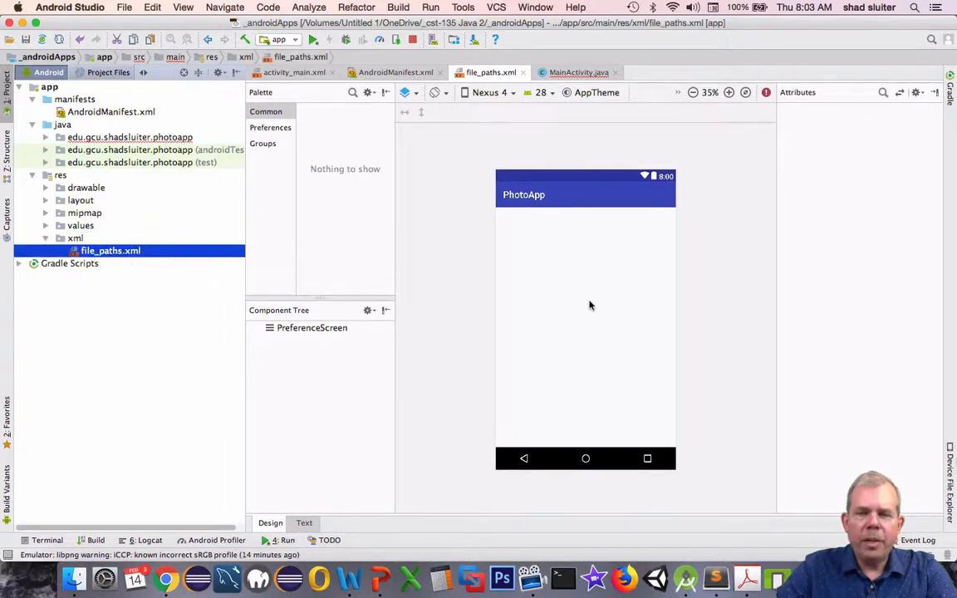
{"action": "mouse_move", "coordinate": [548, 218]}
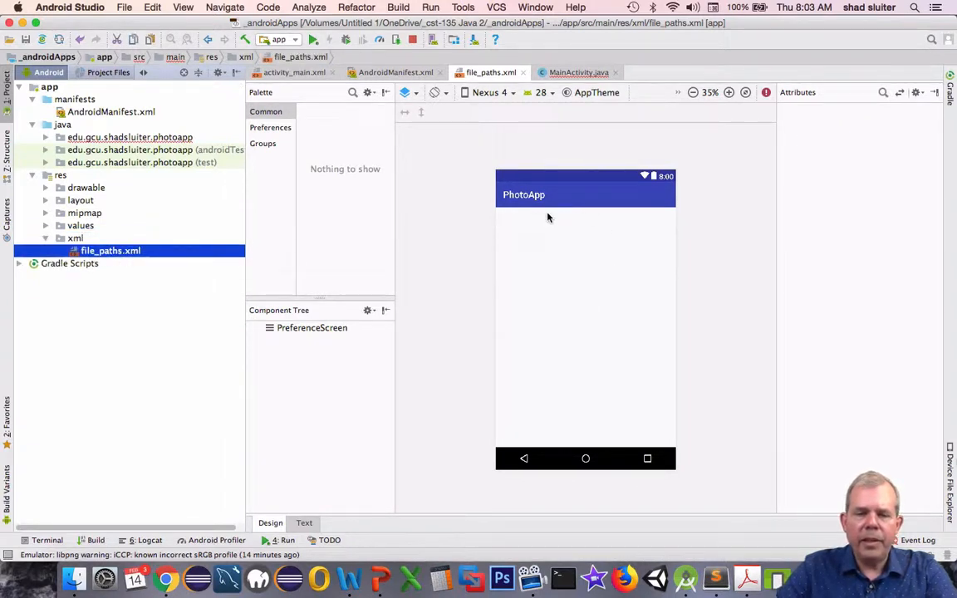
Step: Switch file_paths.xml from the design preview to its raw XML source for editing
{"action": "left_click", "coordinate": [304, 522]}
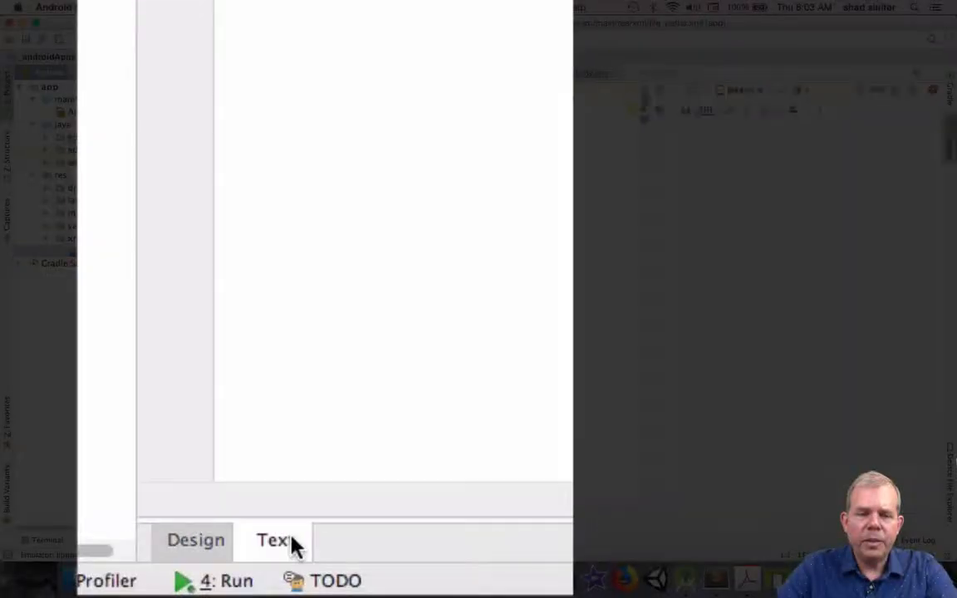
{"action": "left_click", "coordinate": [272, 541]}
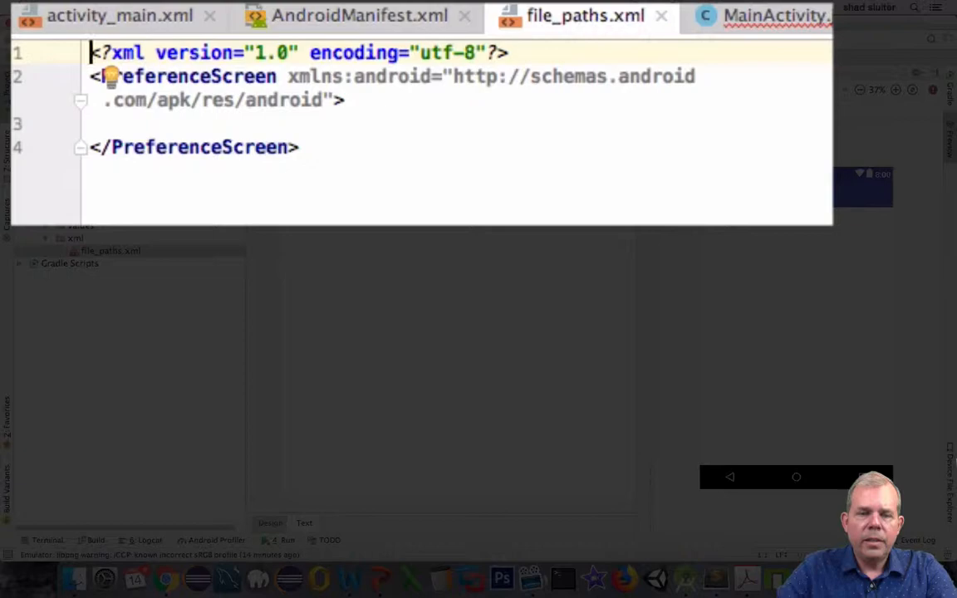
{"action": "mouse_move", "coordinate": [399, 192]}
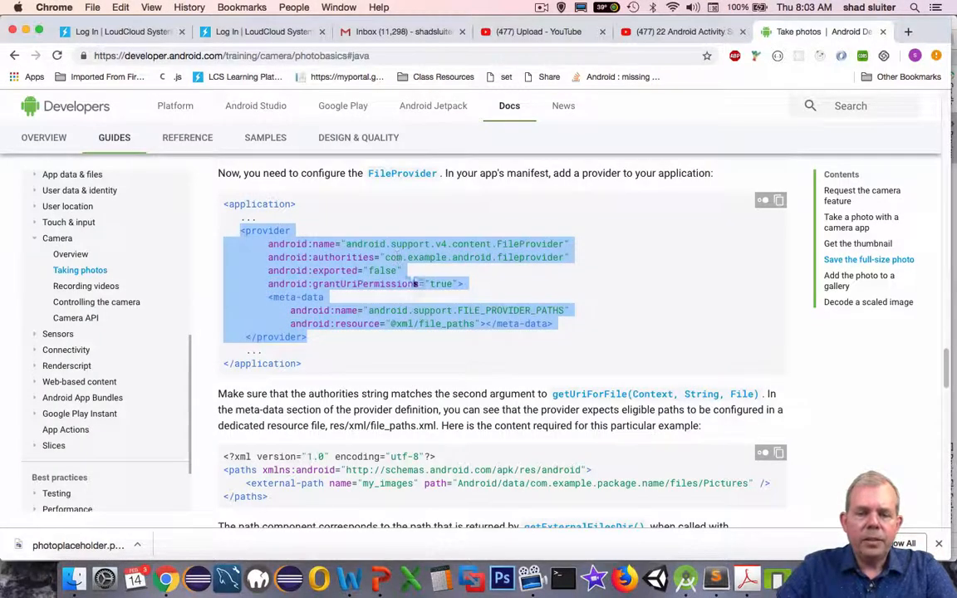
Step: Scroll the guide to the sample paths XML with the my_images external-path
{"action": "scroll", "scroll_direction": "down", "scroll_amount": 3}
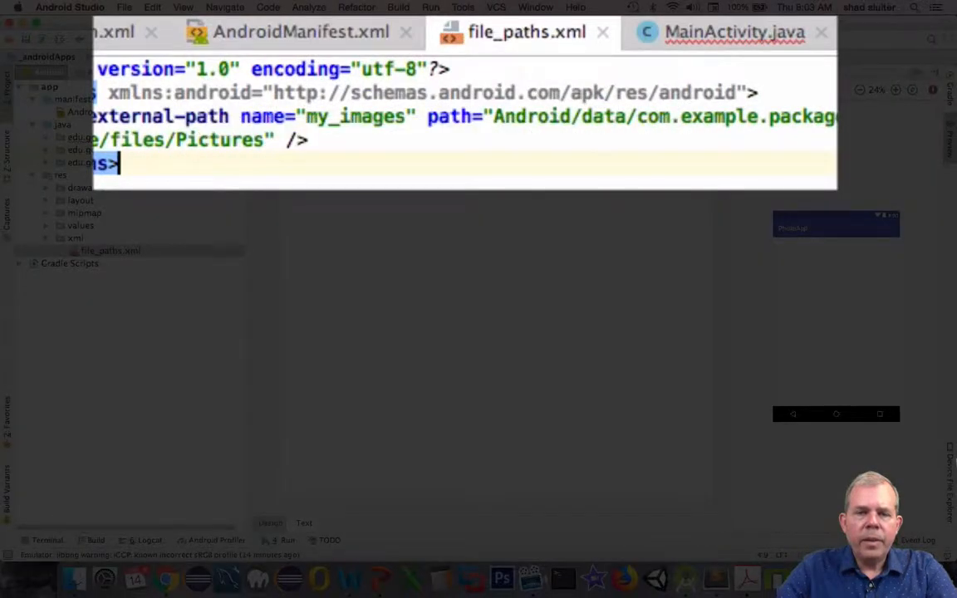
Step: Point my_images at Android/data/edu.gcu.shadsluiter.photoapp/files/Pictures and return to MainActivity.java
{"action": "double_click", "coordinate": [356, 116]}
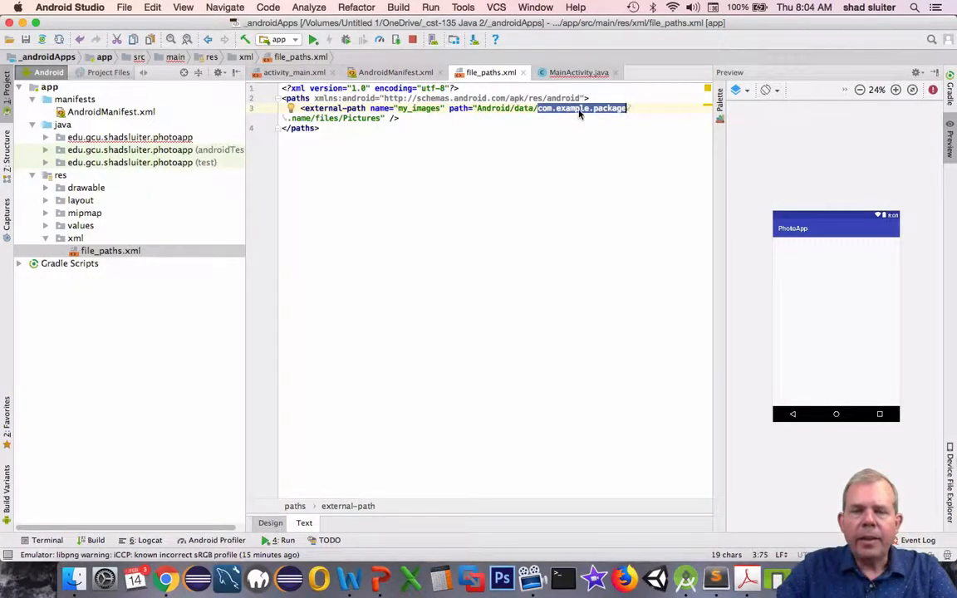
{"action": "mouse_move", "coordinate": [582, 108]}
{"action": "type", "text": "edu.gcu"}
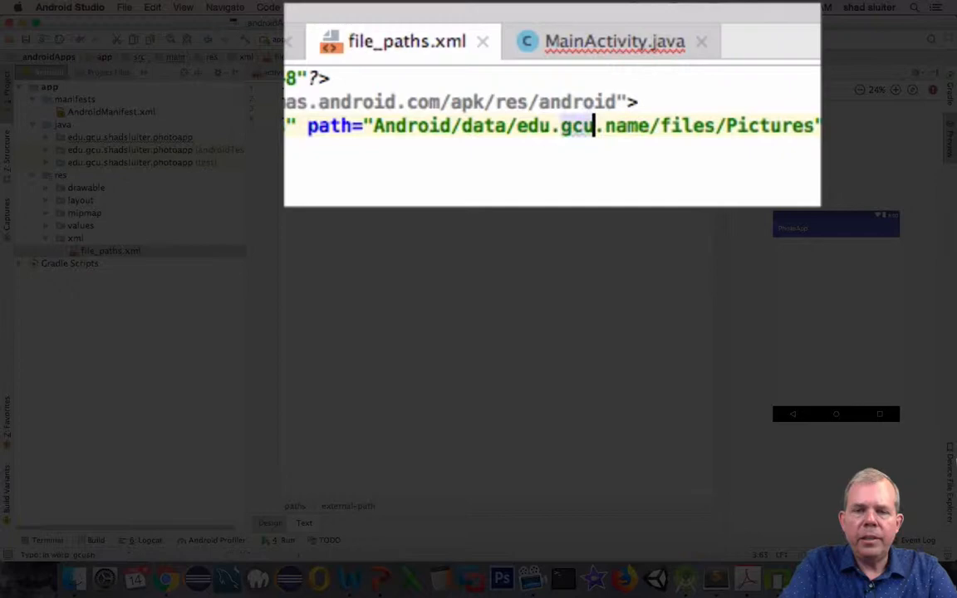
{"action": "type", "text": "shadsluiter."}
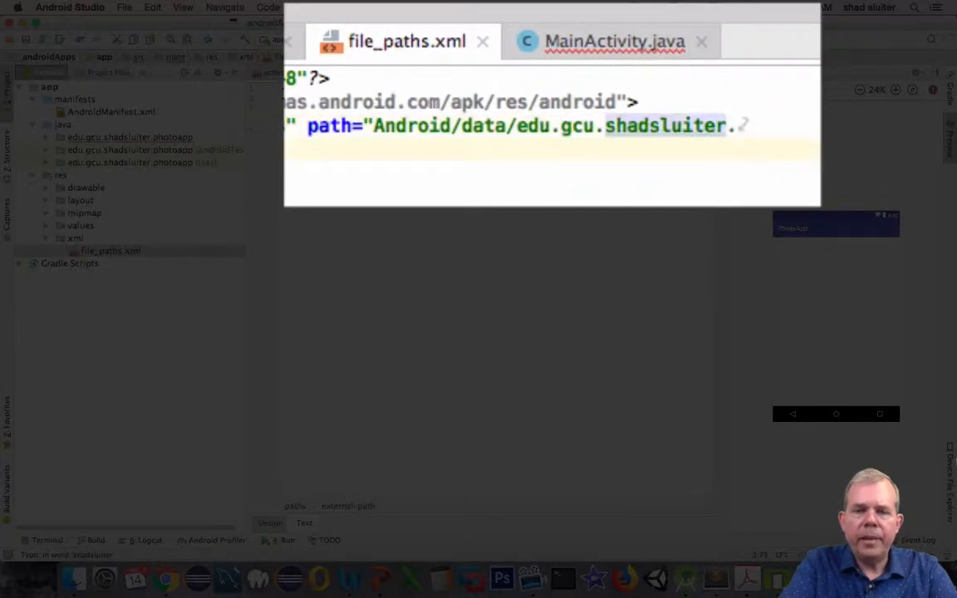
{"action": "type", "text": "photoapp.name/files/Pictures\" />"}
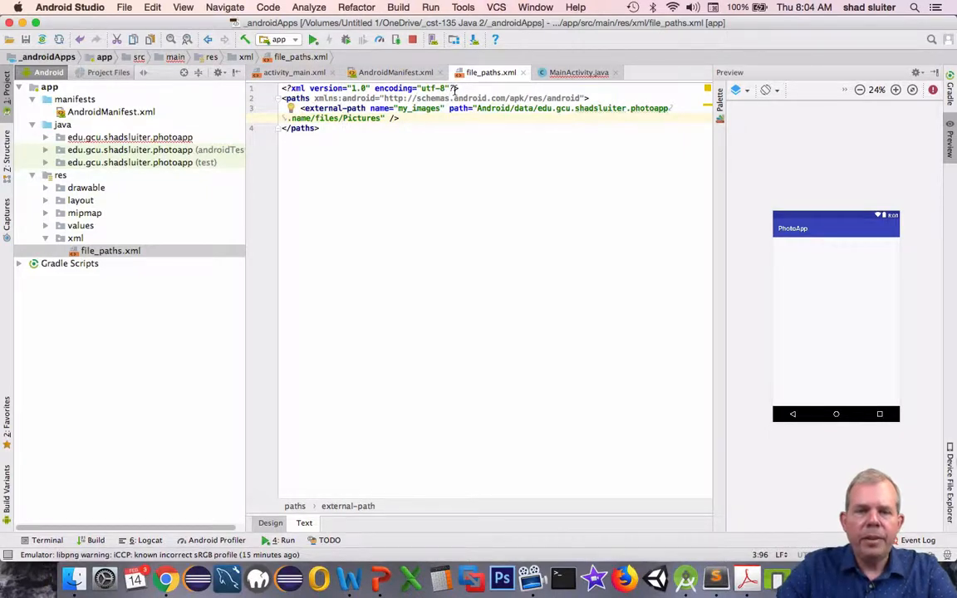
{"action": "left_click", "coordinate": [578, 74]}
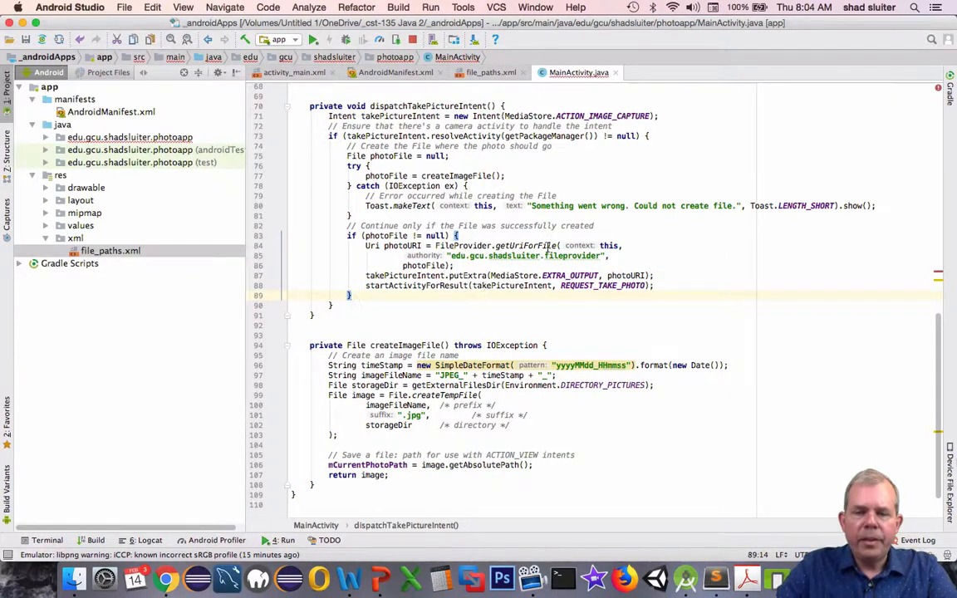
Step: Review dispatchTakePictureIntent and the onActivityResult request-code check, then switch to the Taking photos guide
{"action": "double_click", "coordinate": [464, 256]}
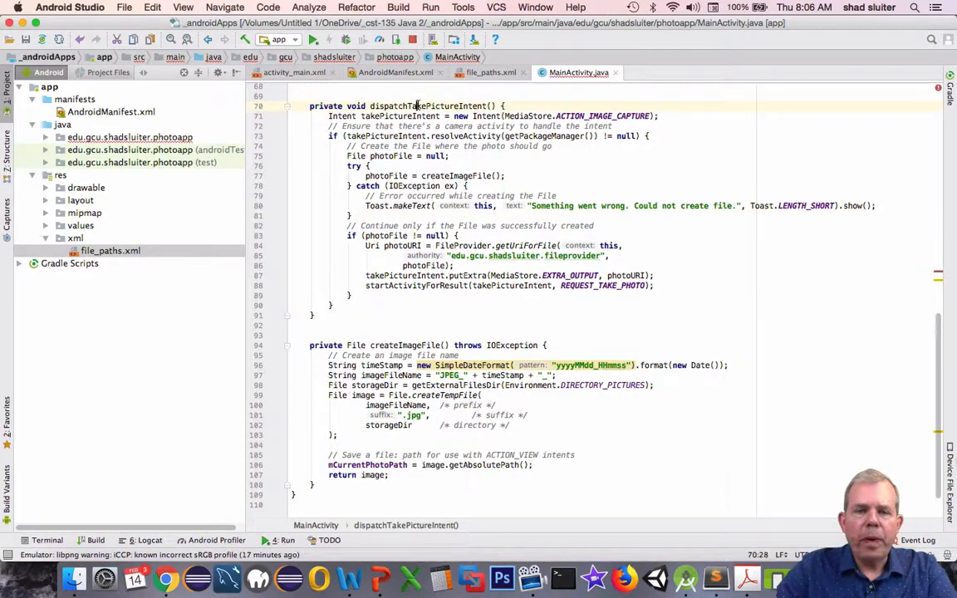
{"action": "double_click", "coordinate": [428, 107]}
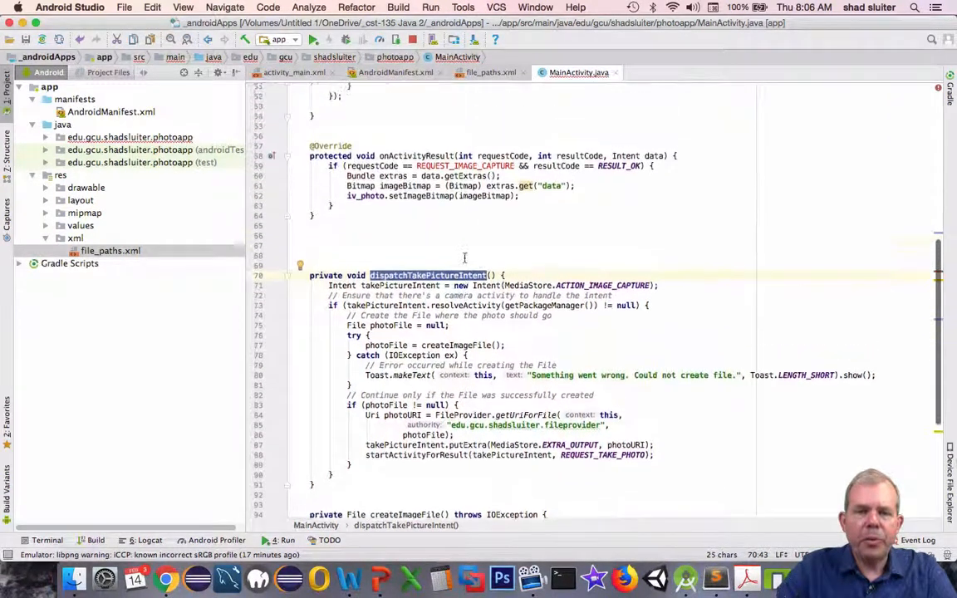
{"action": "scroll", "scroll_direction": "up", "scroll_amount": 3}
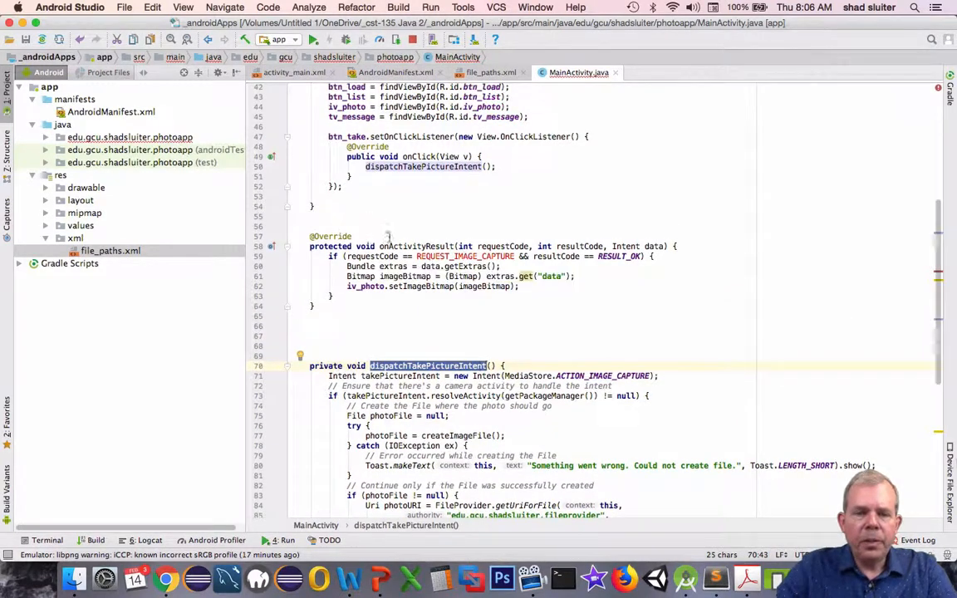
{"action": "left_click", "coordinate": [416, 246]}
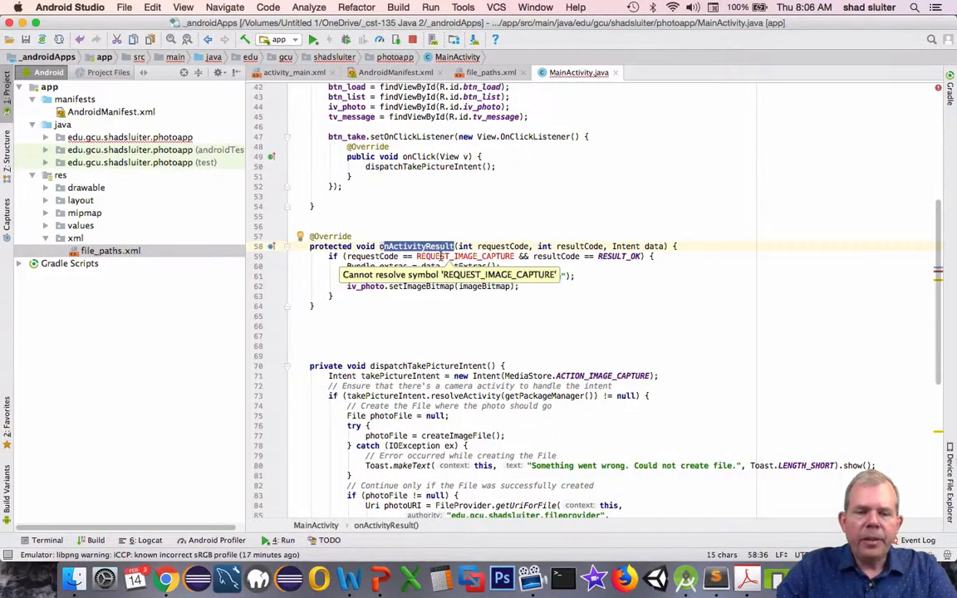
{"action": "left_click", "coordinate": [167, 579]}
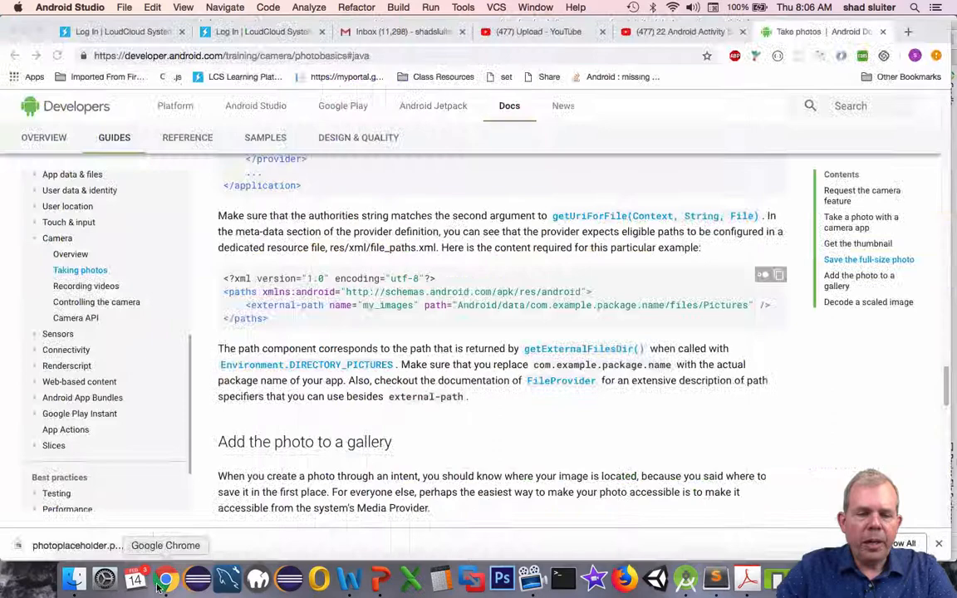
Step: Scroll the guide down to the 'Add the photo to a gallery' section
{"action": "scroll", "scroll_direction": "down", "scroll_amount": 3}
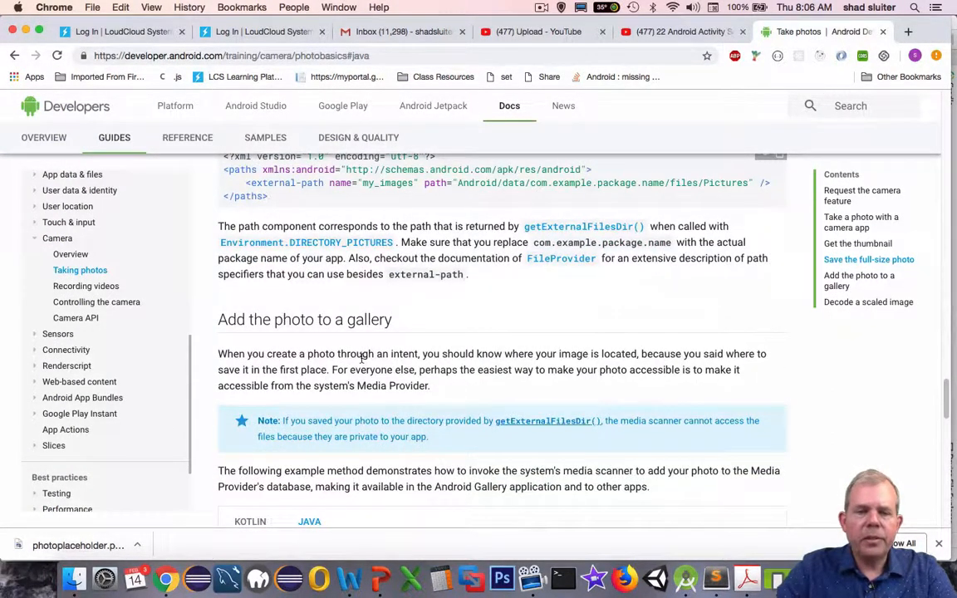
{"action": "mouse_move", "coordinate": [316, 338]}
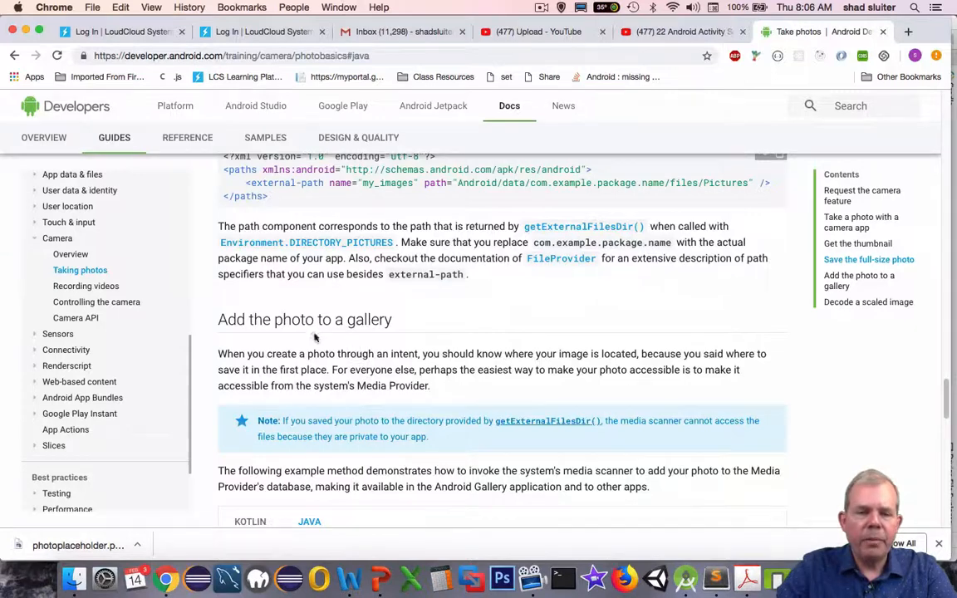
{"action": "scroll", "scroll_direction": "down", "scroll_amount": 3}
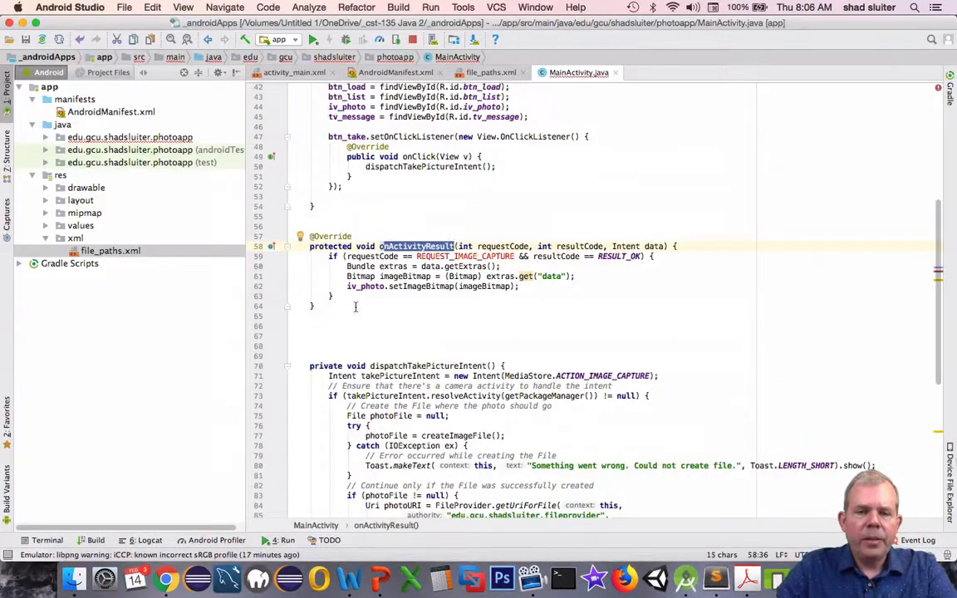
Step: Replace REQUEST_IMAGE_CAPTURE with REQUEST_TAKE_PHOTO and clear the old thumbnail-bitmap lines from the if block
{"action": "left_click", "coordinate": [408, 246]}
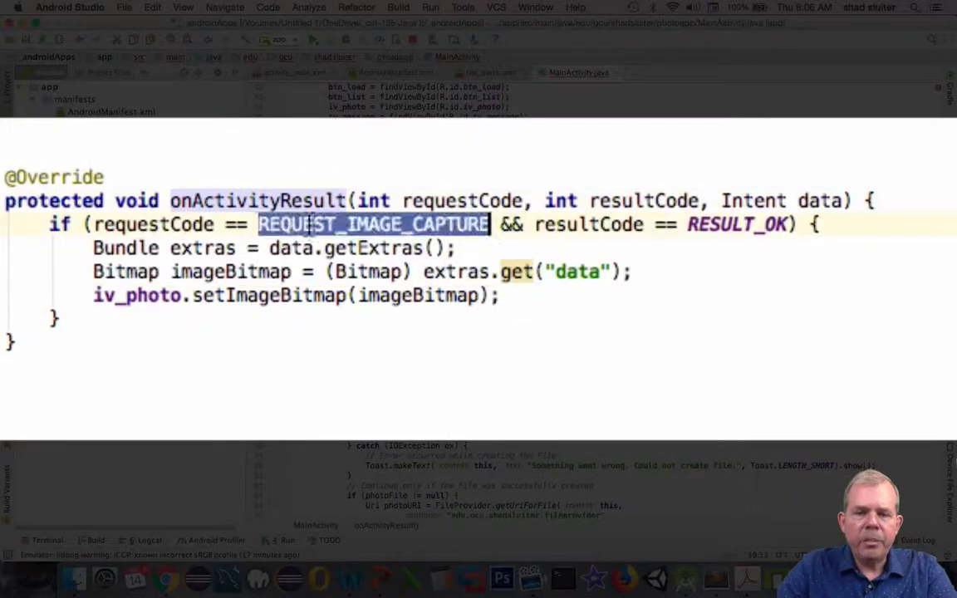
{"action": "scroll", "scroll_direction": "up", "scroll_amount": 3}
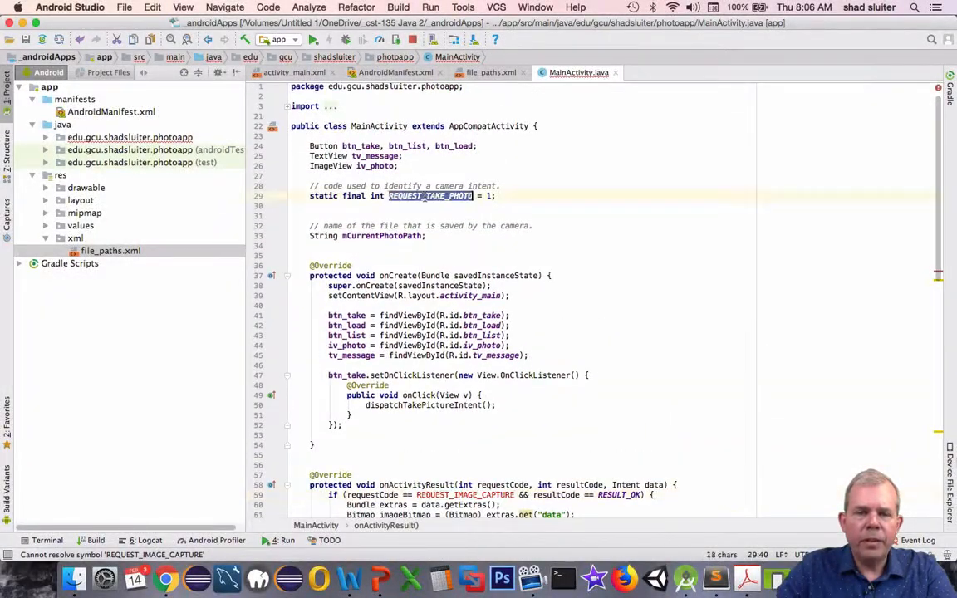
{"action": "scroll", "scroll_direction": "down", "scroll_amount": 3}
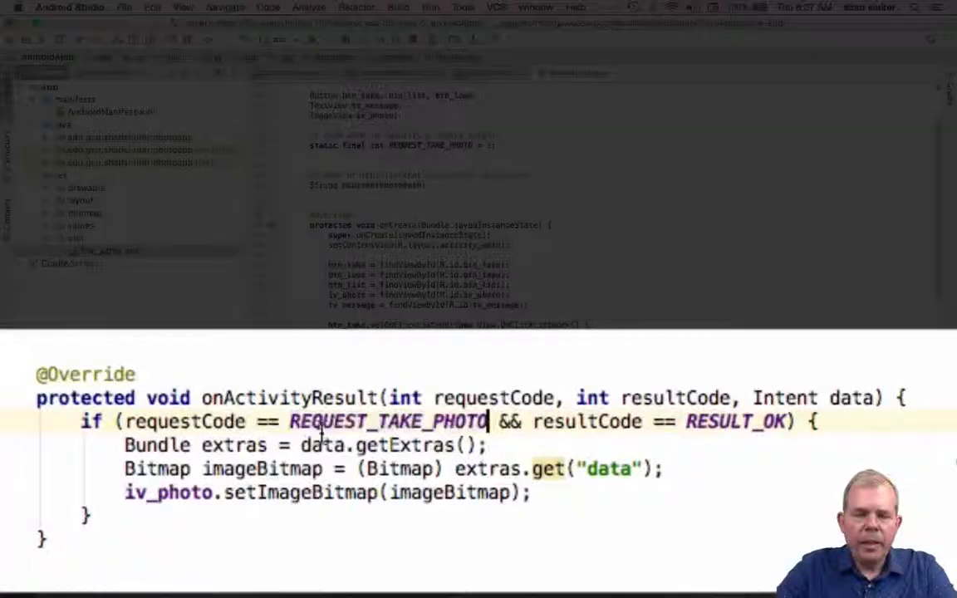
{"action": "scroll", "scroll_direction": "down", "scroll_amount": 3}
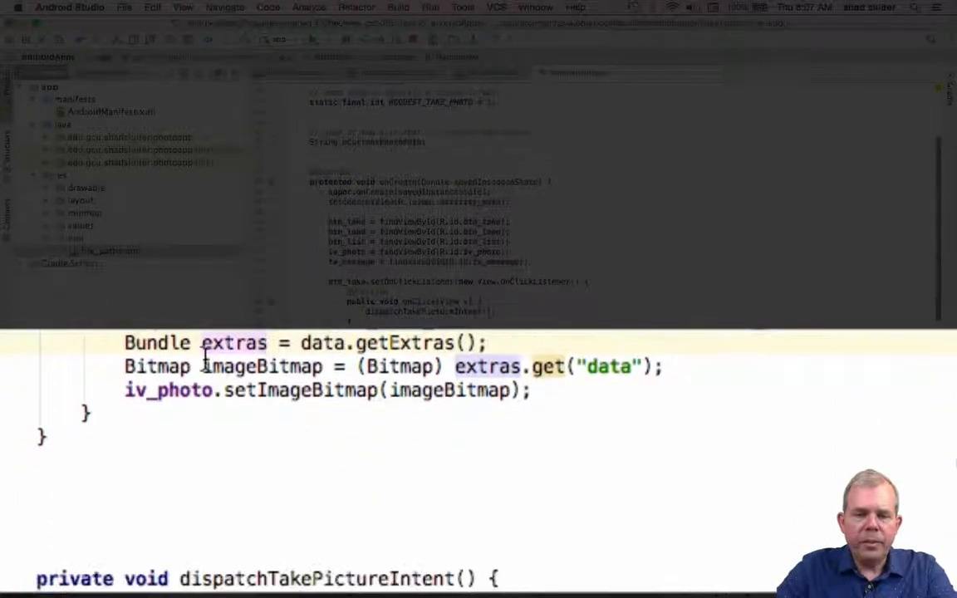
{"action": "left_click_drag", "start_coordinate": [124, 342], "coordinate": [665, 367]}
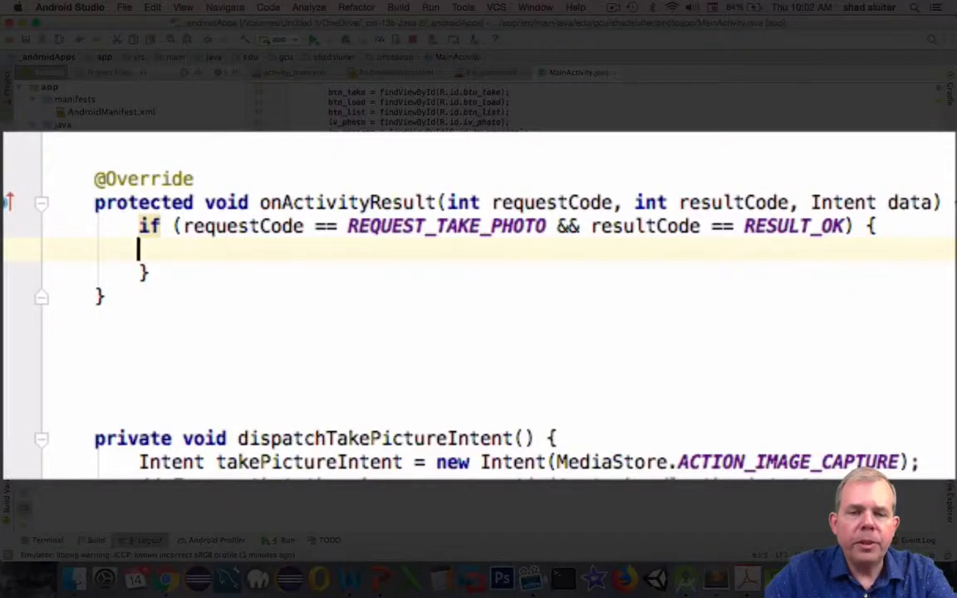
Step: Write comments outlining the steps: get the bitmap from the file name, show it in iv_photo, show the file name
{"action": "type", "text": "// get"}
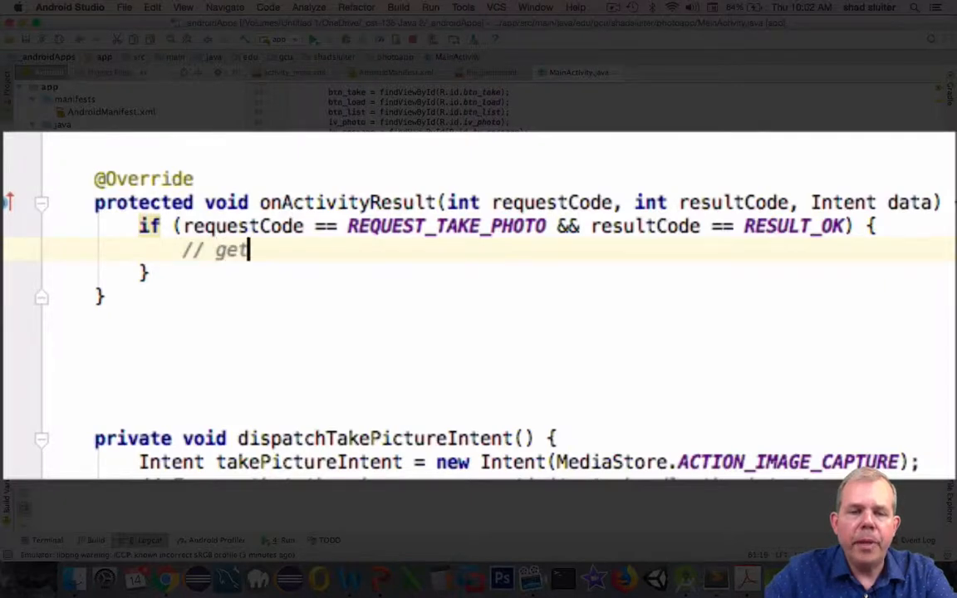
{"action": "type", "text": "the bitmp"}
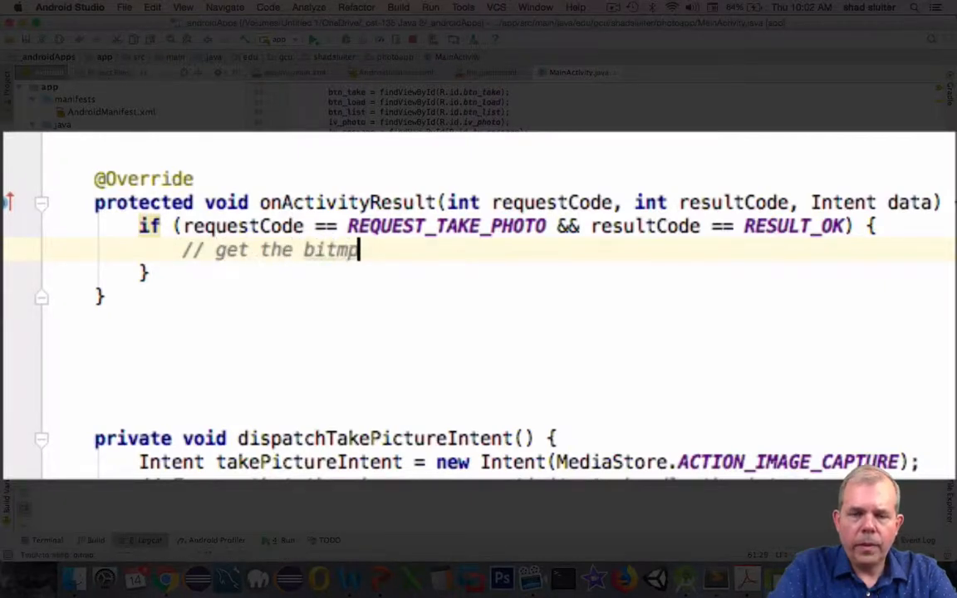
{"action": "type", "text": "f"}
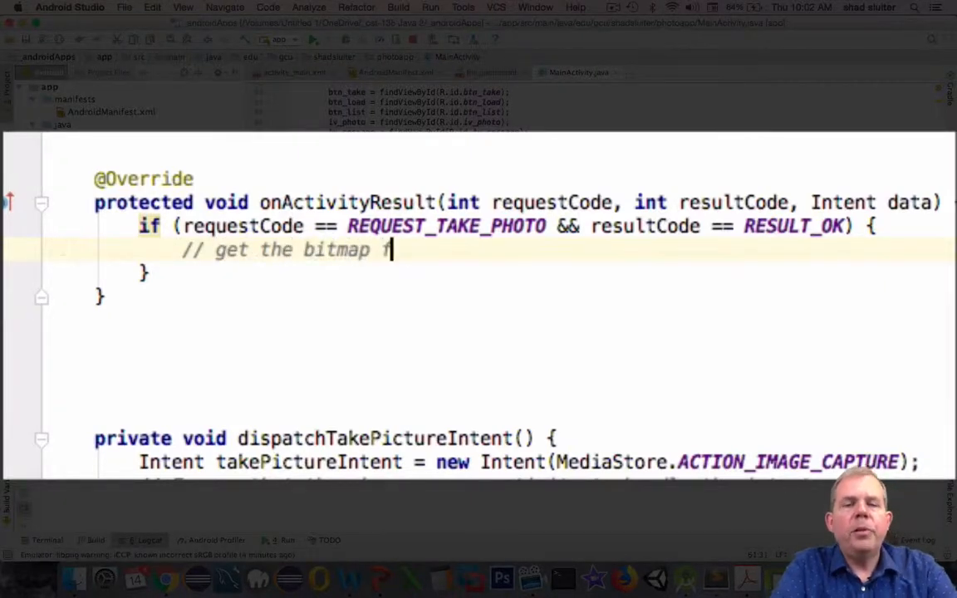
{"action": "type", "text": "from the"}
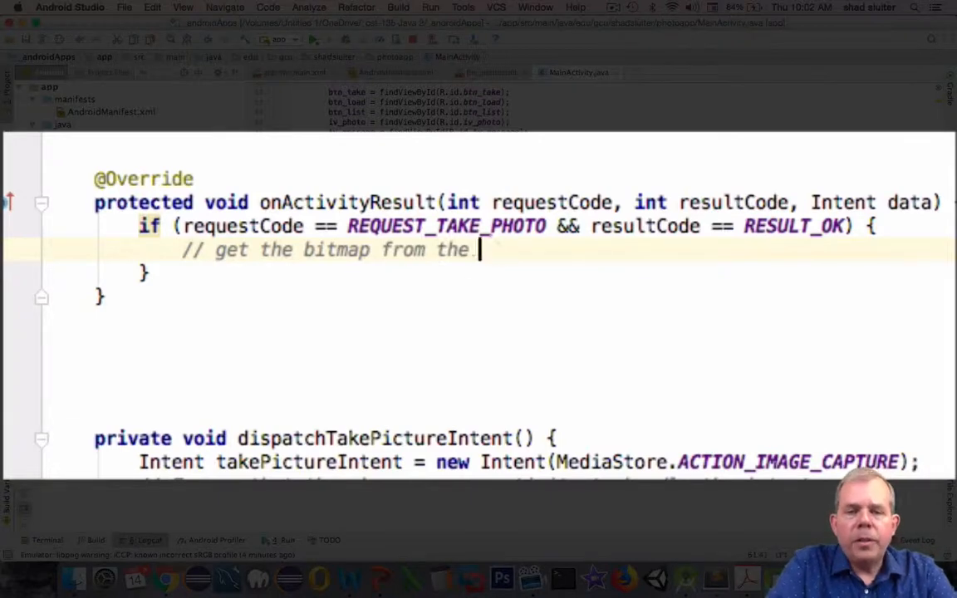
{"action": "type", "text": "file name"}
{"action": "type", "text": "// set t"}
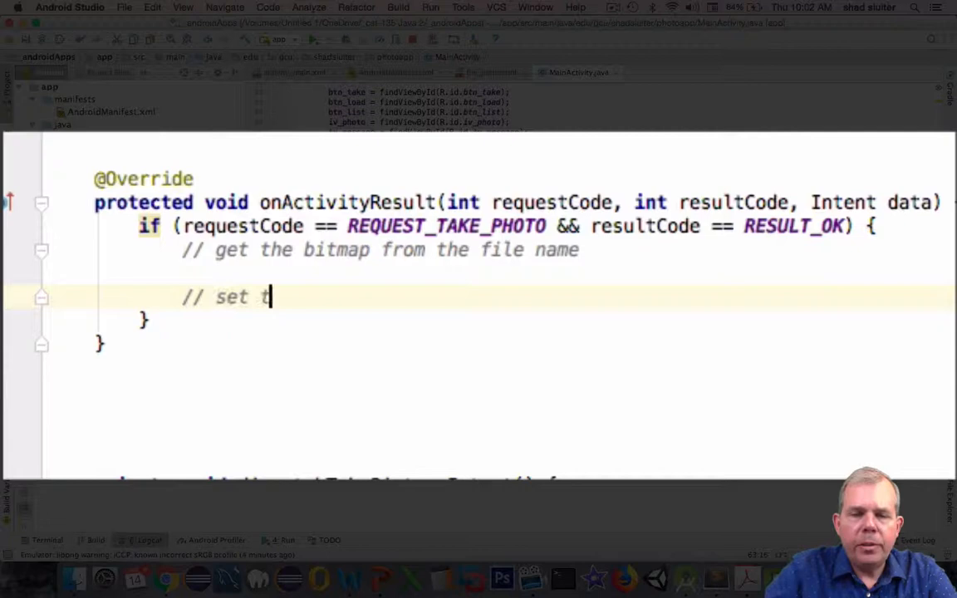
{"action": "type", "text": "he file name"}
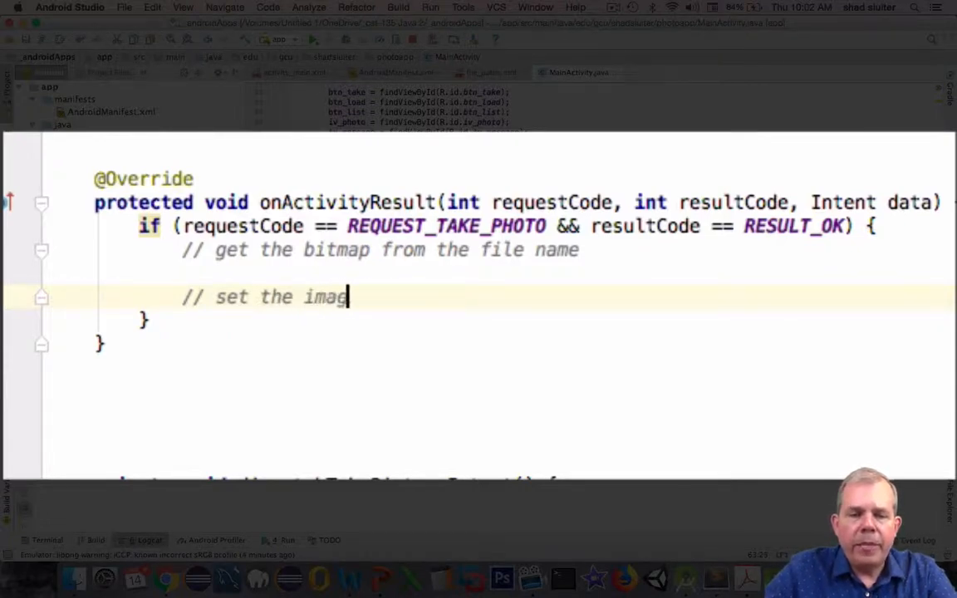
{"action": "type", "text": "e in the iv"}
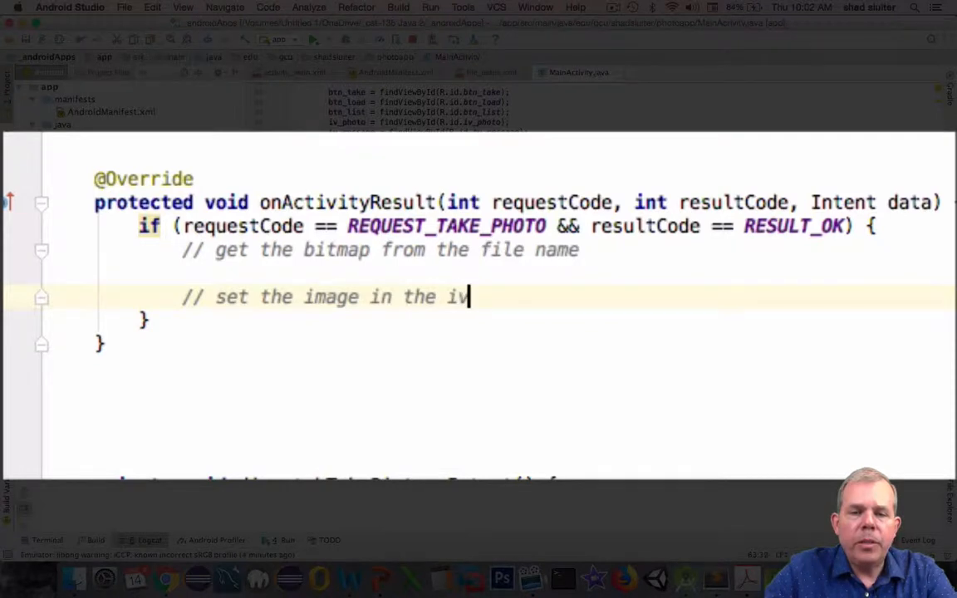
{"action": "type", "text": "_photo view"}
{"action": "type", "text": "//"}
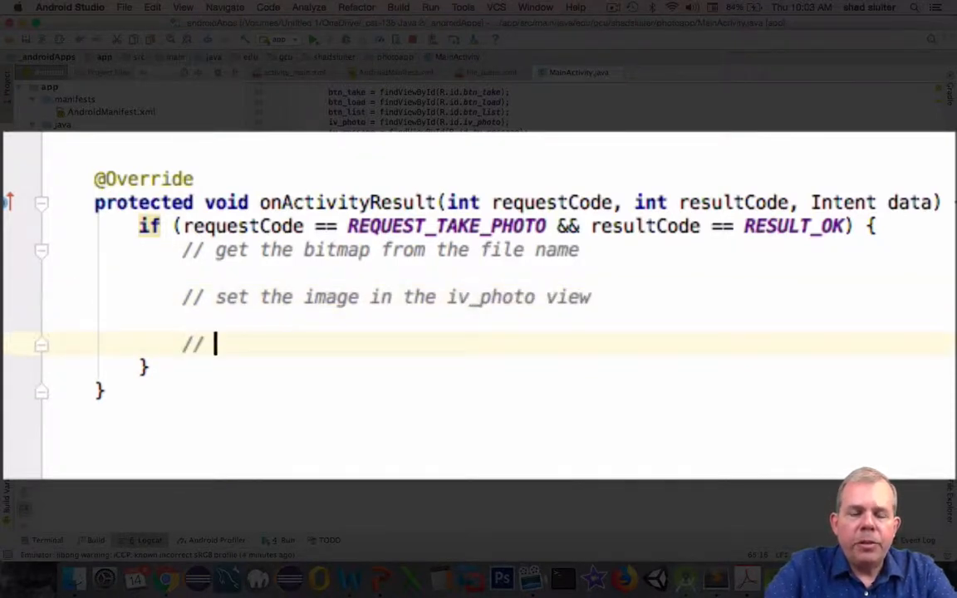
{"action": "type", "text": "show"}
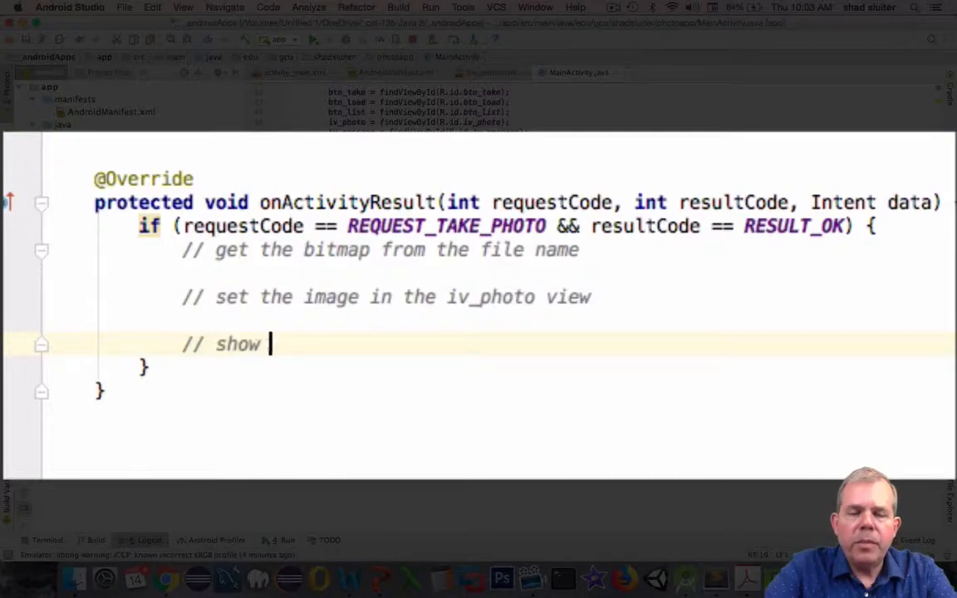
{"action": "type", "text": "the file name in tv_message"}
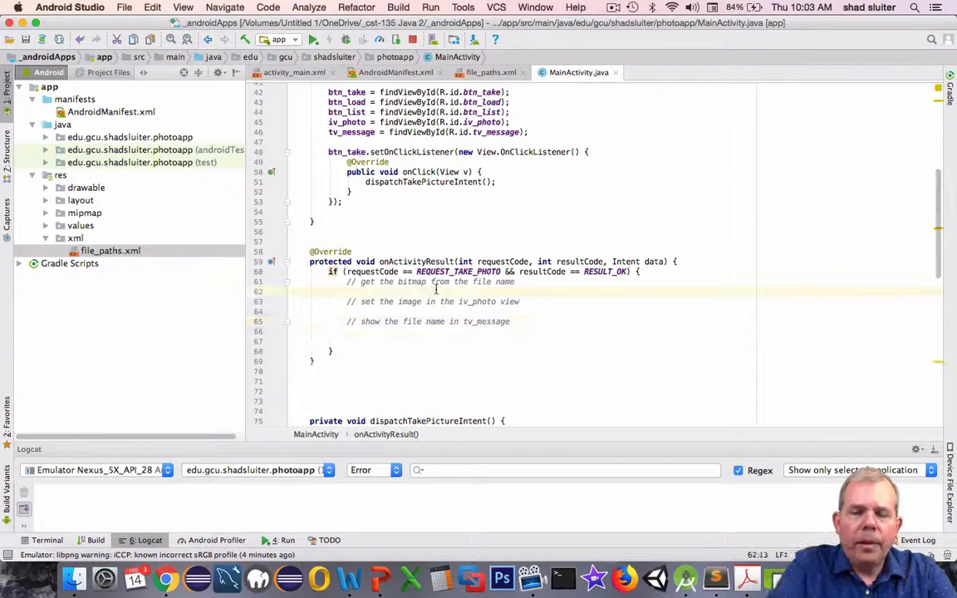
Step: Declare Bitmap takenImage = BitmapFactory.decodeFile(mCurrentPhotoPath) and check where mCurrentPhotoPath is set
{"action": "type", "text": "Bitmap"}
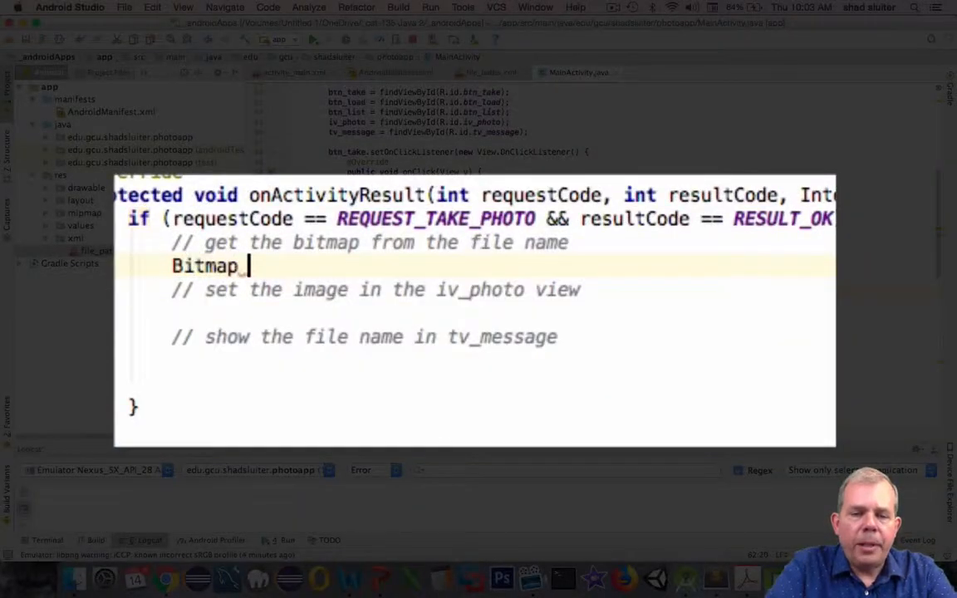
{"action": "type", "text": "takenImage"}
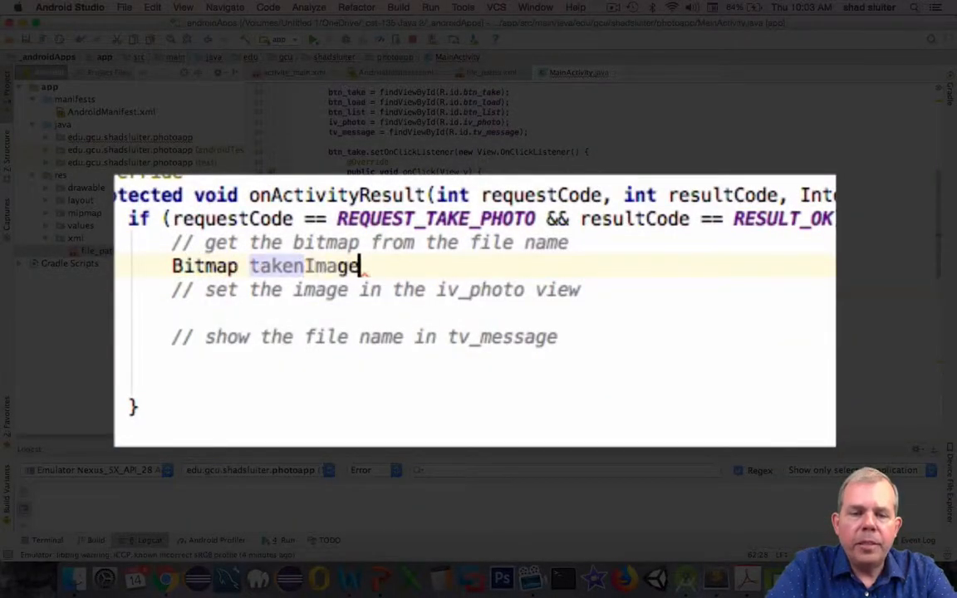
{"action": "type", "text": "= BitmapFactory"}
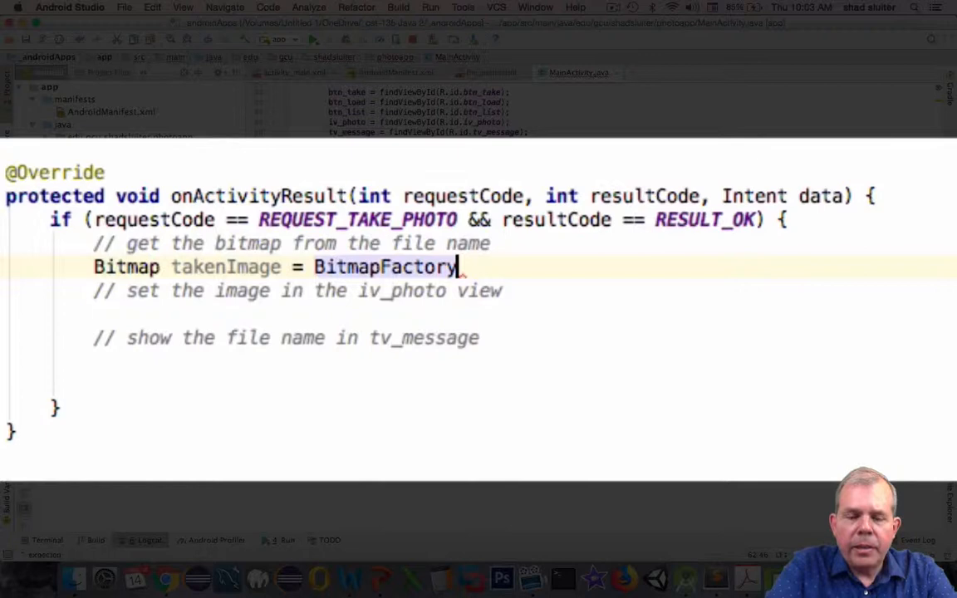
{"action": "type", "text": "."}
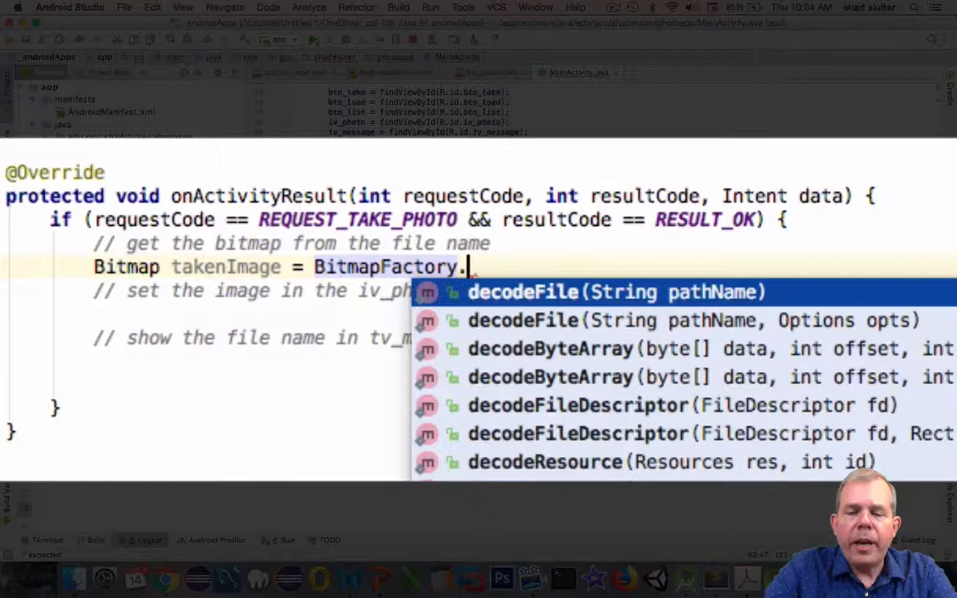
{"action": "left_click", "coordinate": [615, 292]}
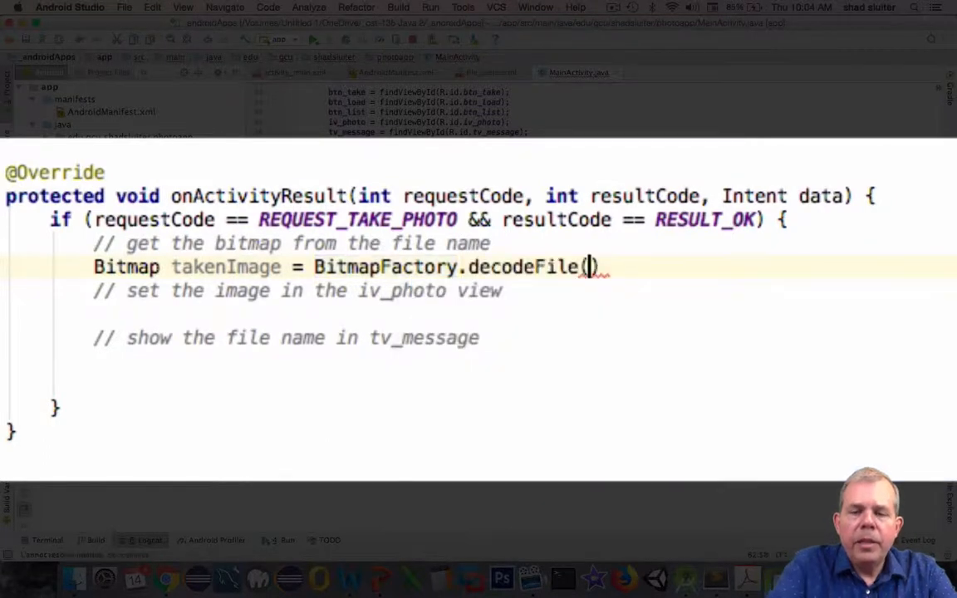
{"action": "type", "text": "mCurrentPhotoPath"}
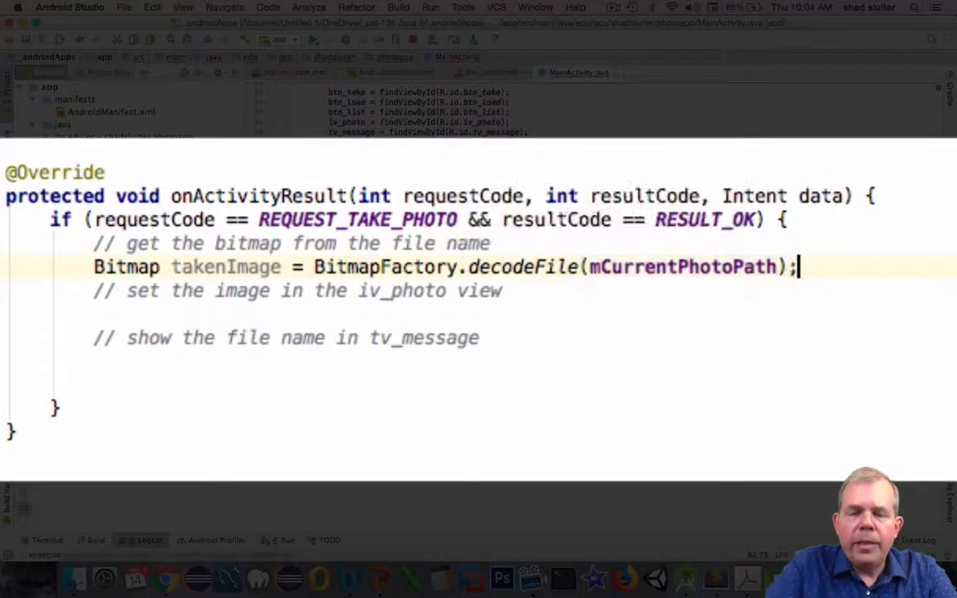
{"action": "double_click", "coordinate": [681, 266]}
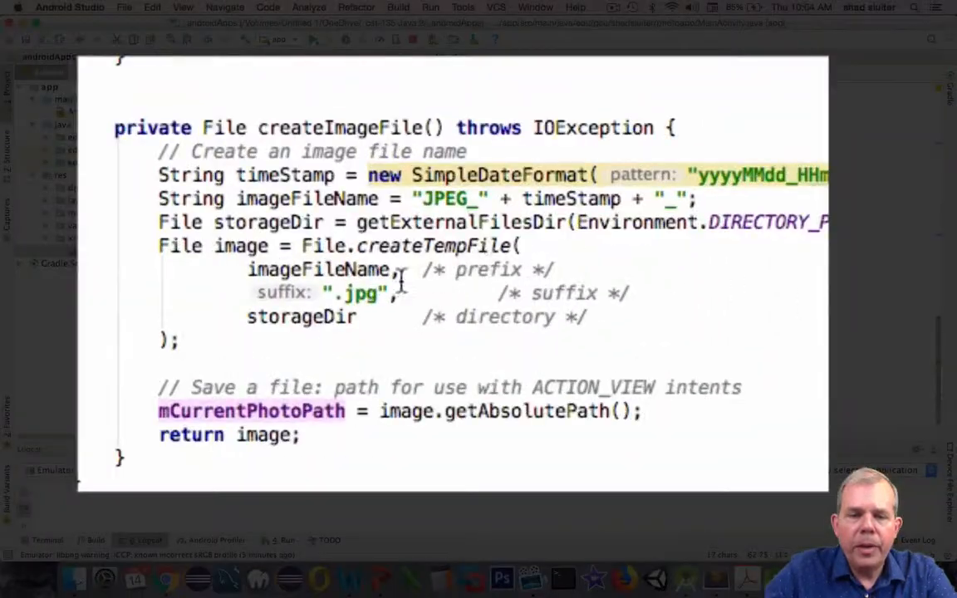
{"action": "double_click", "coordinate": [289, 126]}
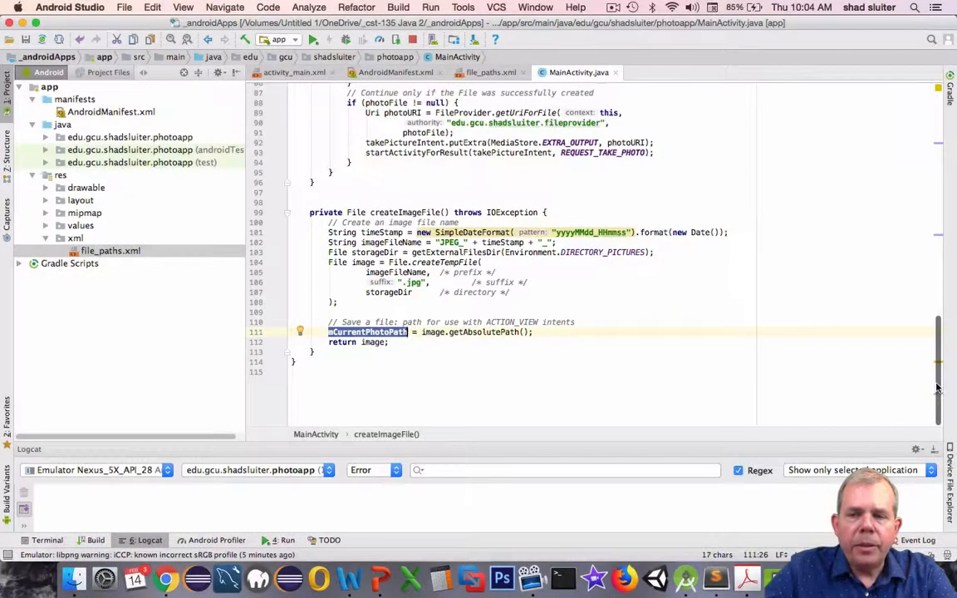
{"action": "scroll", "scroll_direction": "up", "scroll_amount": 3}
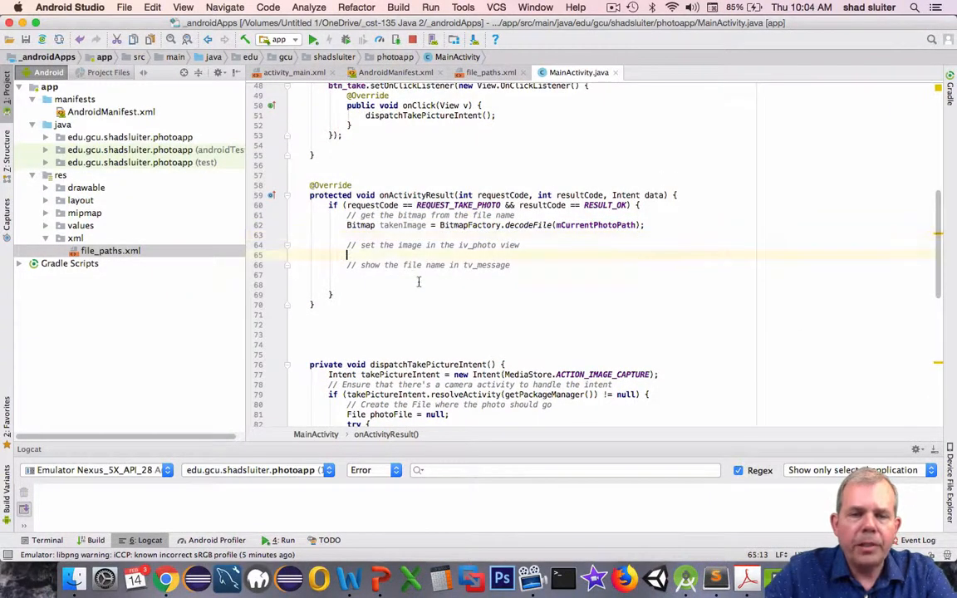
Step: Declare ImageView iv_photo = findViewById(R.id.iv_photo)
{"action": "type", "text": "ImageView iv_pho"}
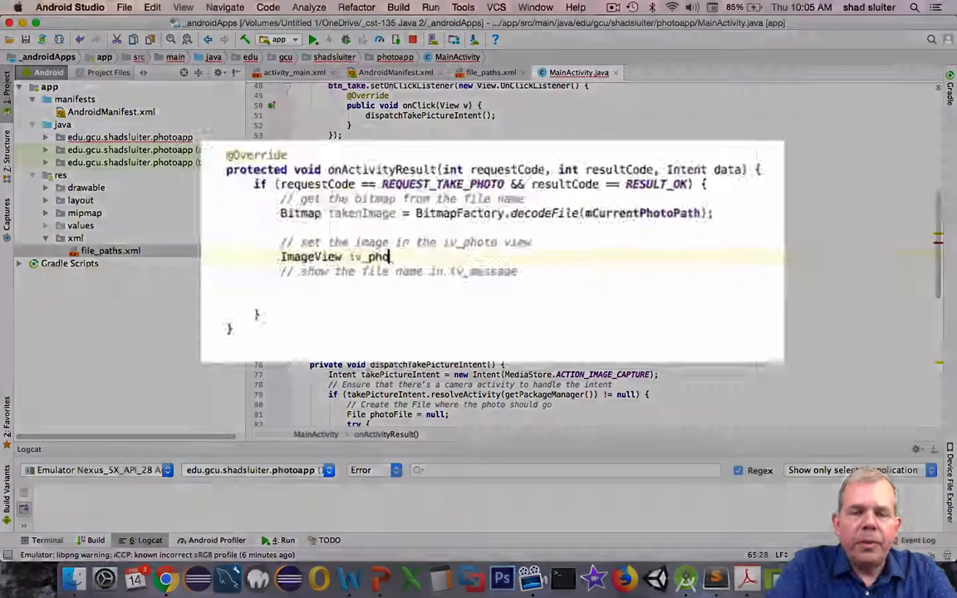
{"action": "type", "text": "iv_photo ="}
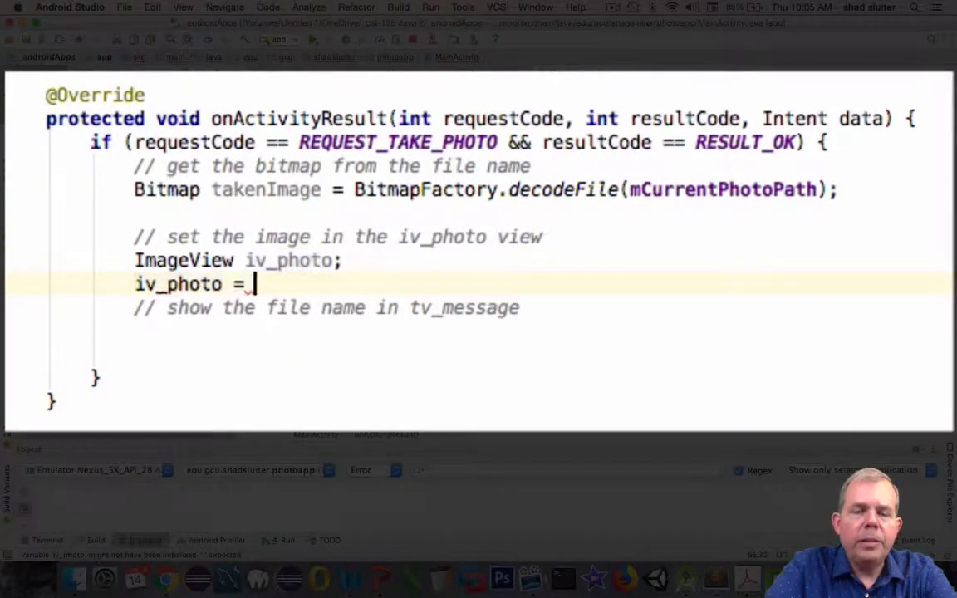
{"action": "type", "text": "findViewById(R"}
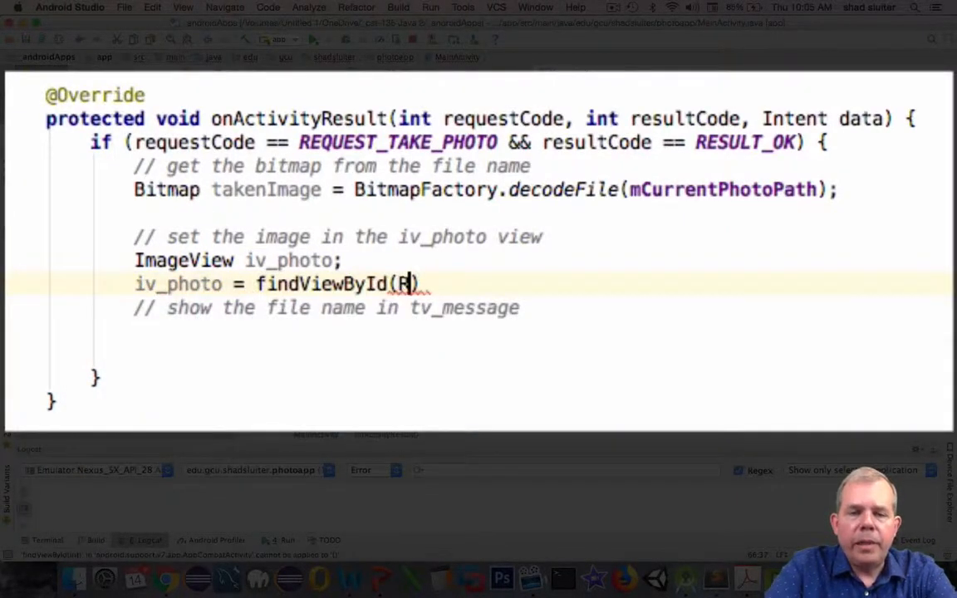
{"action": "type", "text": ".id.tv_messa"}
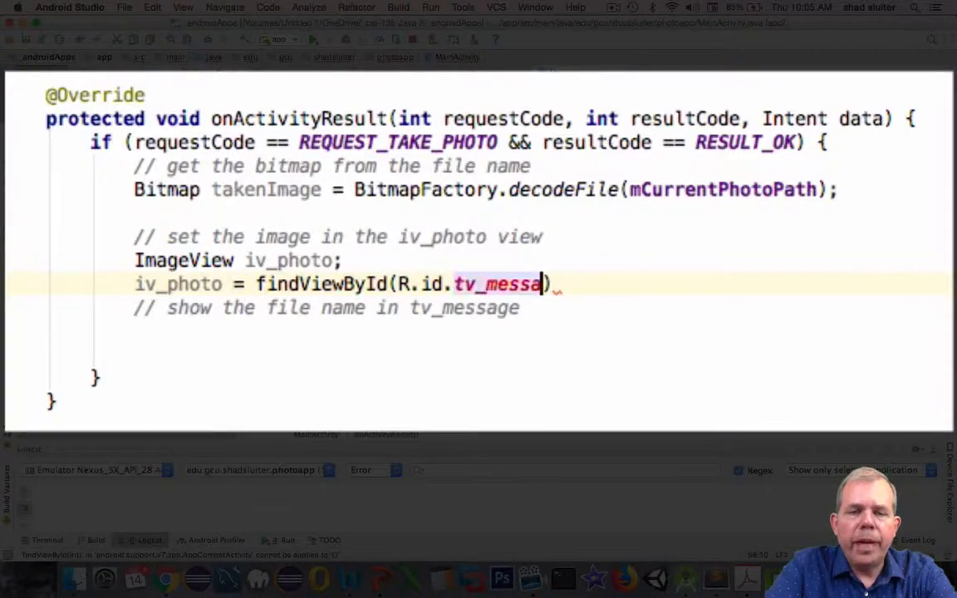
{"action": "type", "text": "iv"}
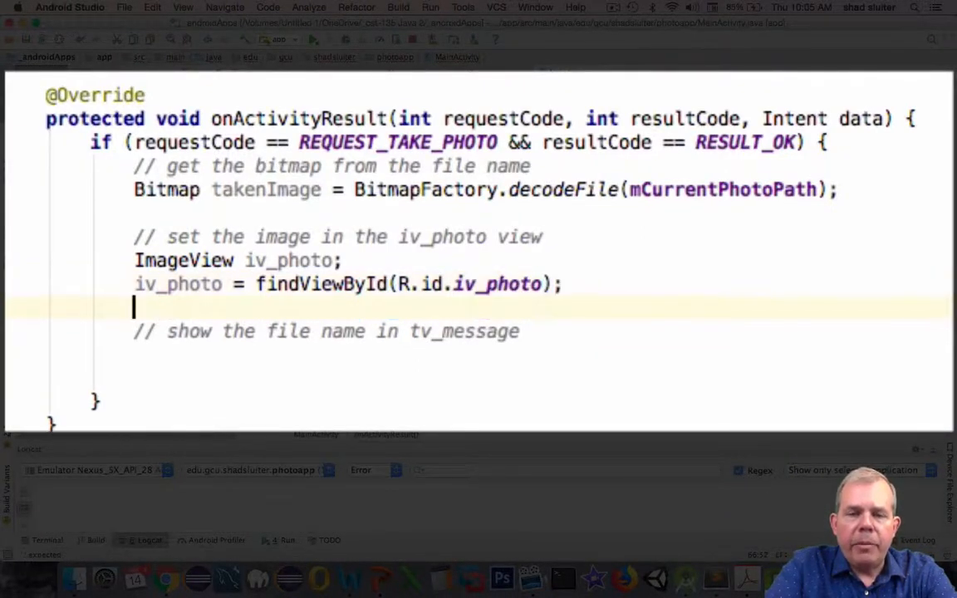
Step: Call iv_photo.setImageBitmap(takenImage) to display the decoded photo
{"action": "type", "text": "iv_photo.se"}
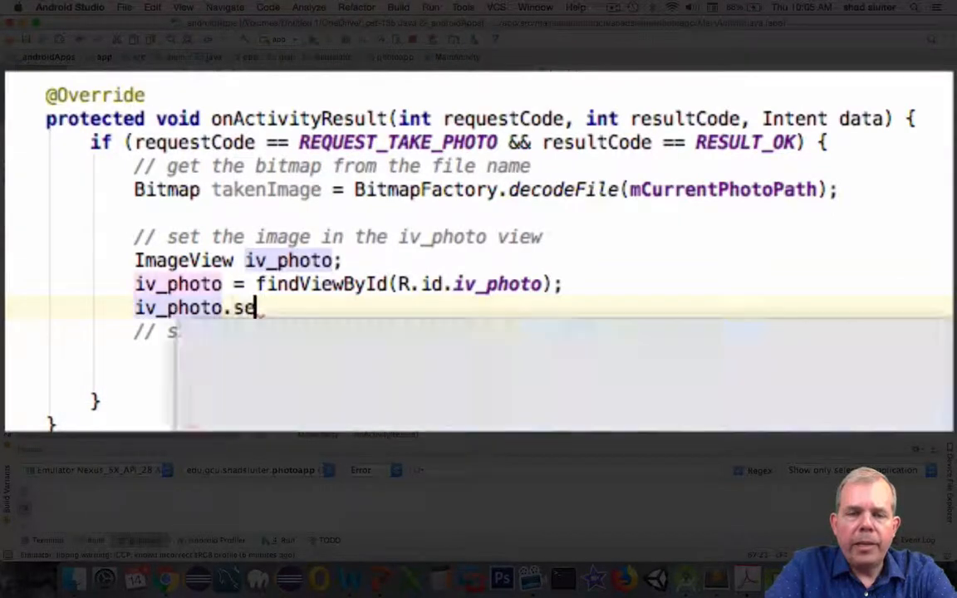
{"action": "type", "text": "t"}
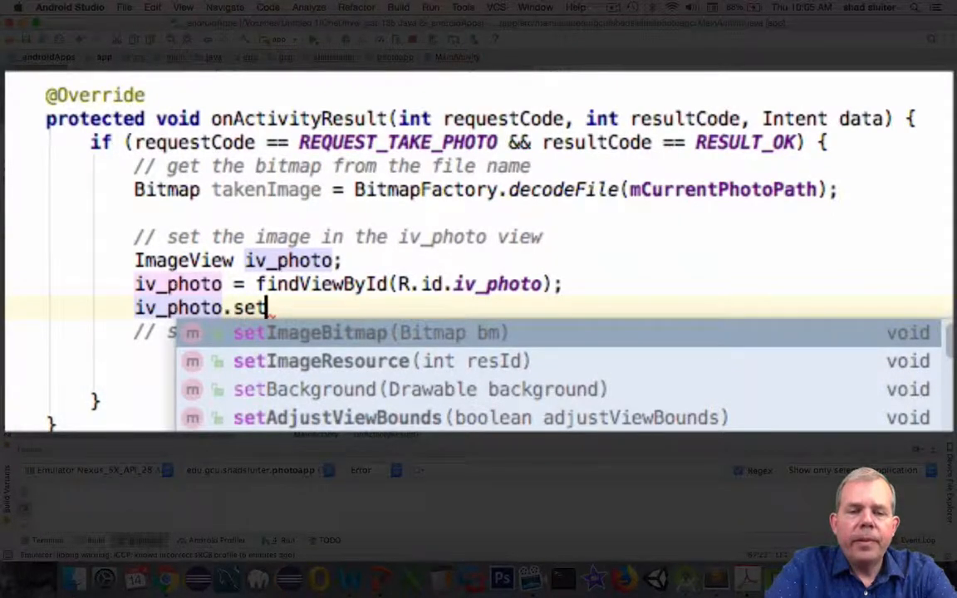
{"action": "key", "text": "escape"}
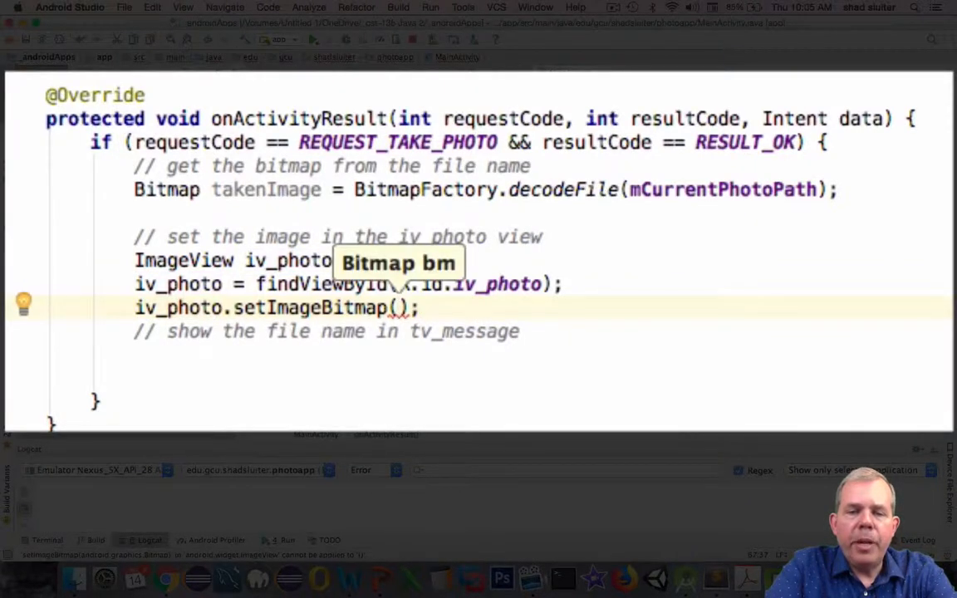
{"action": "type", "text": "im"}
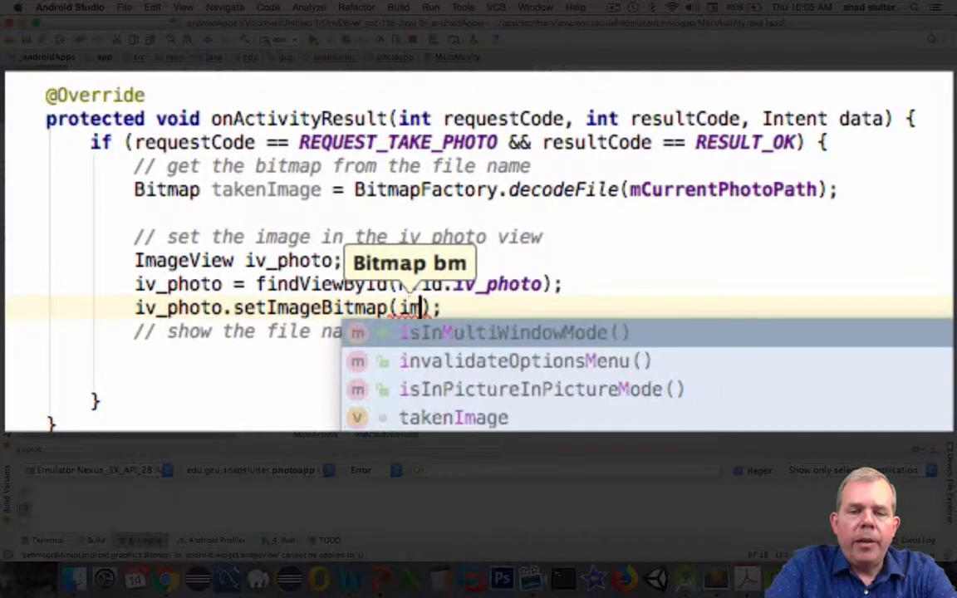
{"action": "type", "text": "age"}
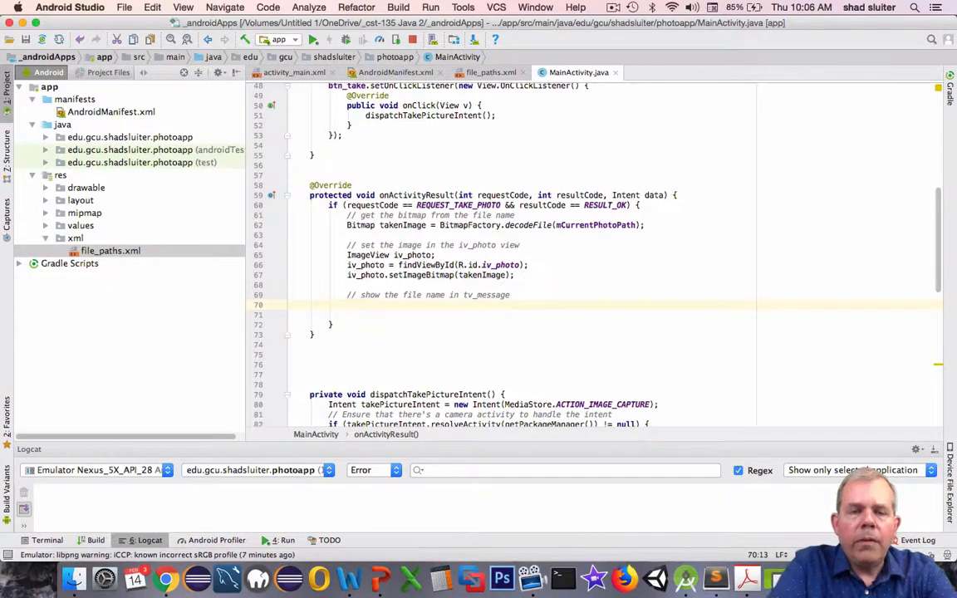
Step: Declare TextView tv_message = findViewById(R.id.tv_message) and call tv_message.setText(mCurrentPhotoPath)
{"action": "type", "text": "TextView tv_m"}
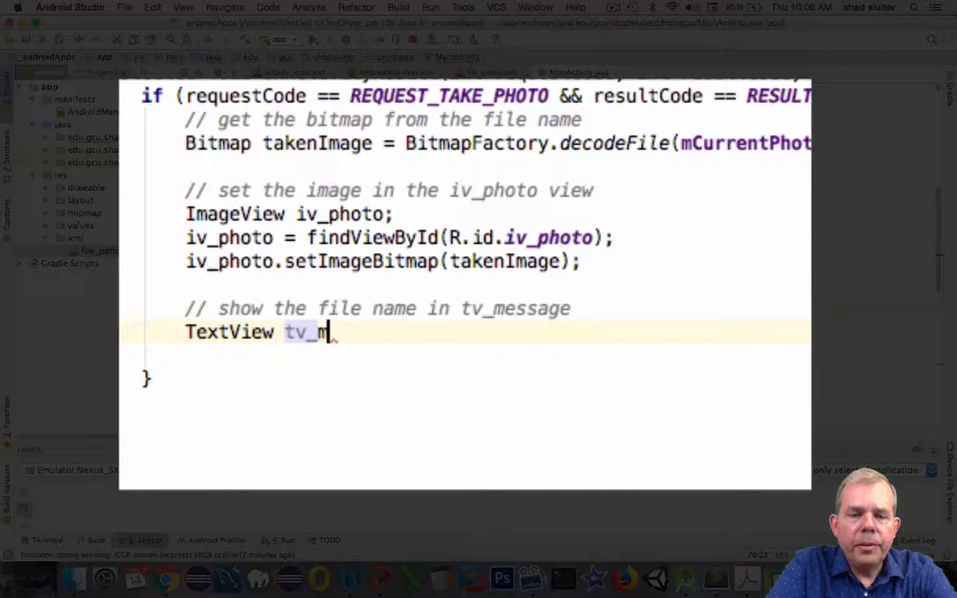
{"action": "type", "text": "essage;"}
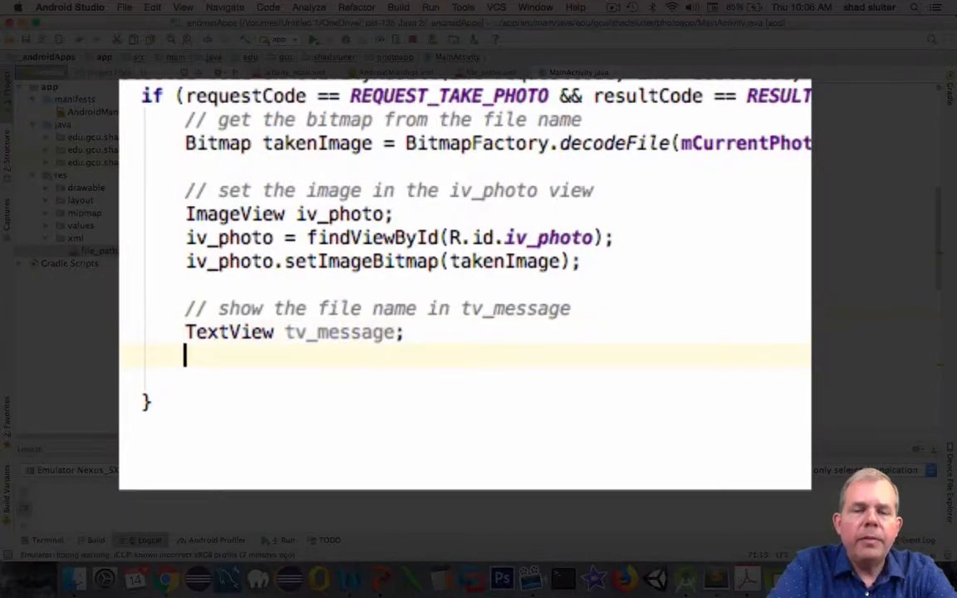
{"action": "type", "text": "tv_message = f"}
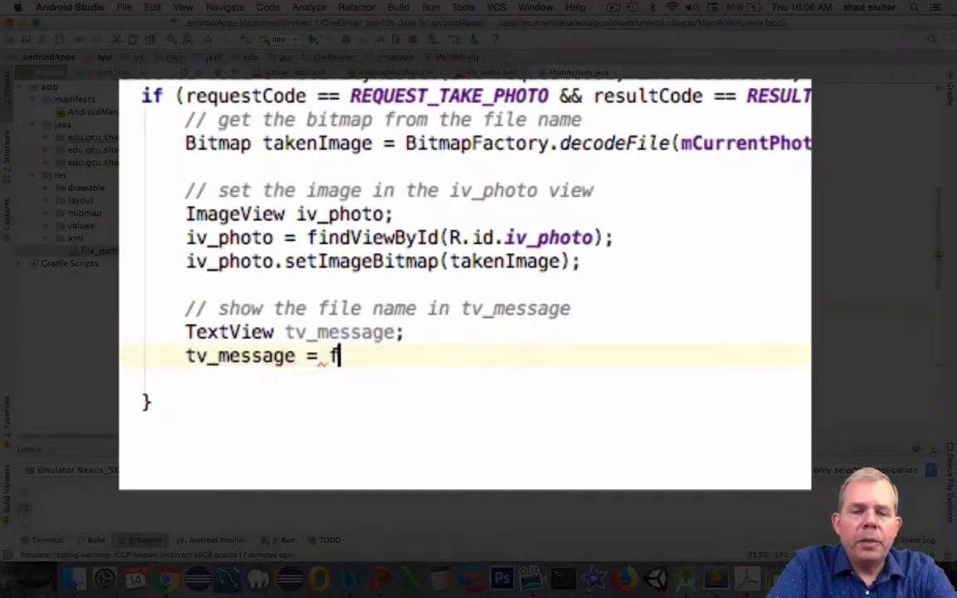
{"action": "type", "text": "indViewById(R.id."}
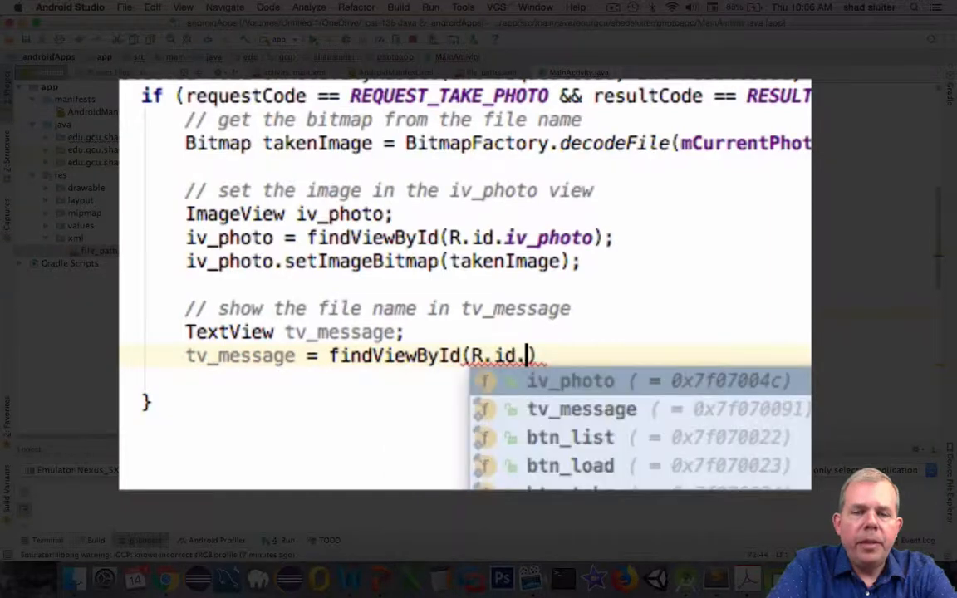
{"action": "type", "text": "tv_message"}
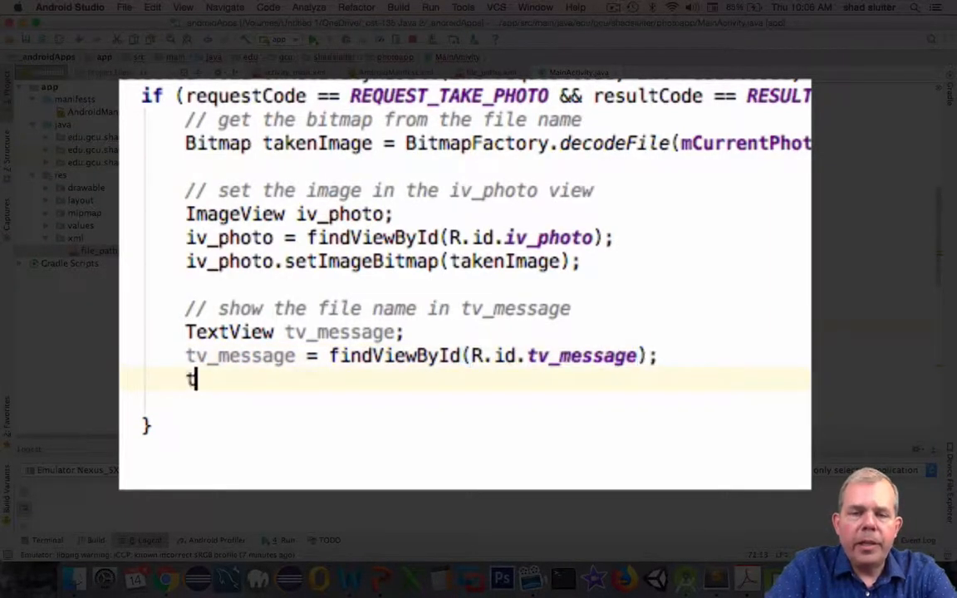
{"action": "type", "text": "v_message.setText(mCurrentPhotoPath);"}
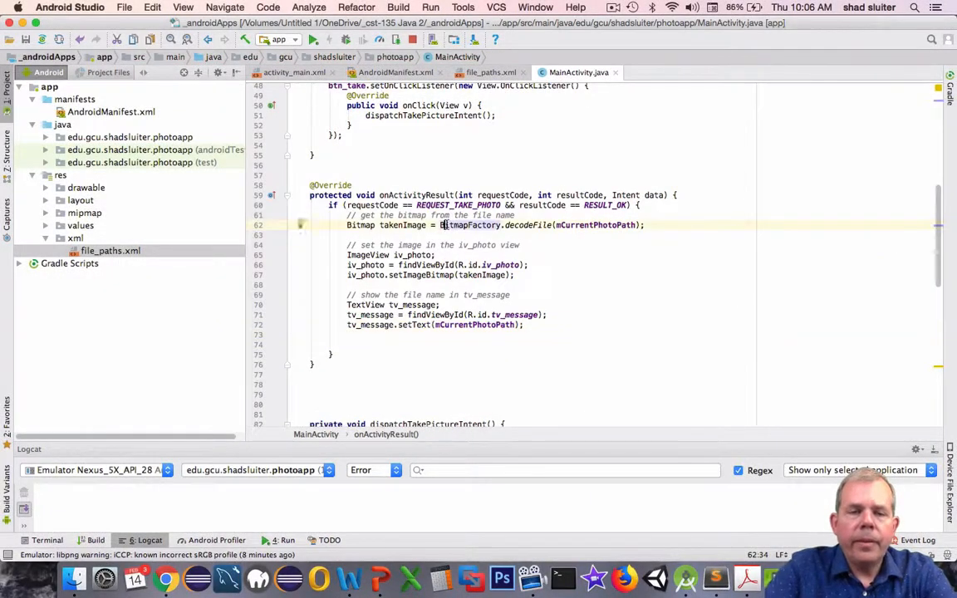
{"action": "left_click", "coordinate": [312, 40]}
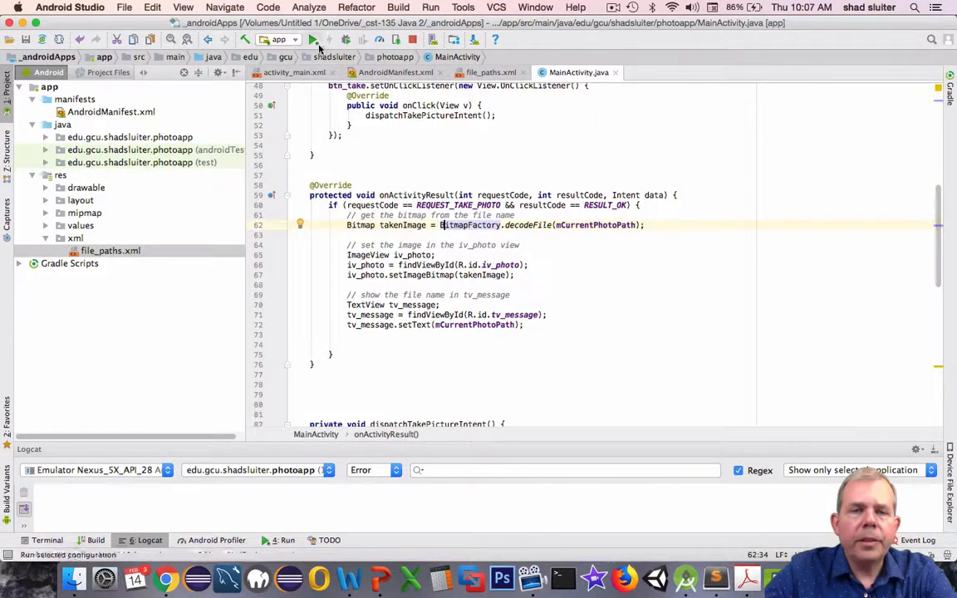
Step: Run PhotoApp, tap TAKE, and inspect the Logcat crash "Failed to find configured root" from FileProvider
{"action": "left_click", "coordinate": [313, 39]}
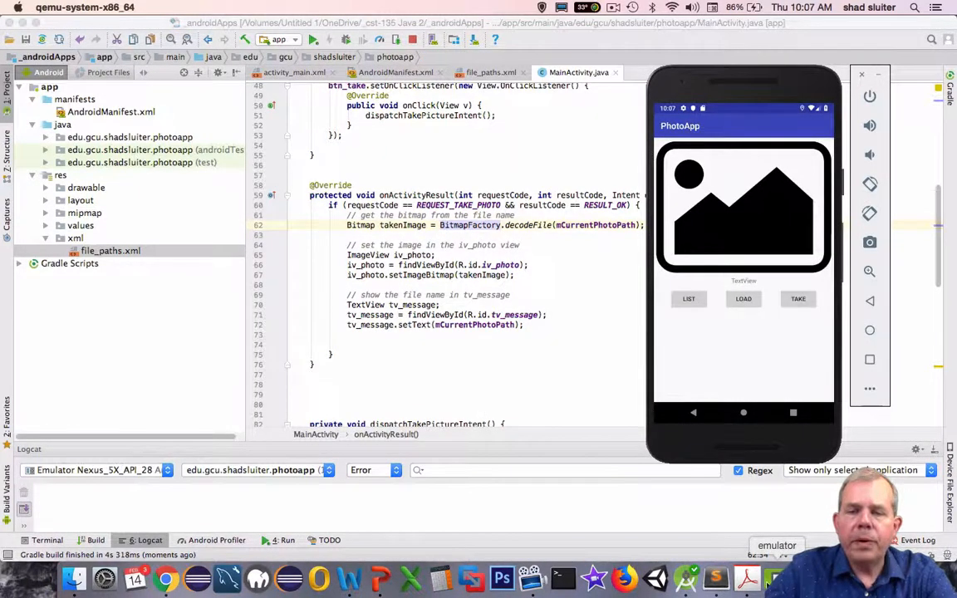
{"action": "left_click", "coordinate": [744, 412]}
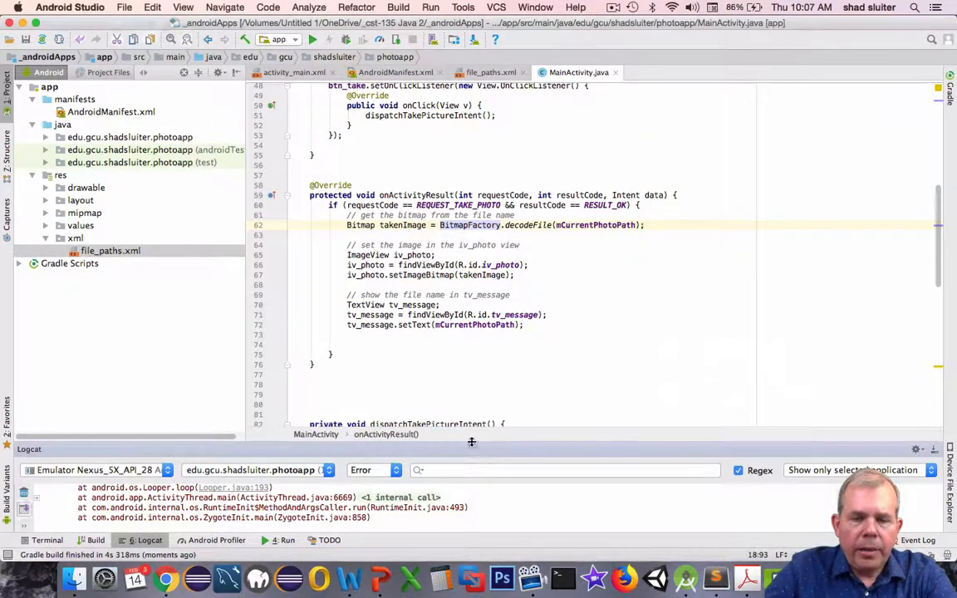
{"action": "left_click_drag", "start_coordinate": [472, 442], "coordinate": [485, 270]}
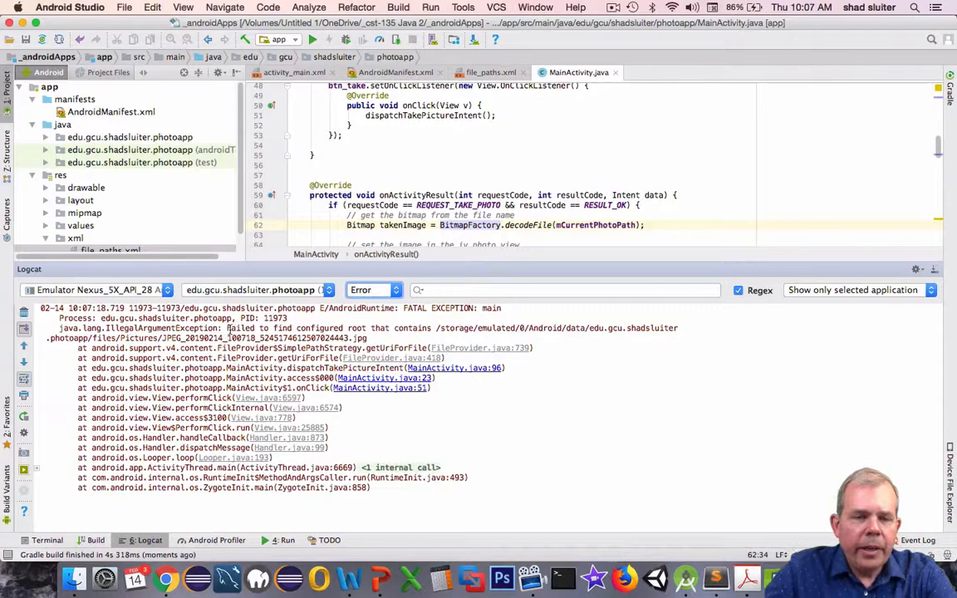
{"action": "double_click", "coordinate": [241, 327]}
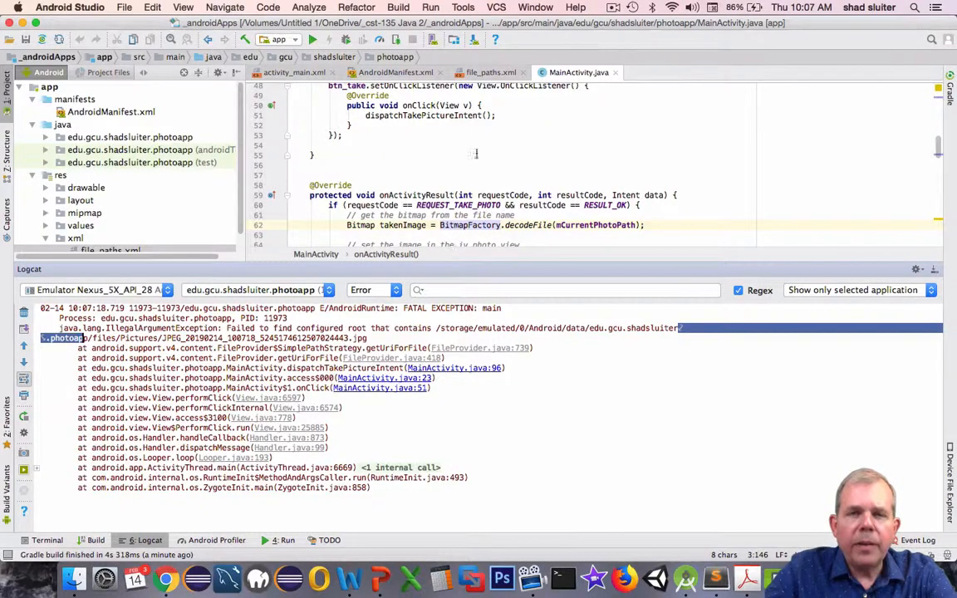
Step: Correct the external-path in file_paths.xml to the package's files/Pictures folder
{"action": "left_click", "coordinate": [491, 73]}
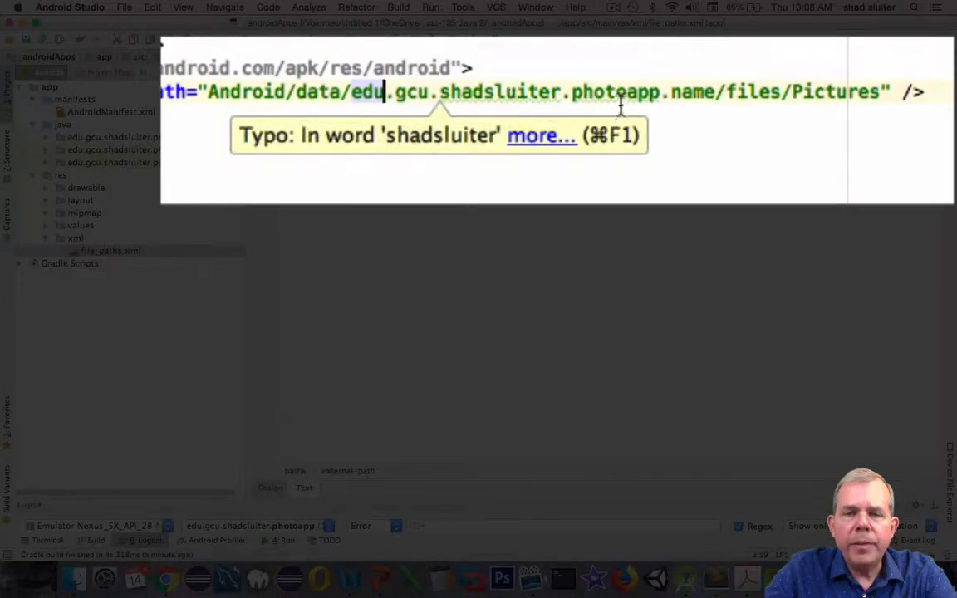
{"action": "double_click", "coordinate": [691, 92]}
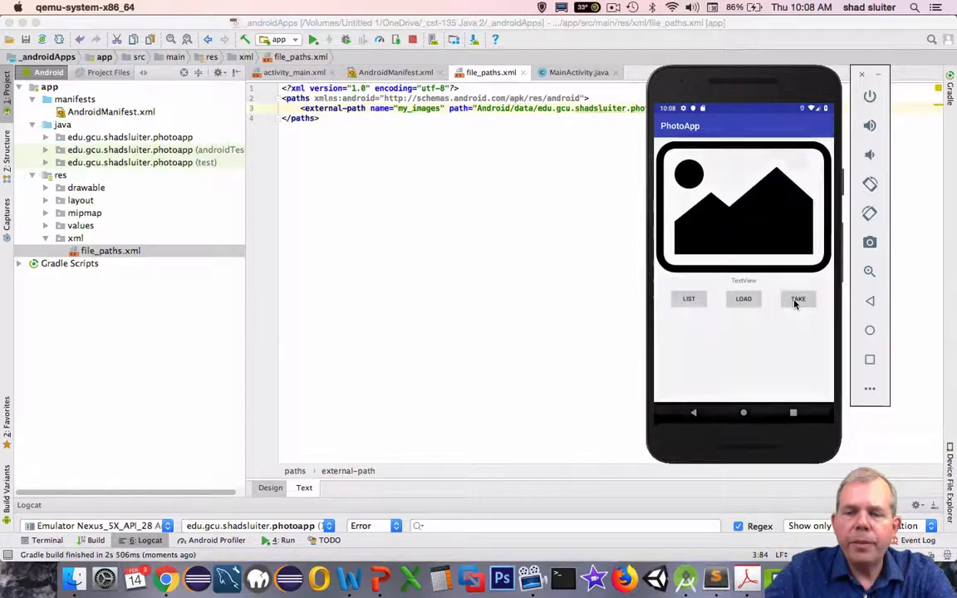
Step: Tap TAKE and capture a photo, seeing it displayed with its saved Pictures file path
{"action": "left_click", "coordinate": [798, 299]}
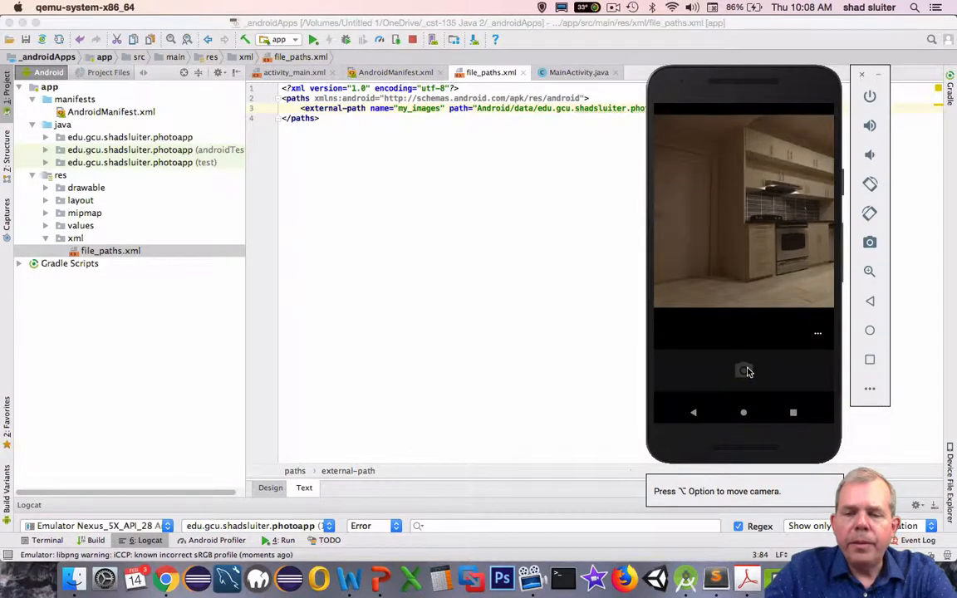
{"action": "left_click", "coordinate": [744, 371]}
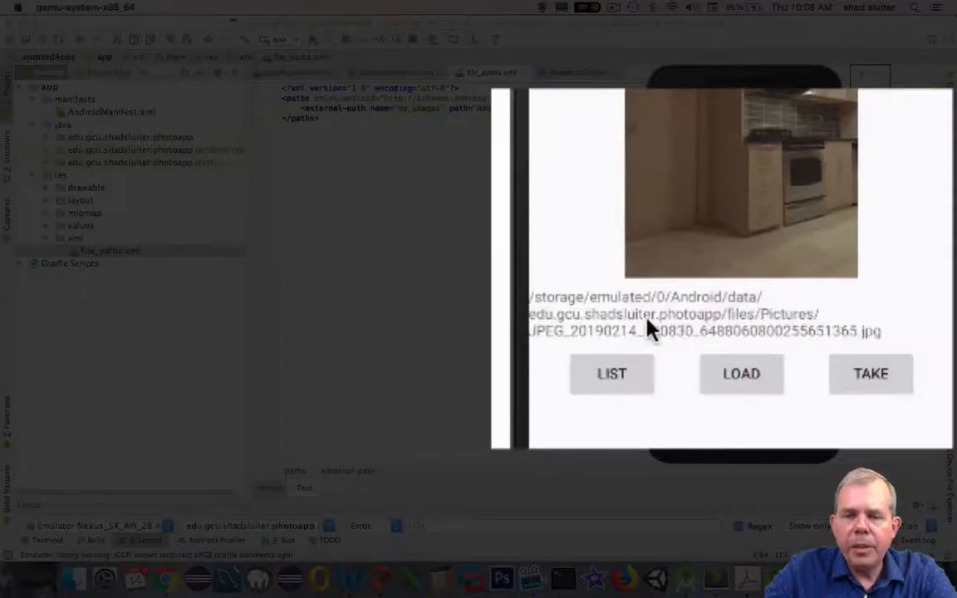
{"action": "mouse_move", "coordinate": [745, 319]}
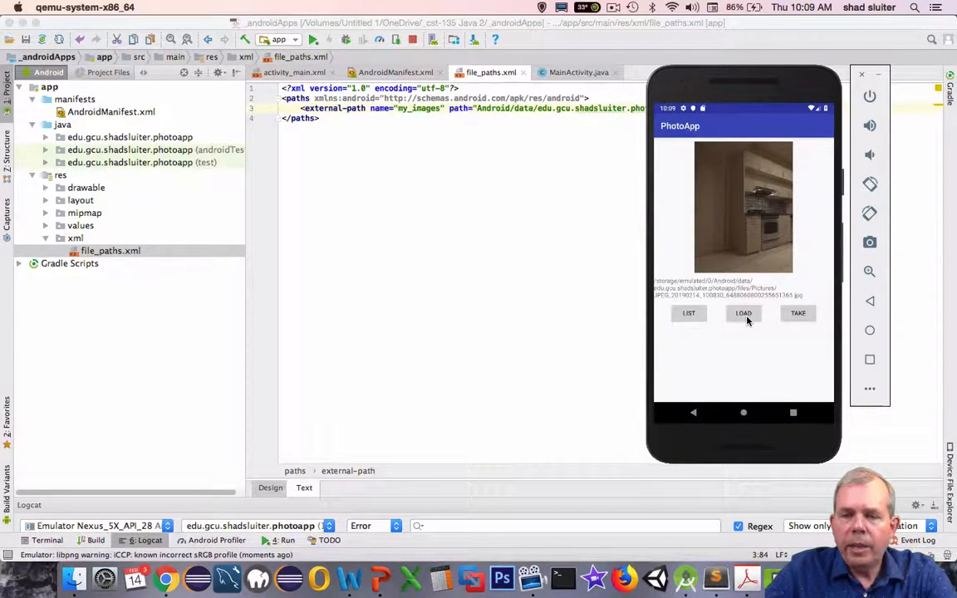
{"action": "mouse_move", "coordinate": [740, 231]}
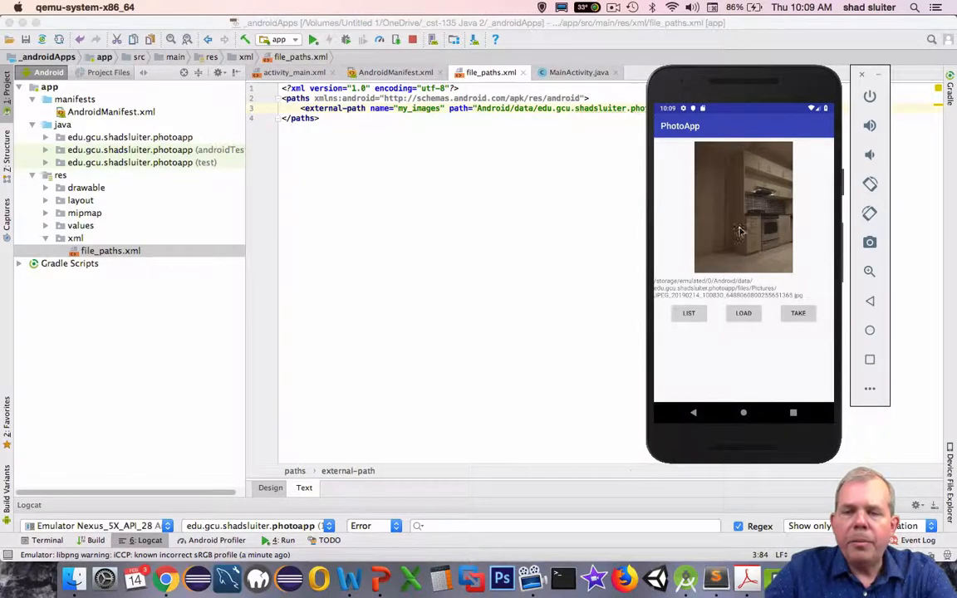